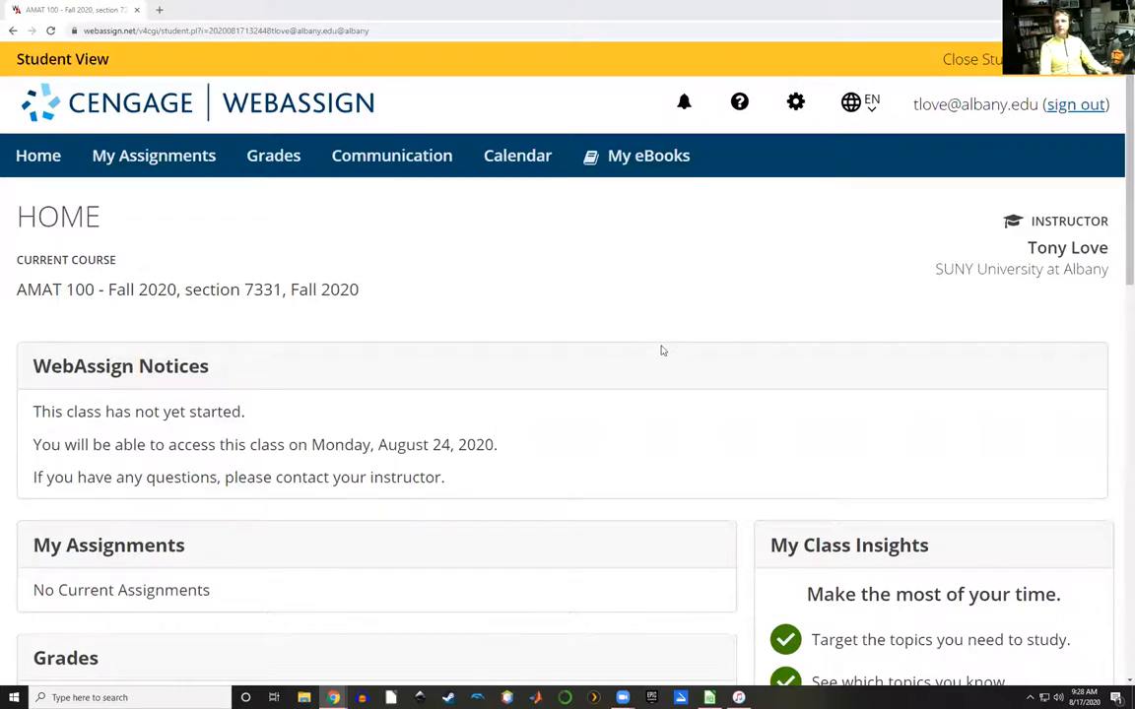
mouse_move(485, 317)
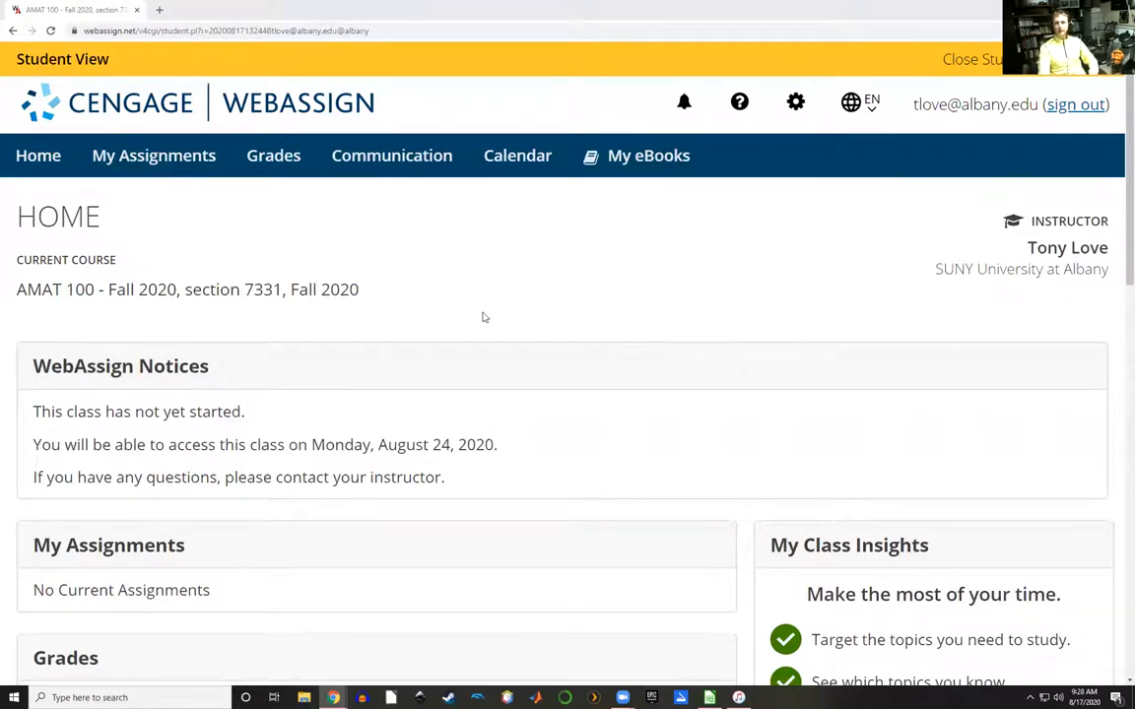
- Scroll down the course home and expand the Stewart PreCalculus 7e Personal Study Plan
scroll(down, 3)
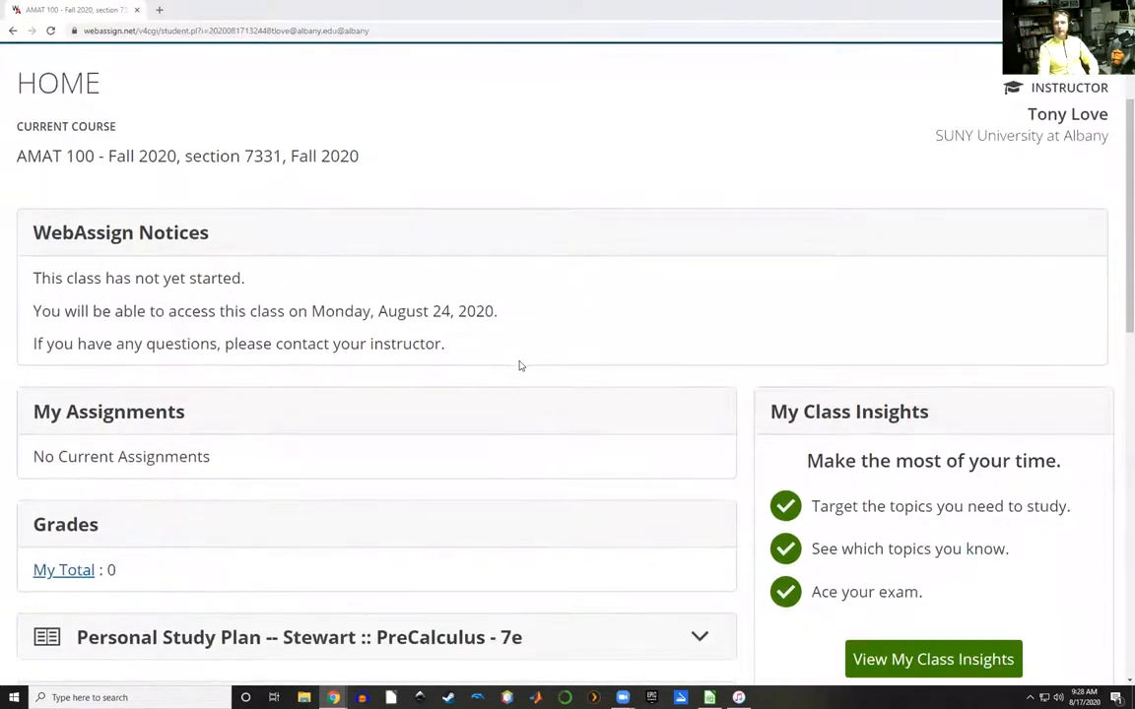
scroll(down, 3)
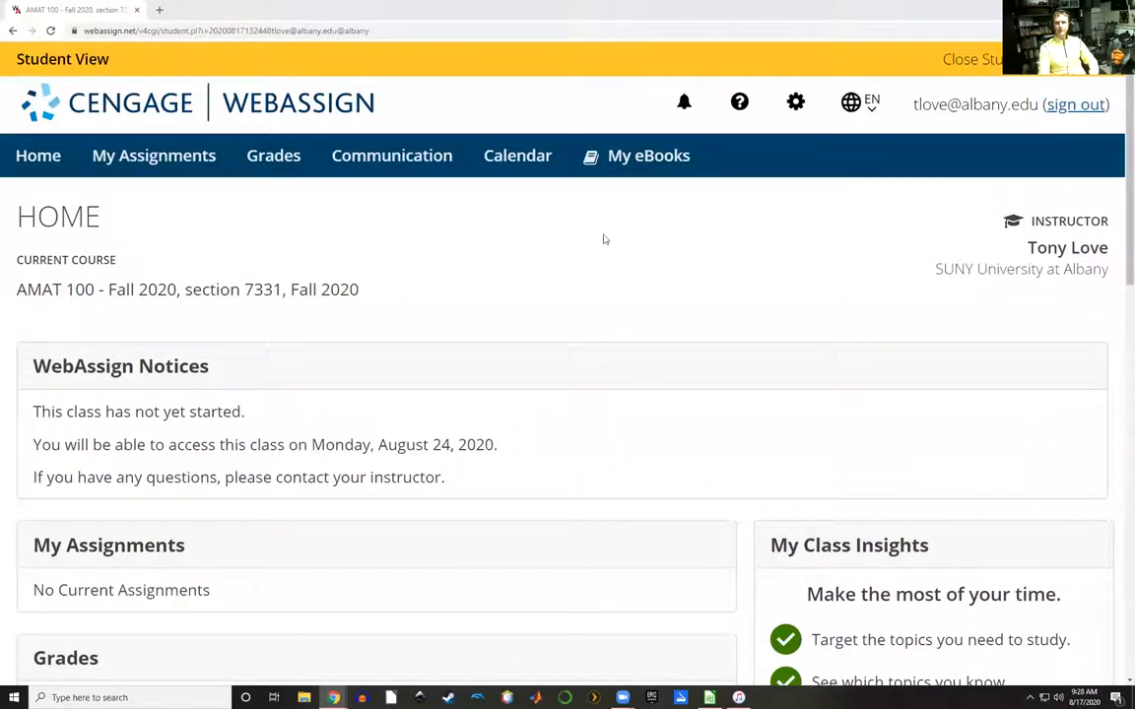
mouse_move(576, 401)
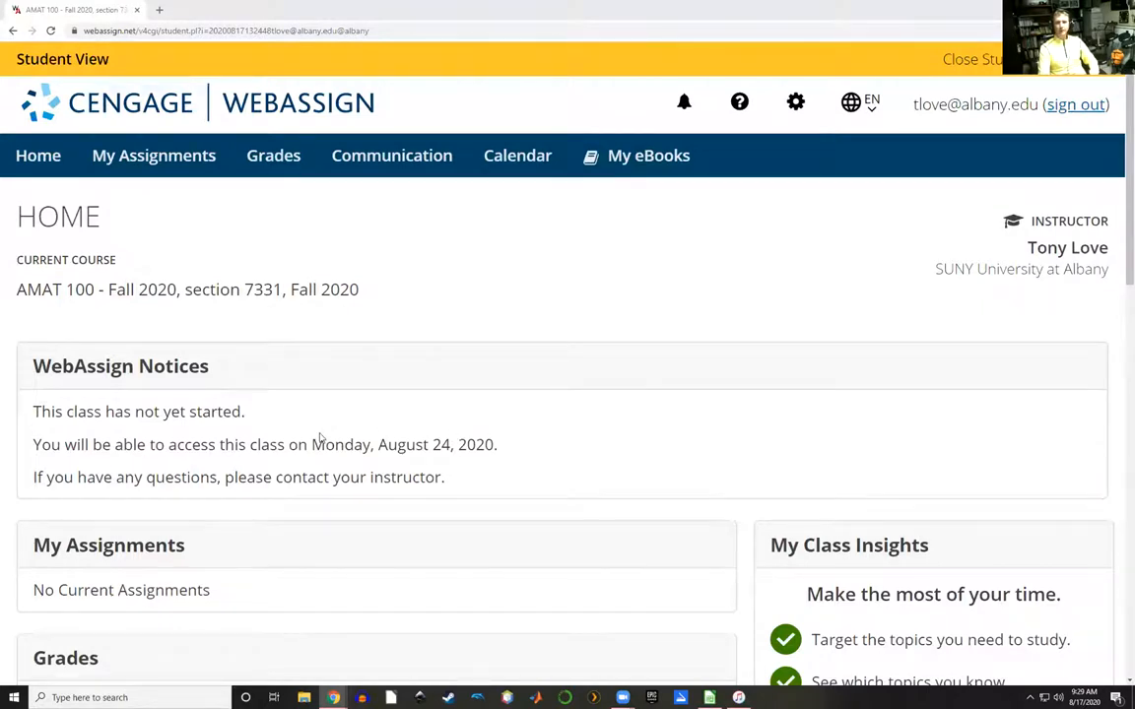
mouse_move(75, 316)
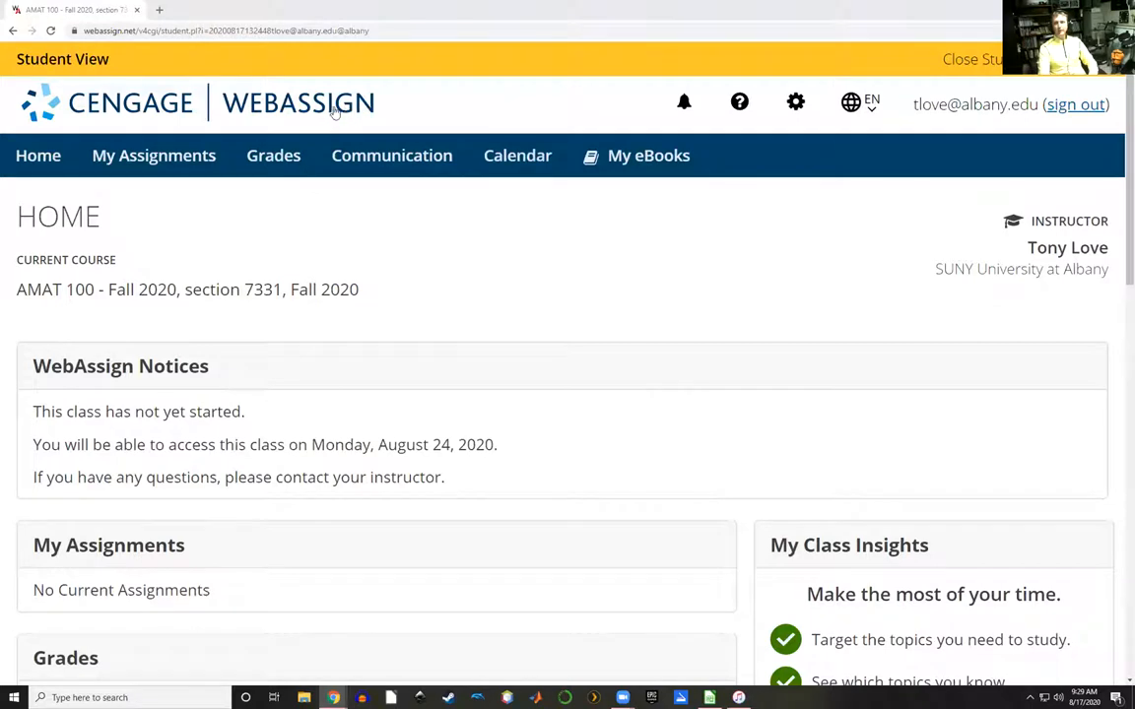
mouse_move(886, 306)
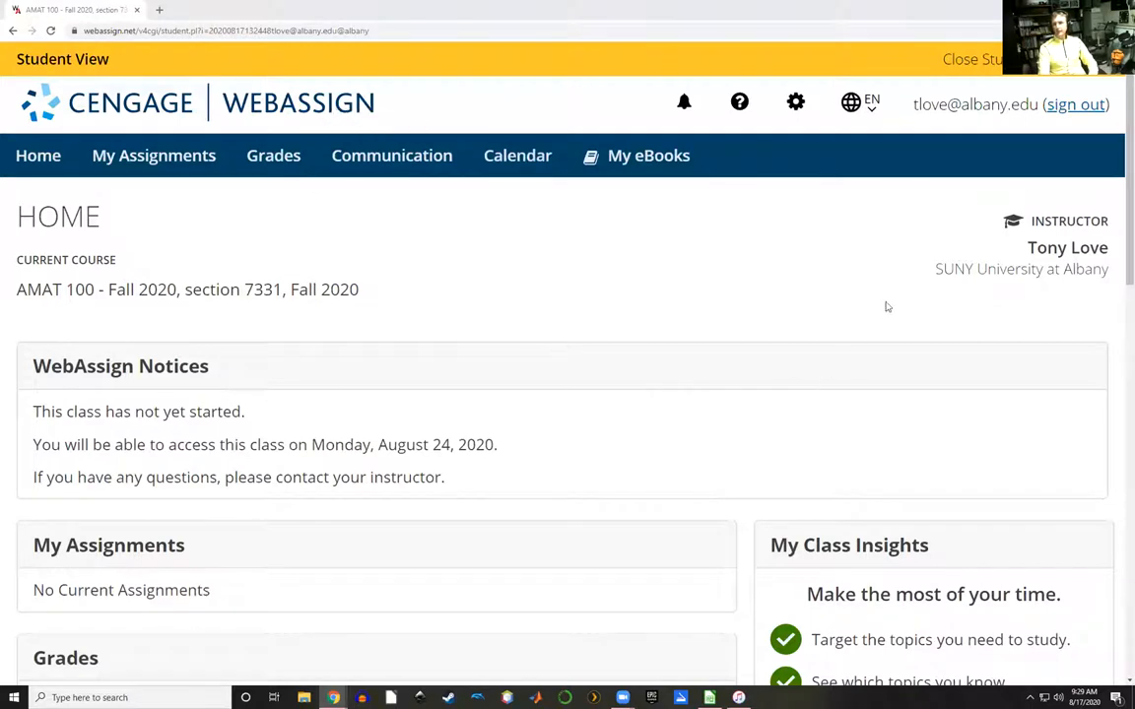
mouse_move(152, 332)
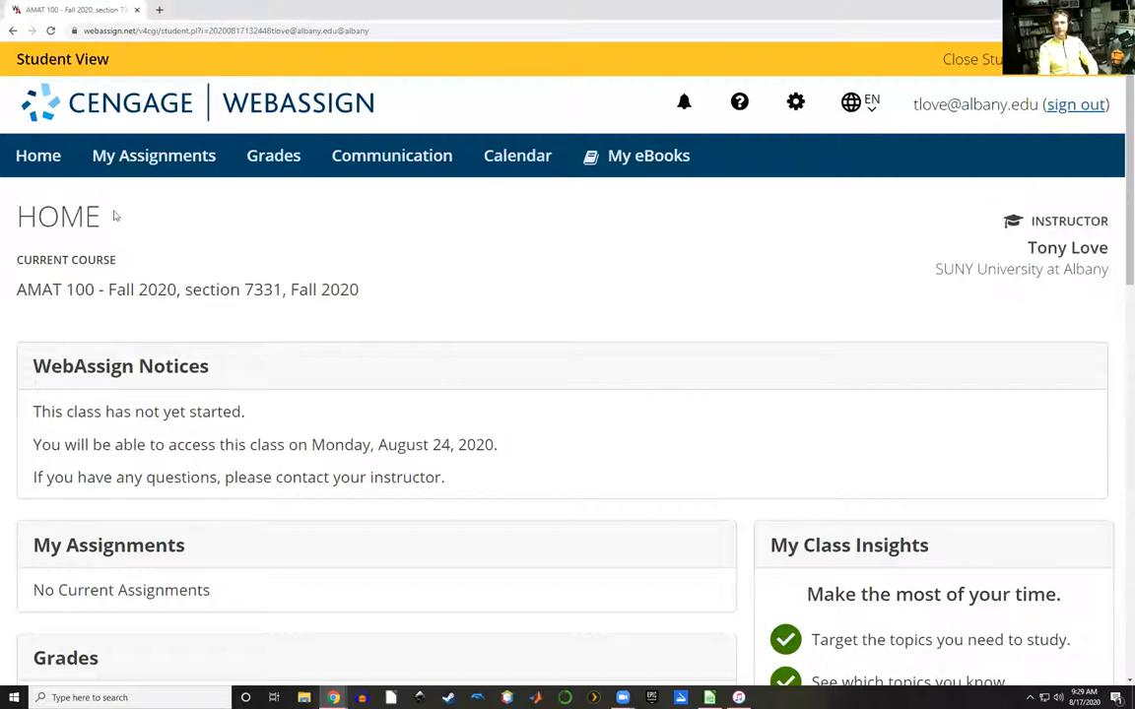
mouse_move(198, 404)
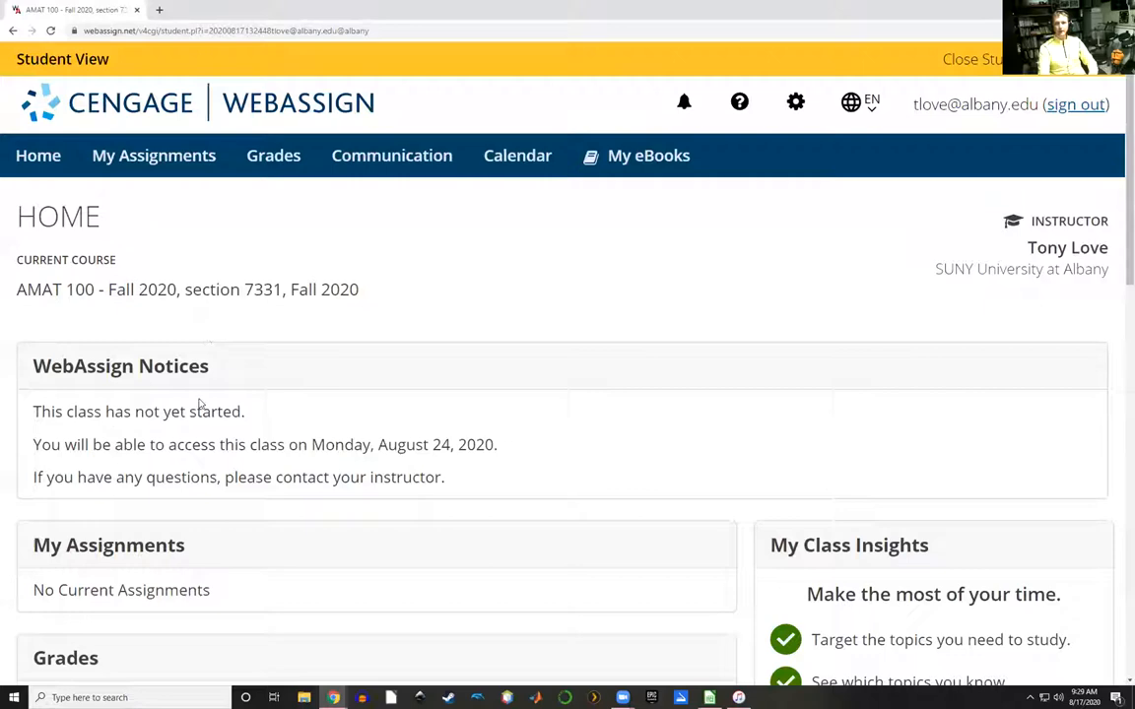
mouse_move(262, 564)
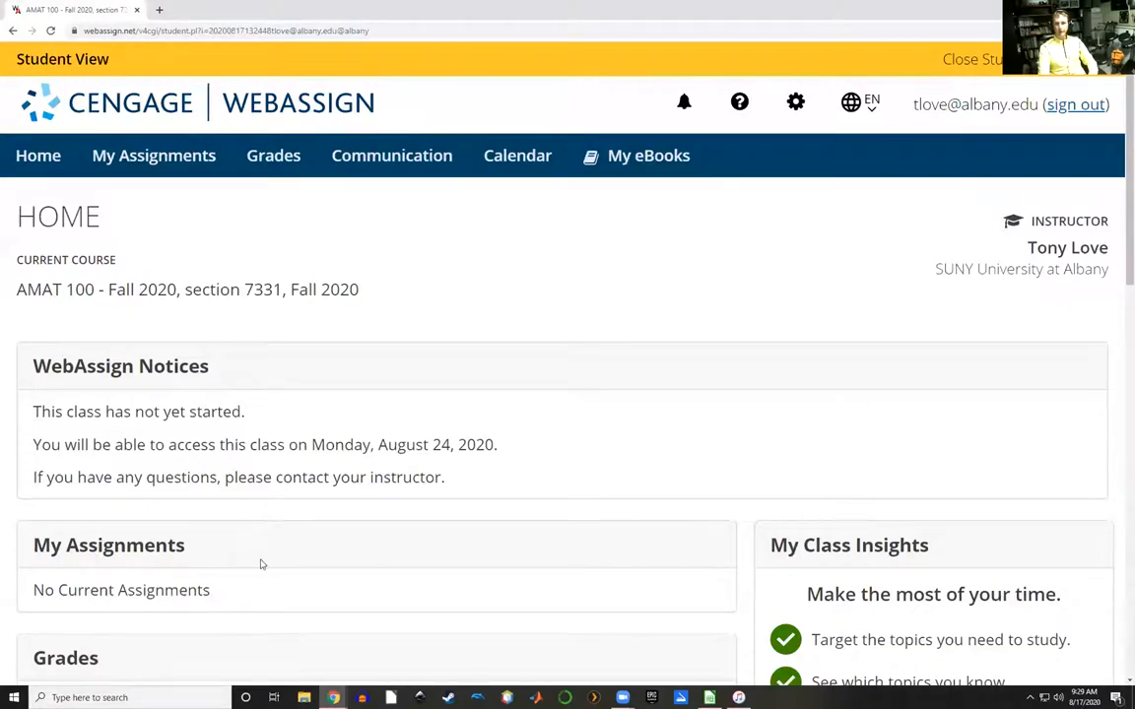
scroll(down, 3)
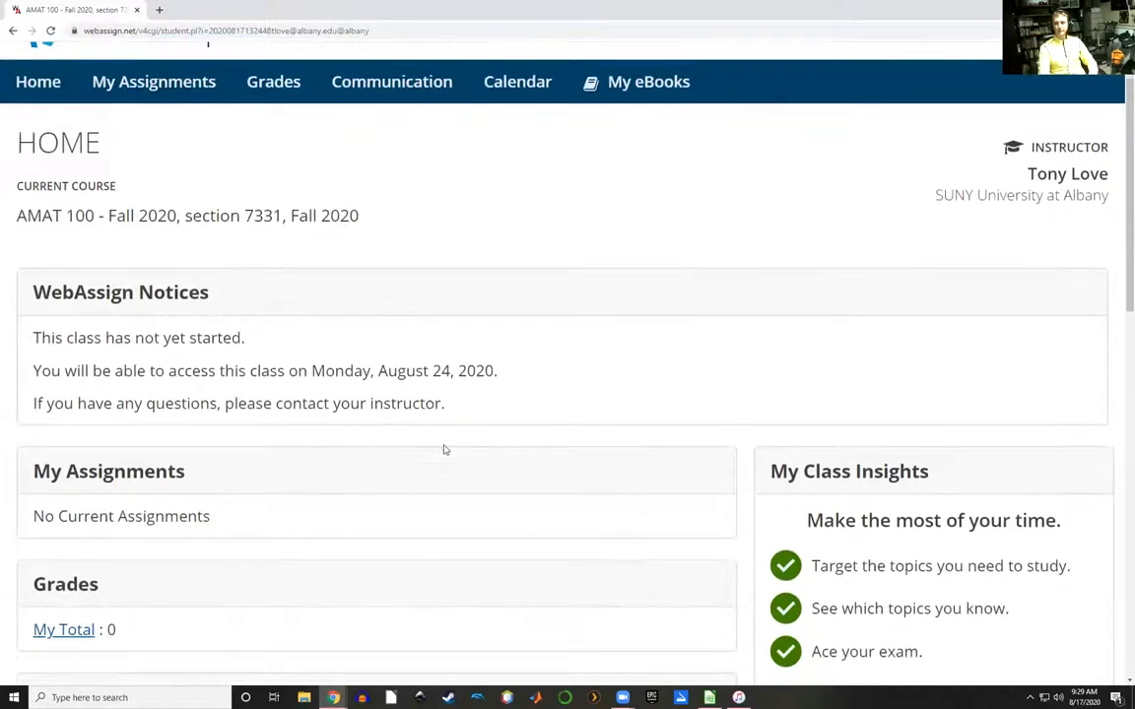
scroll(down, 3)
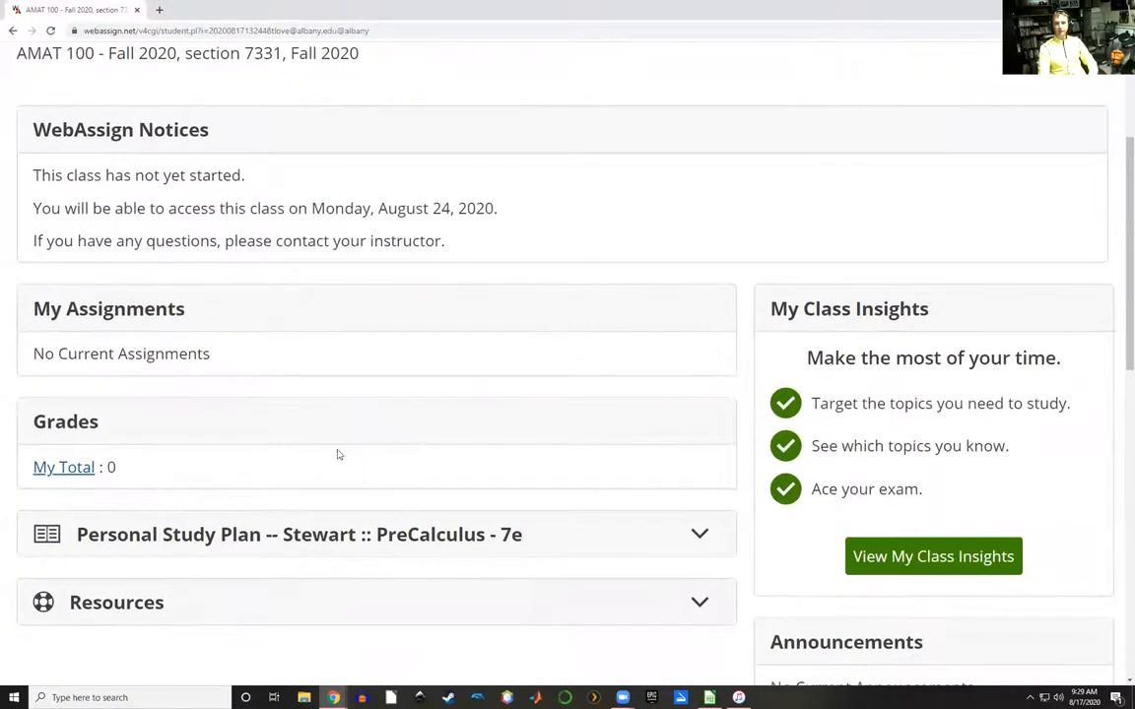
scroll(down, 3)
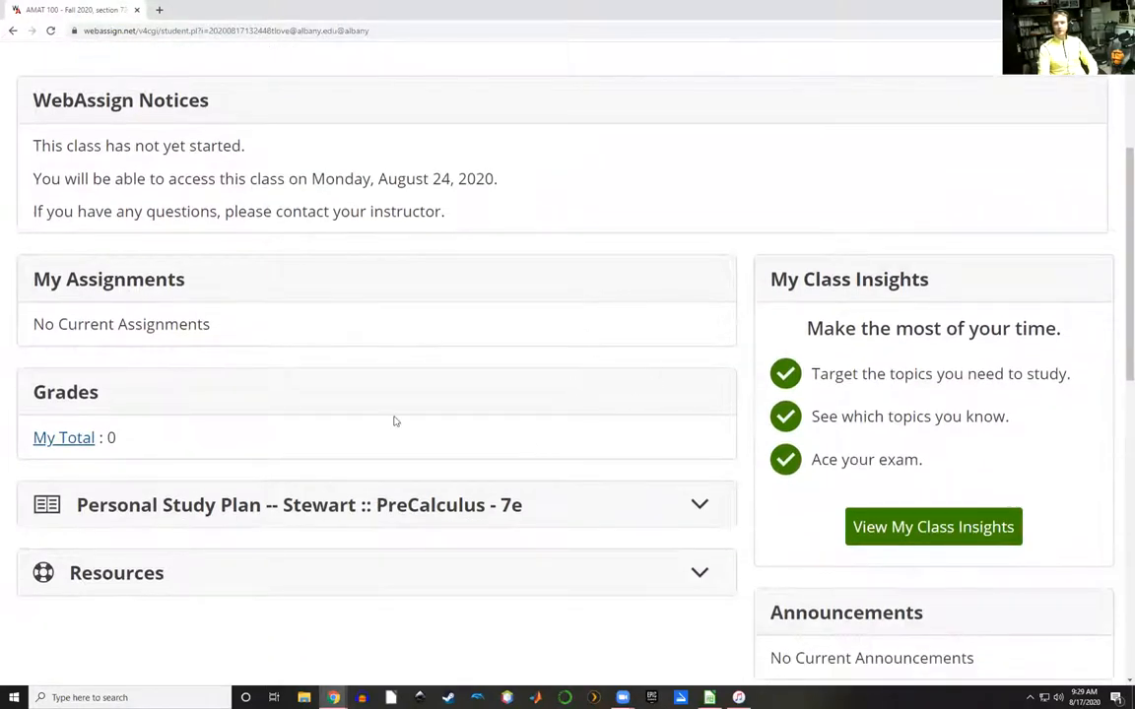
mouse_move(425, 420)
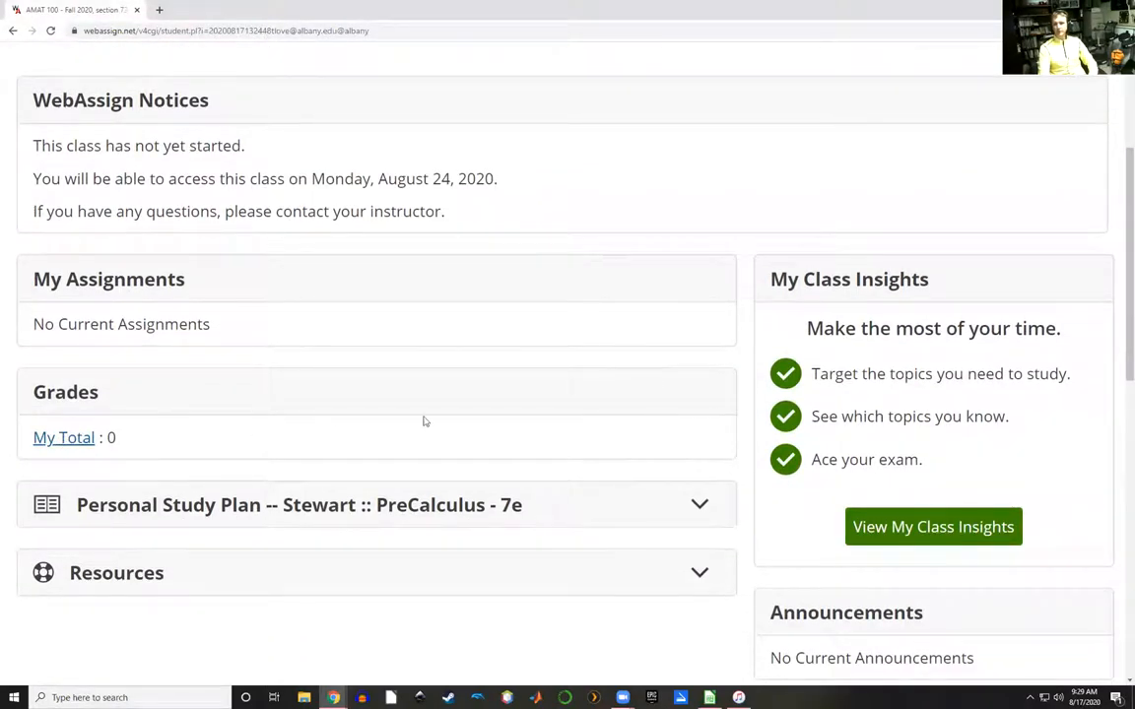
scroll(down, 3)
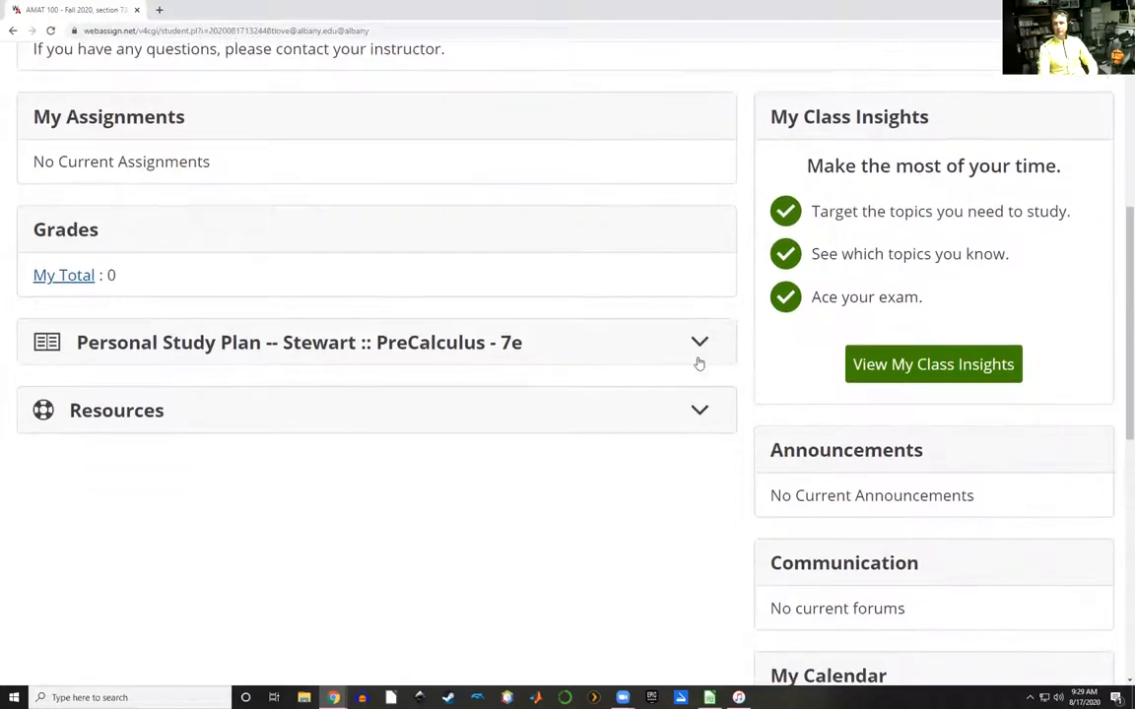
mouse_move(635, 387)
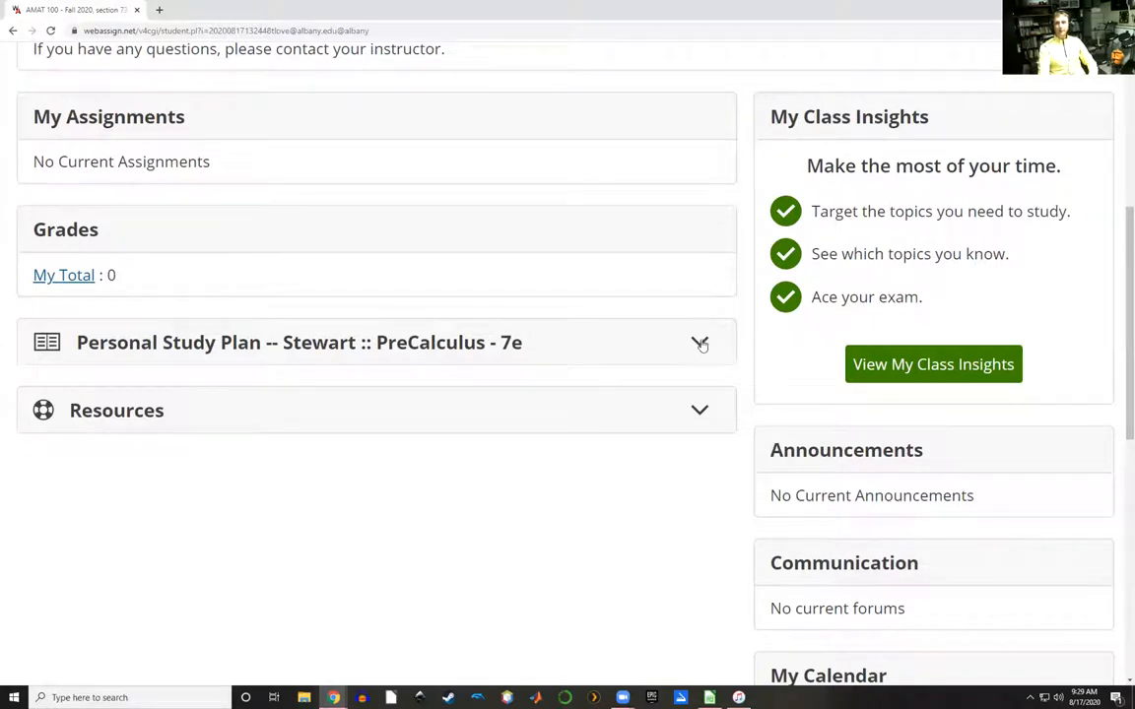
click(701, 342)
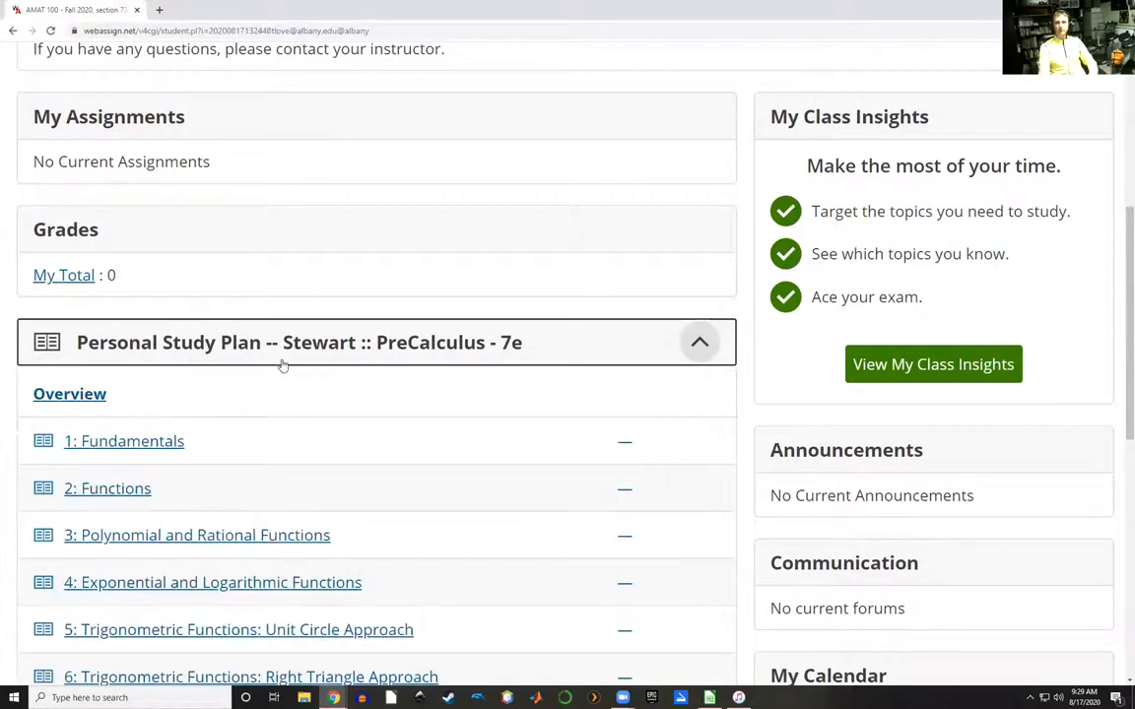
scroll(down, 3)
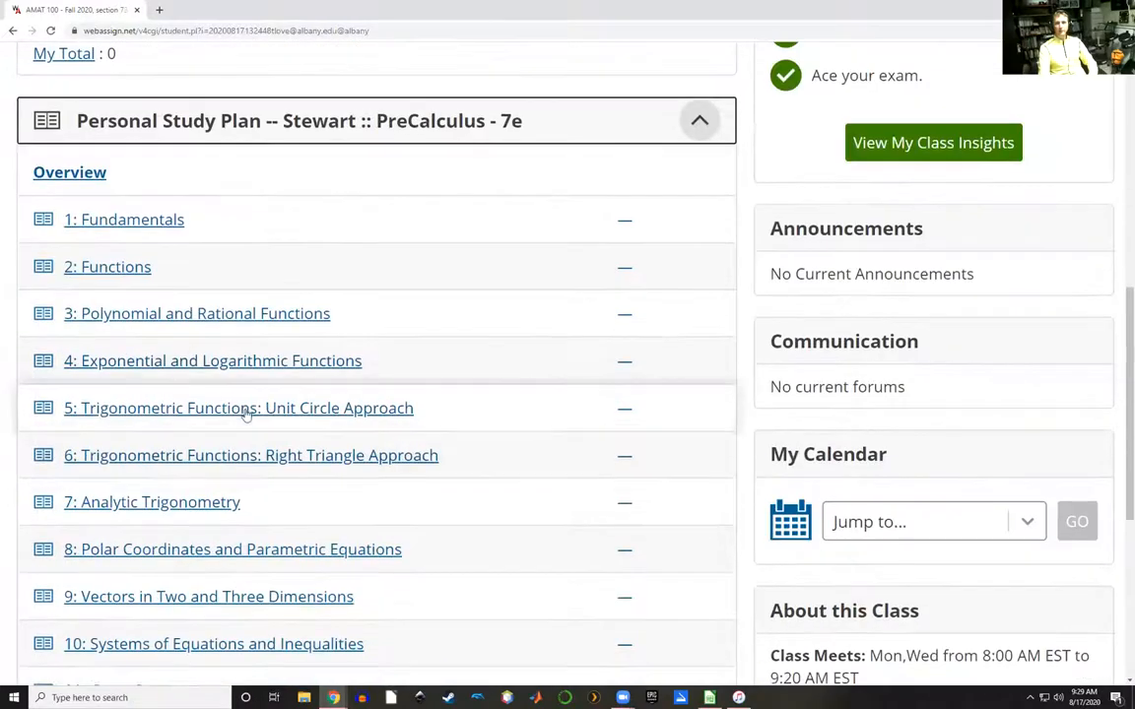
scroll(down, 3)
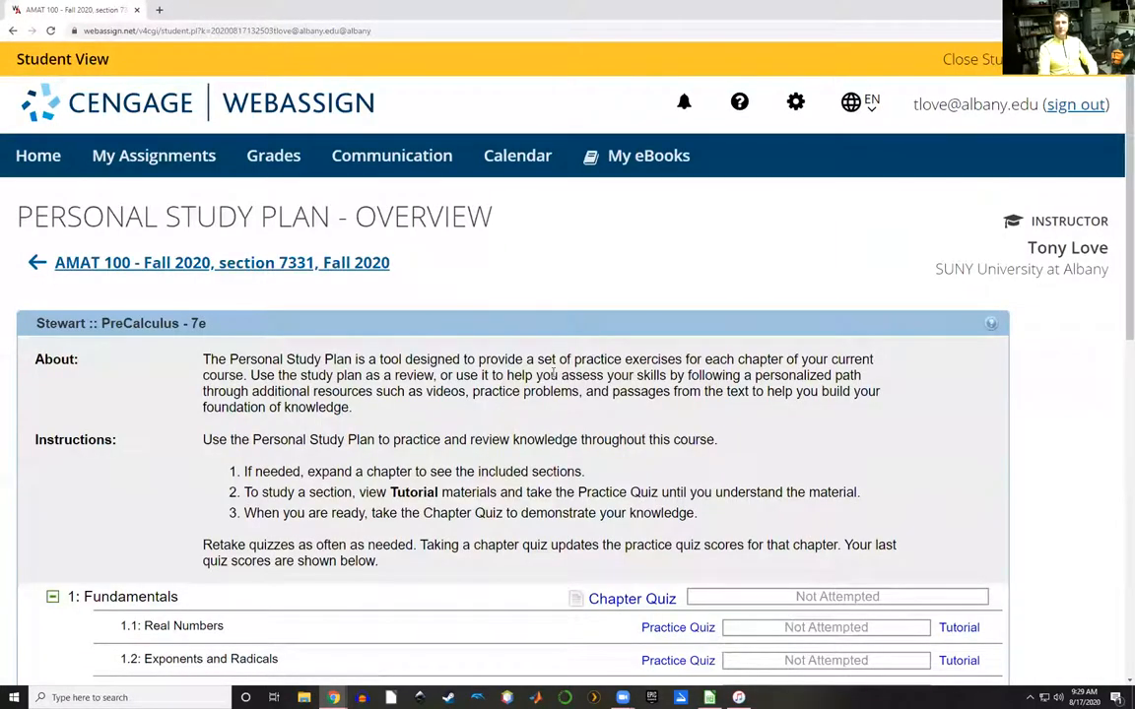
- Scroll through Chapter 1's not-attempted practice quizzes, then return to the AMAT 100 course home
scroll(down, 3)
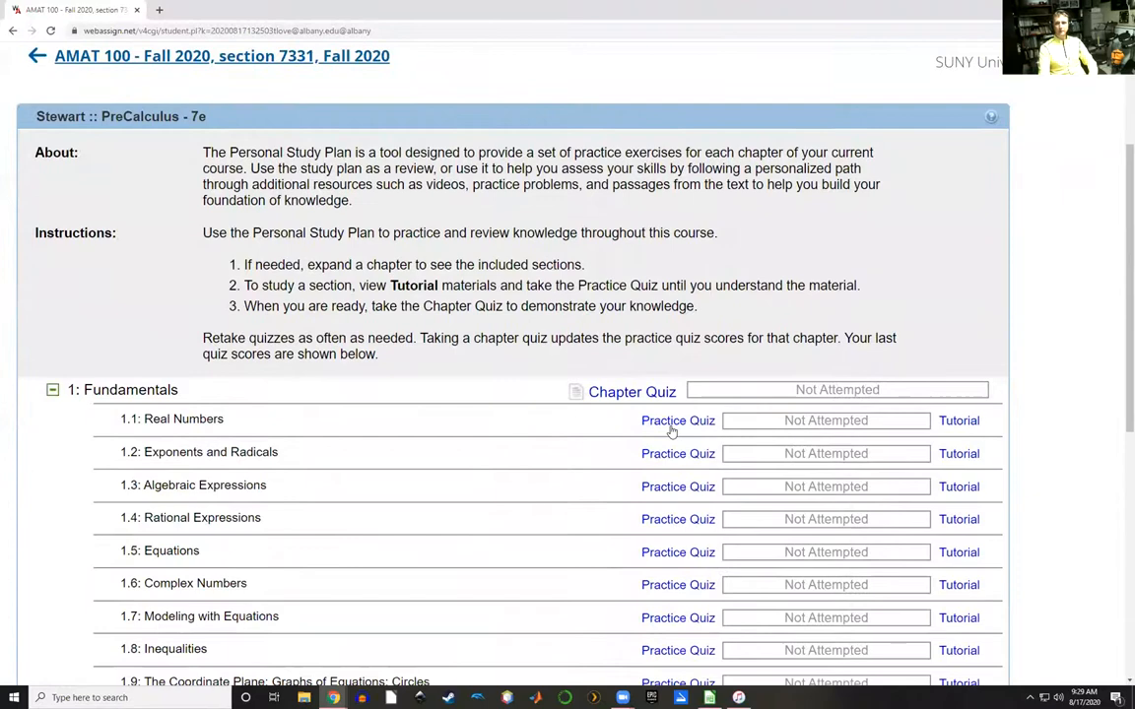
scroll(down, 3)
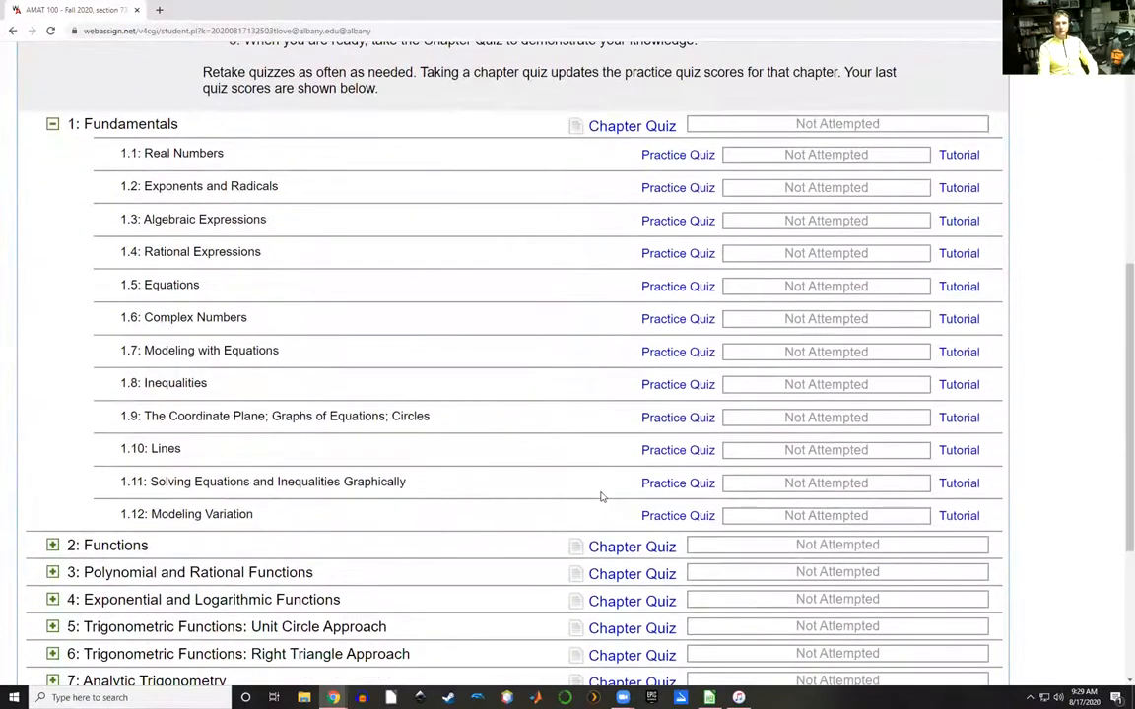
mouse_move(237, 134)
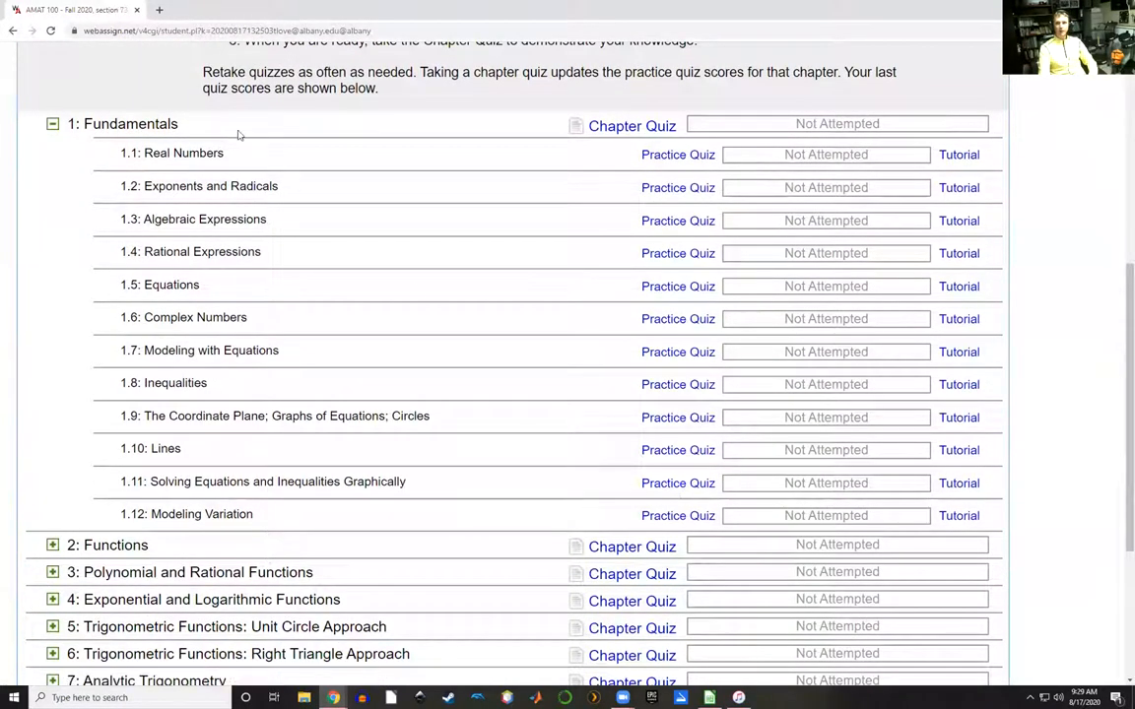
mouse_move(451, 454)
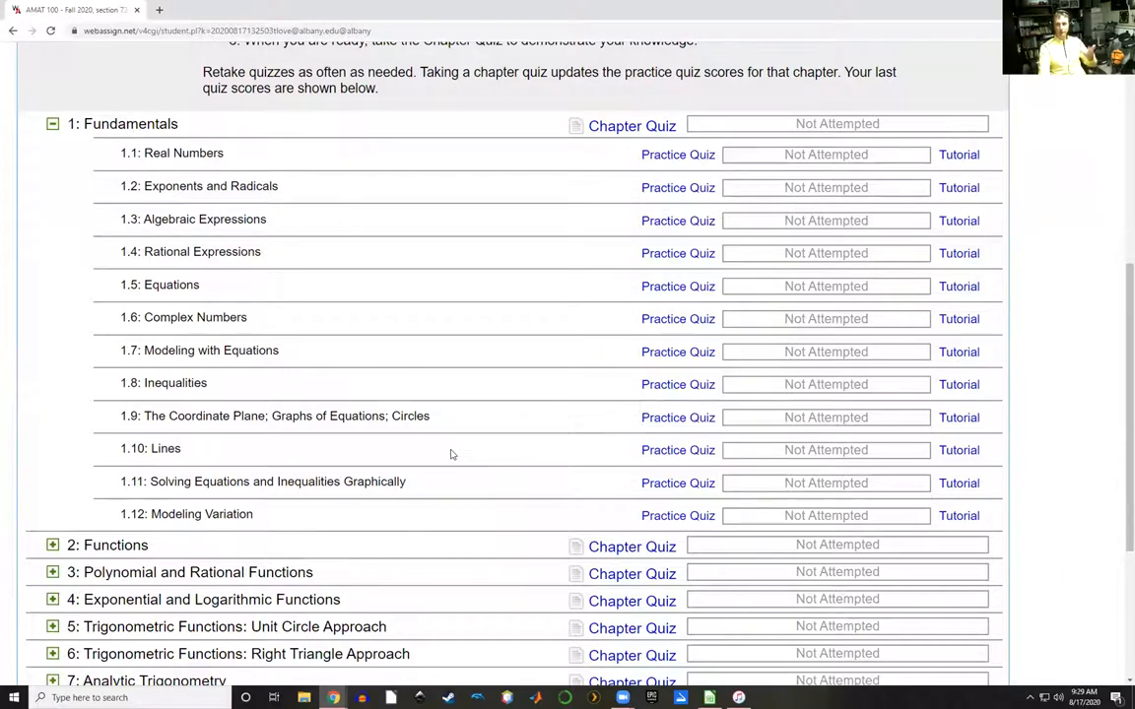
scroll(up, 3)
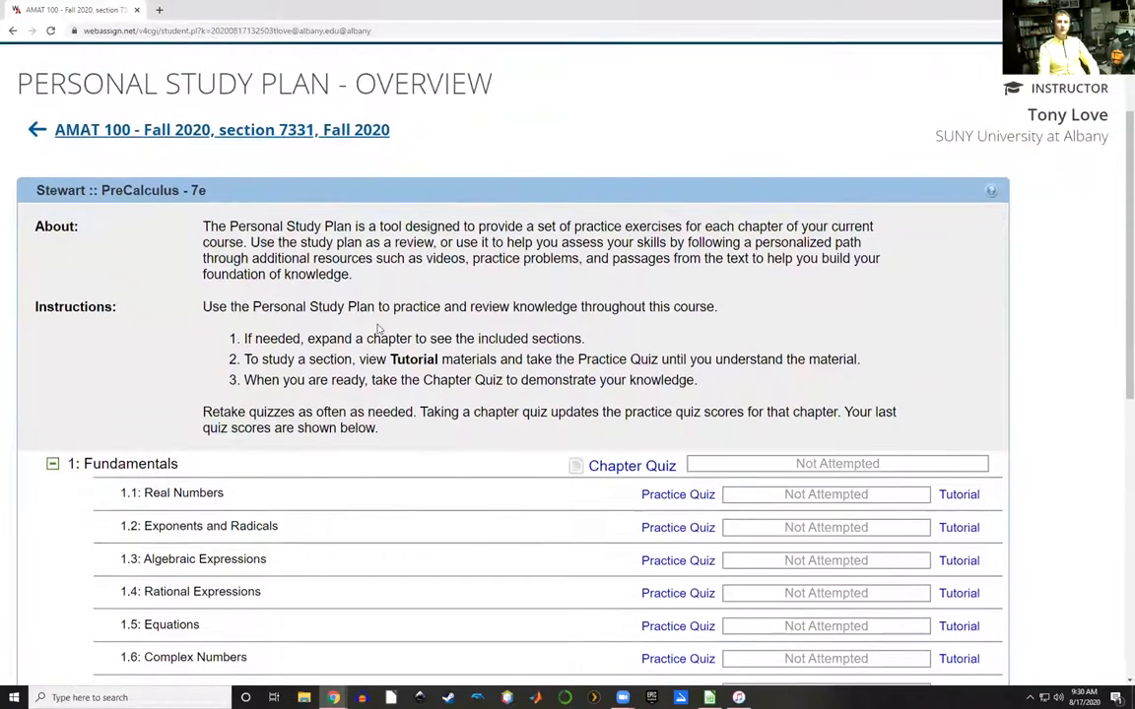
click(222, 129)
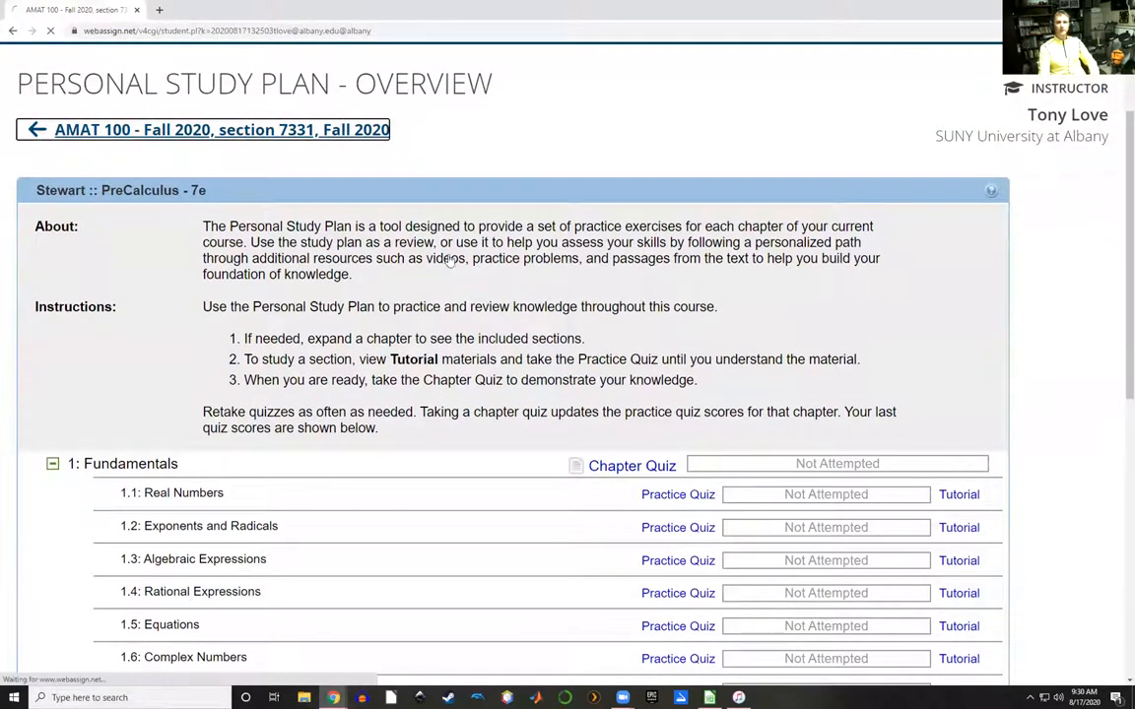
- Expand Resources and the Stewart :: PreCalculus - 7e folder to list chapters 1–7
click(220, 129)
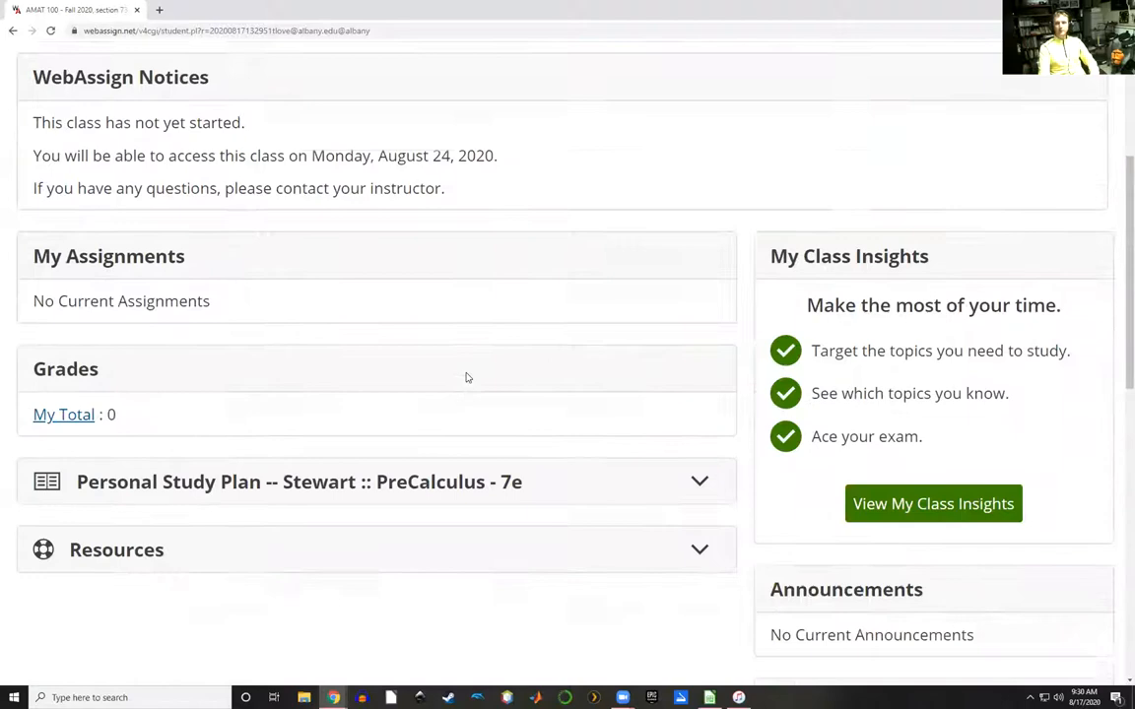
click(700, 548)
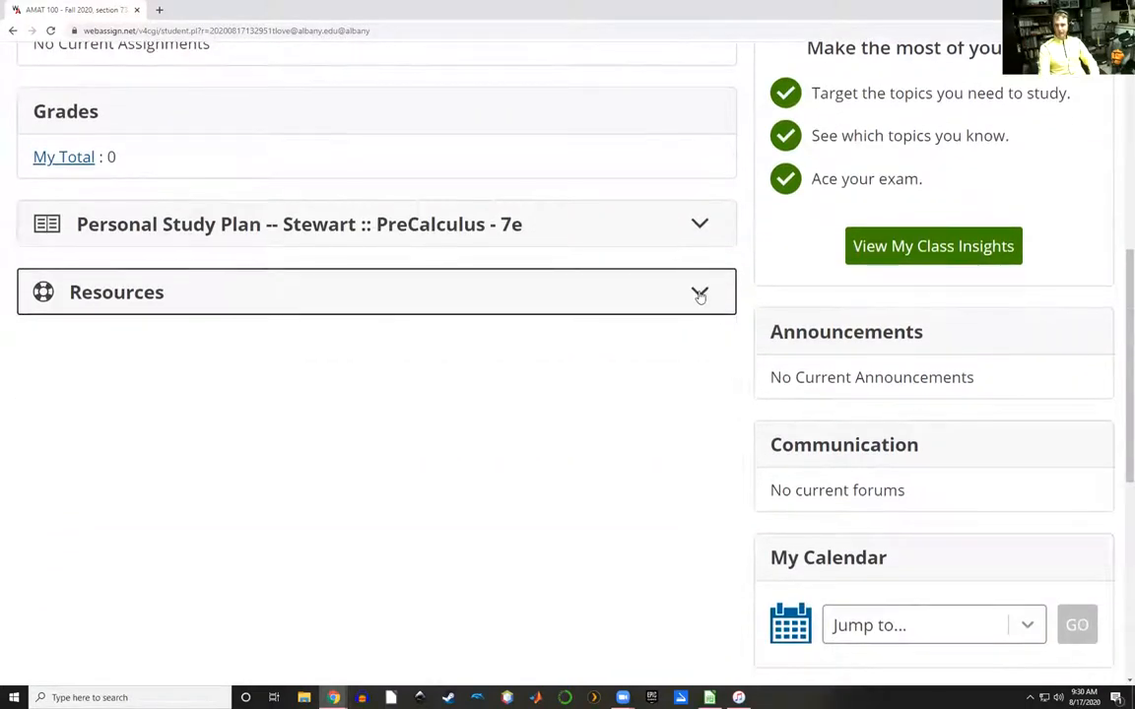
click(699, 293)
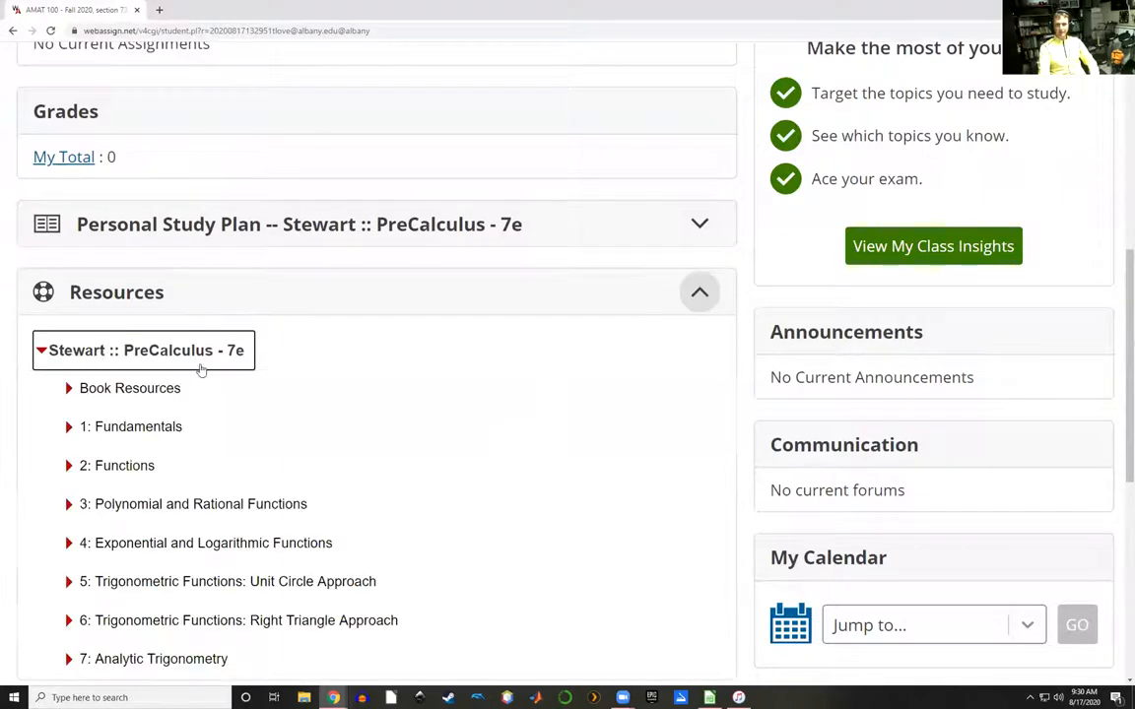
scroll(down, 3)
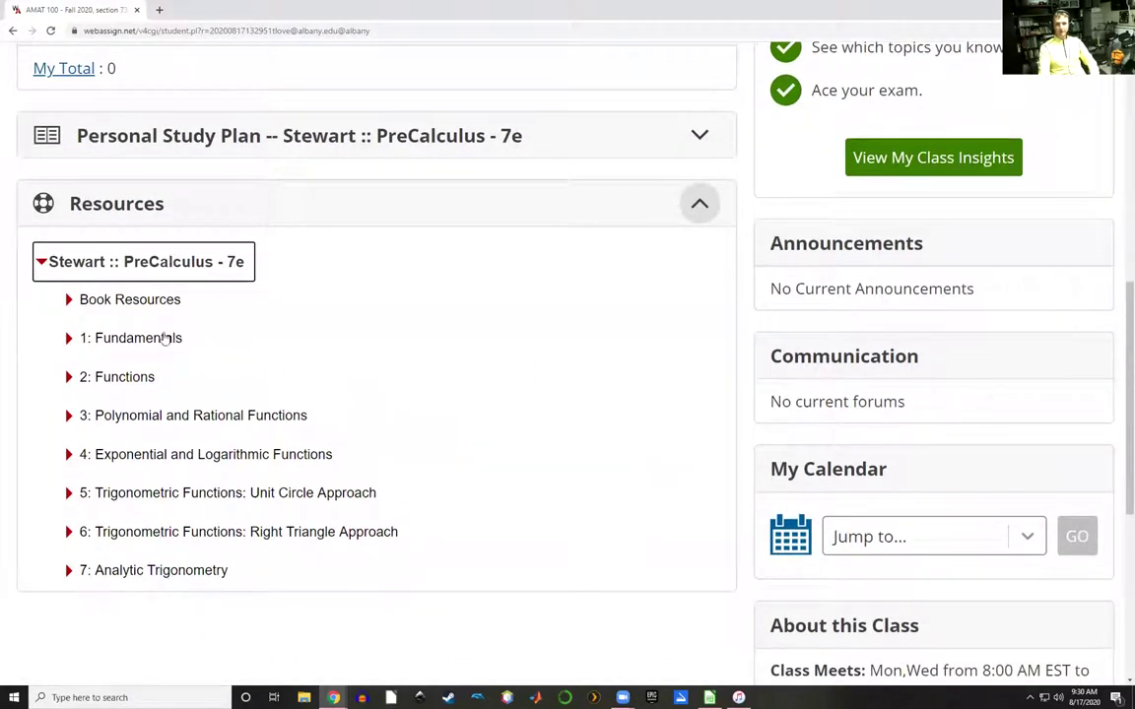
mouse_move(228, 532)
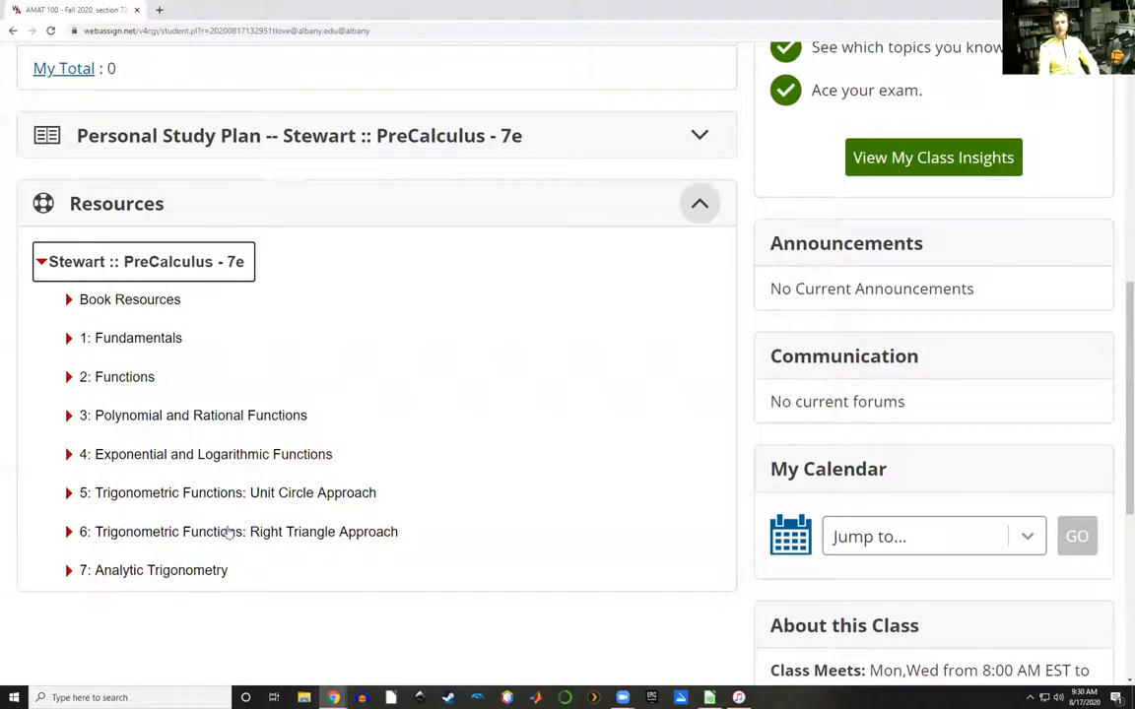
mouse_move(162, 371)
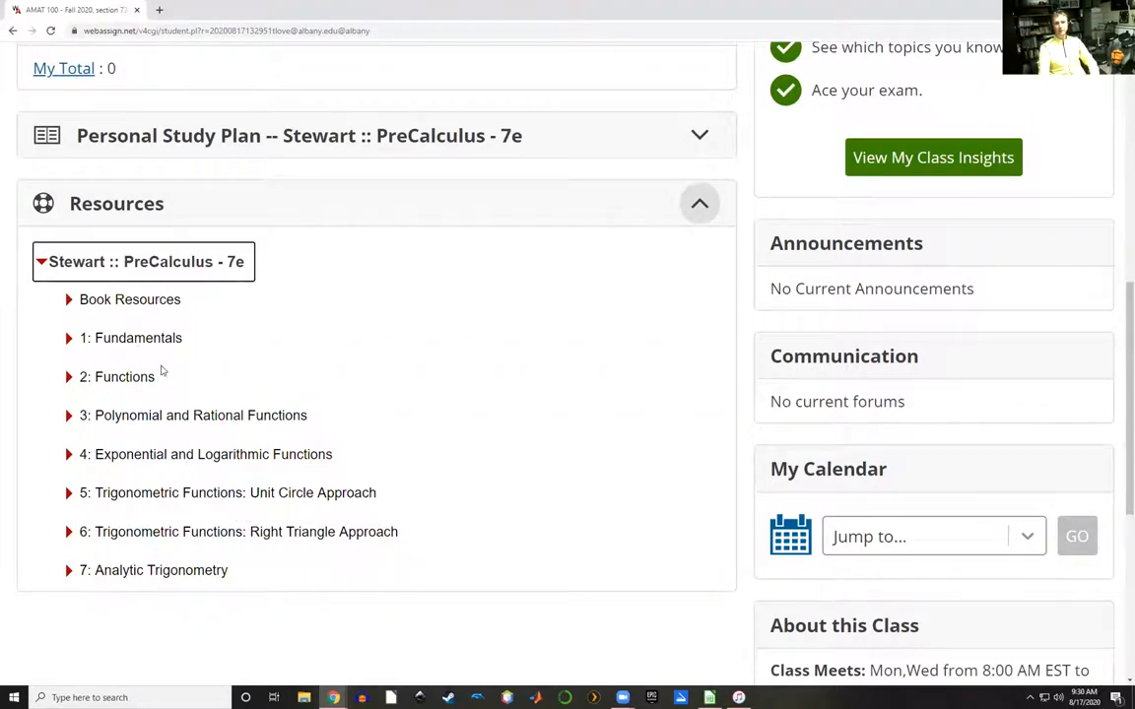
- Expand 1: Fundamentals and scroll its lecture outlines and videos for sections 1.1–1.11
click(130, 337)
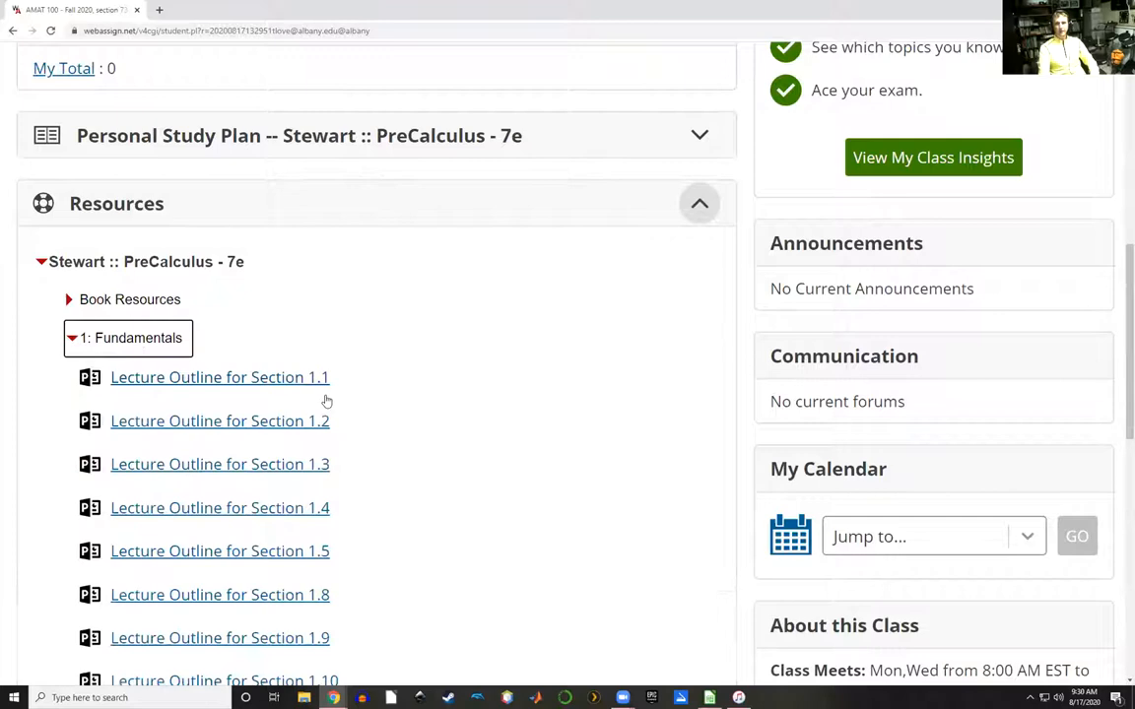
scroll(down, 3)
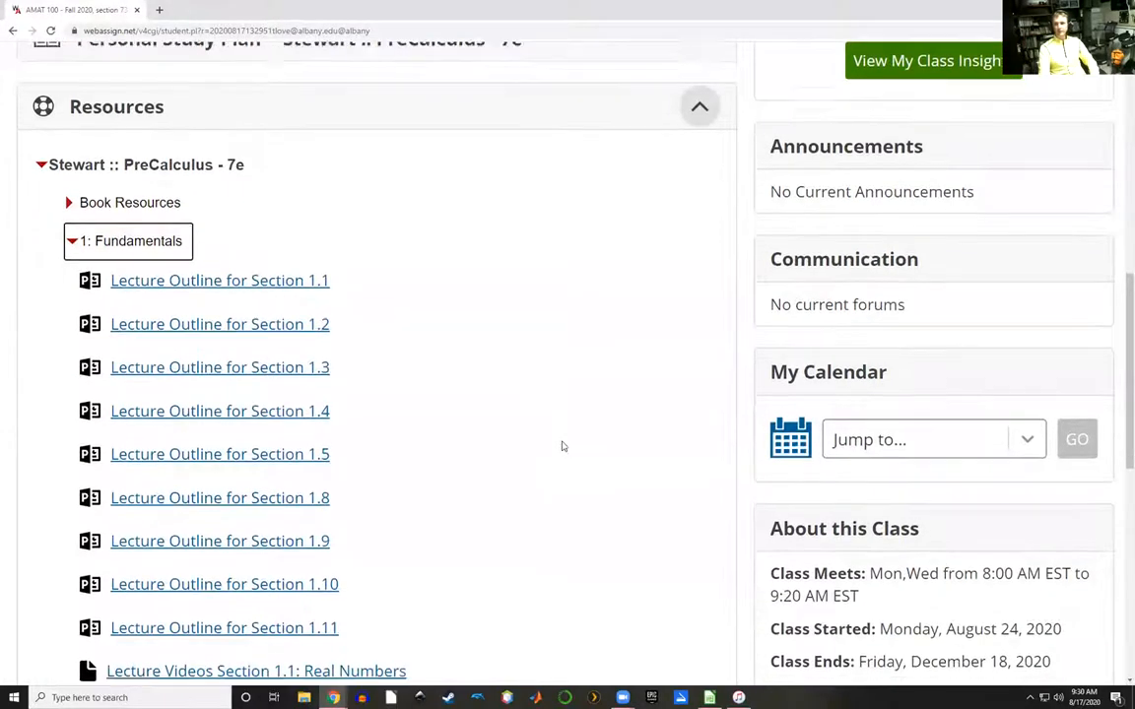
scroll(down, 3)
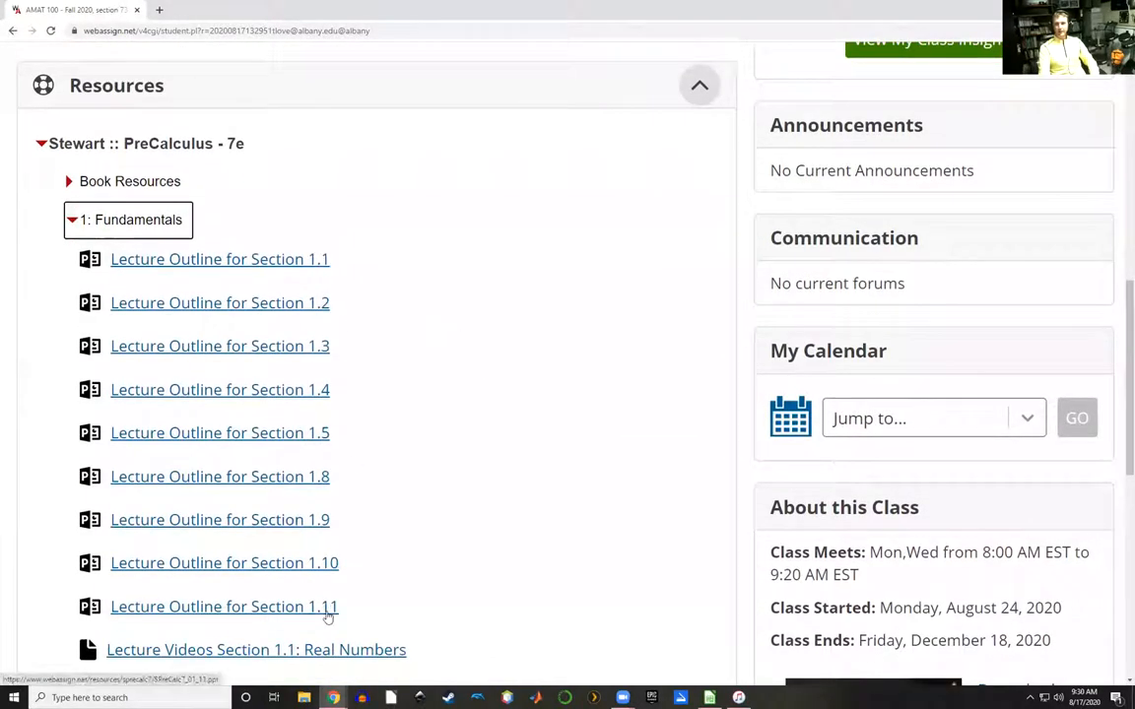
mouse_move(314, 294)
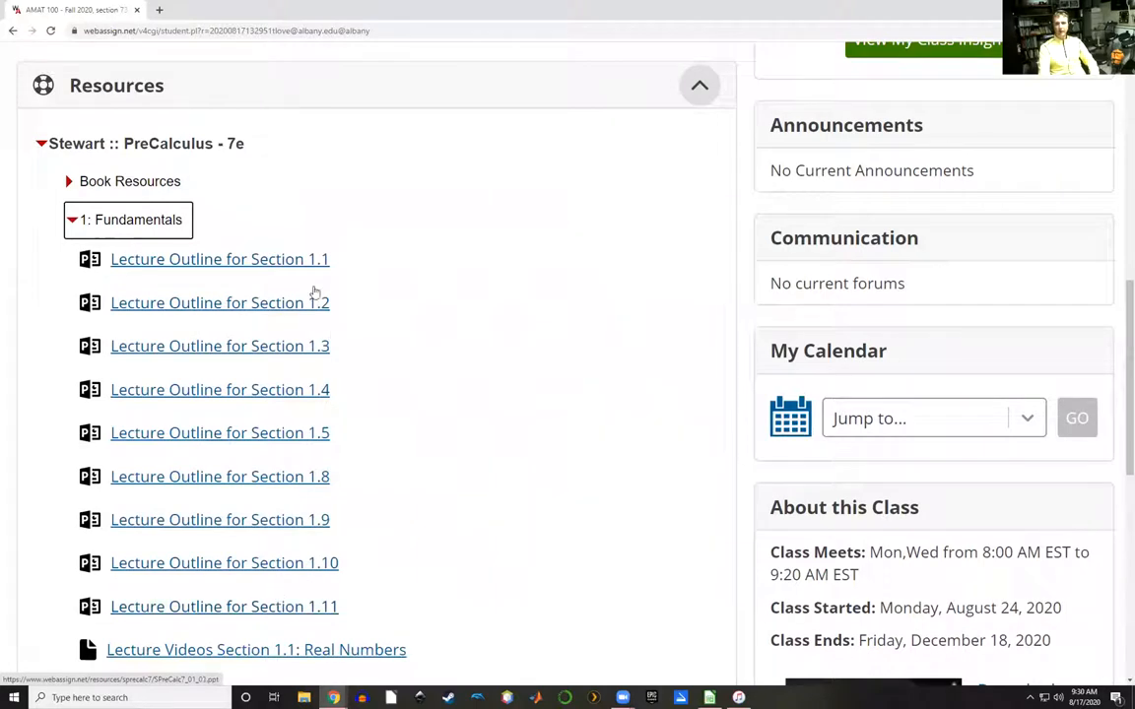
mouse_move(207, 613)
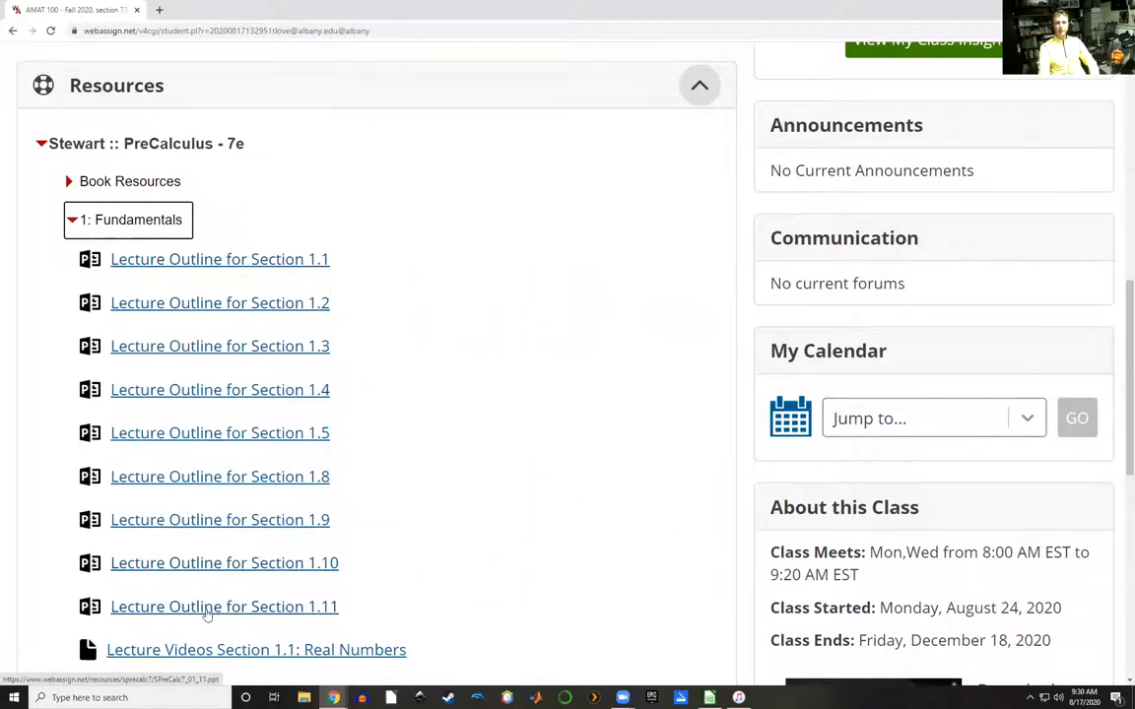
mouse_move(208, 262)
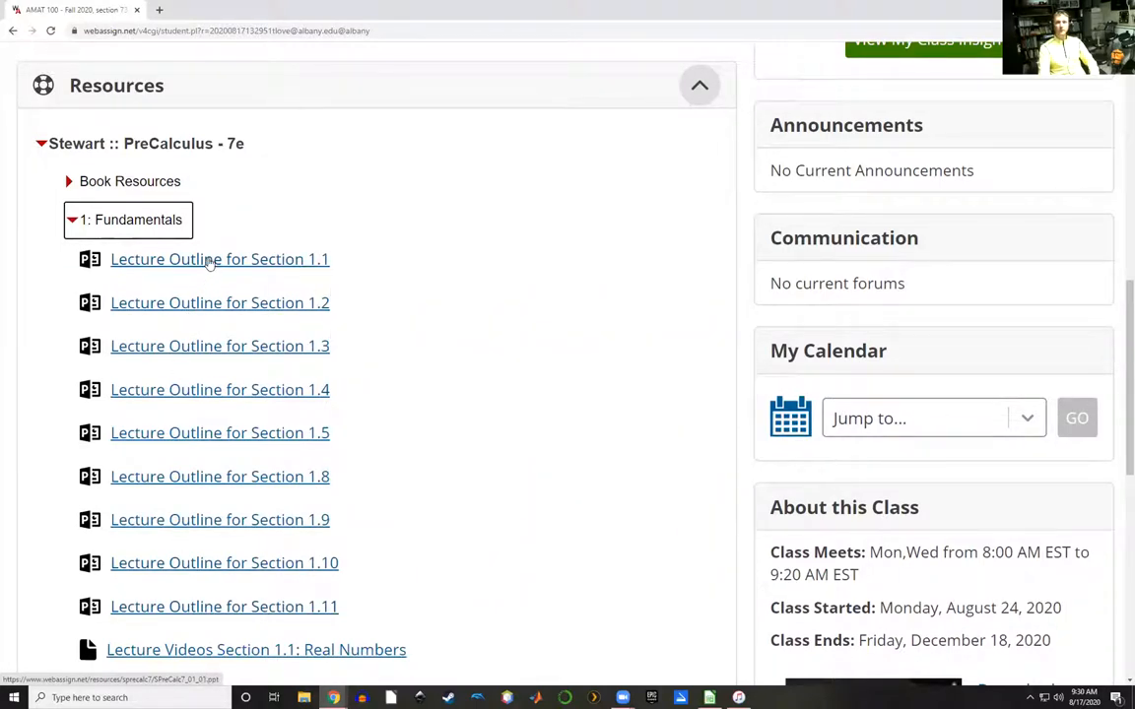
mouse_move(318, 279)
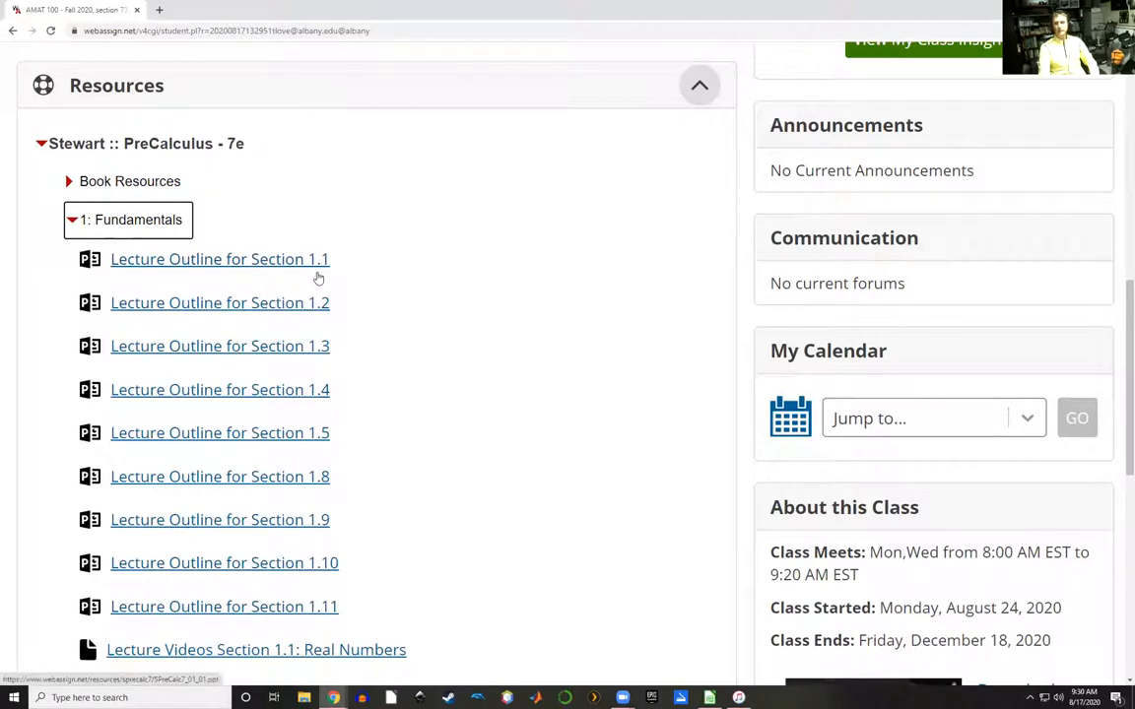
mouse_move(395, 290)
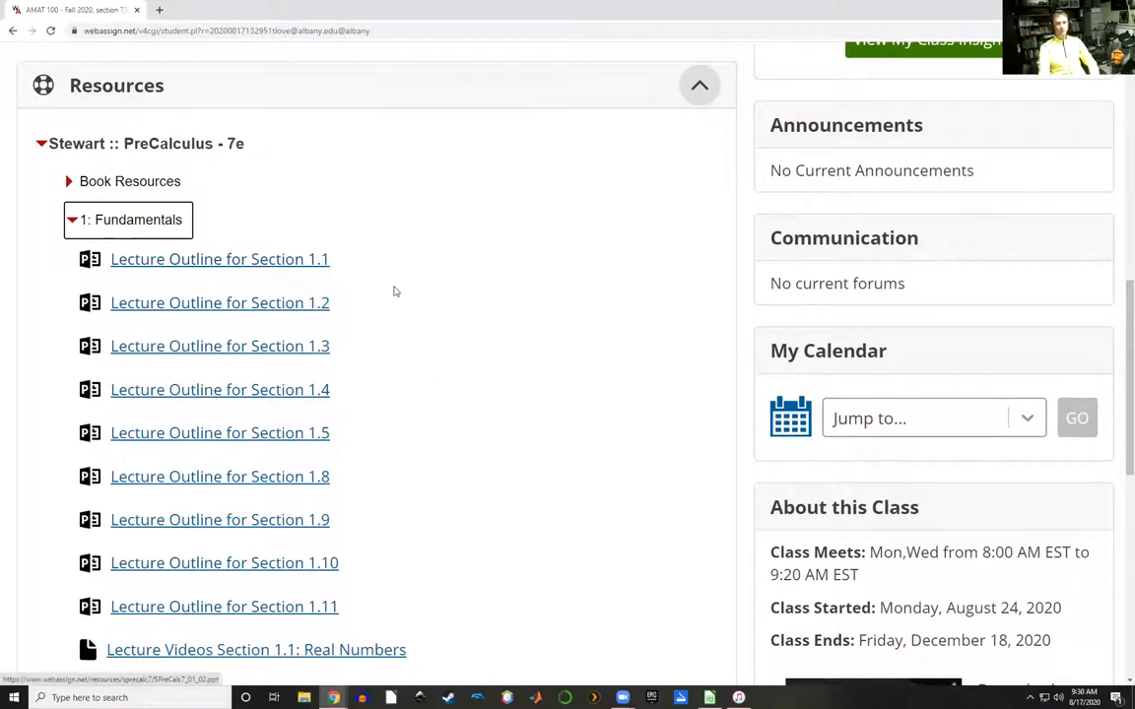
scroll(down, 3)
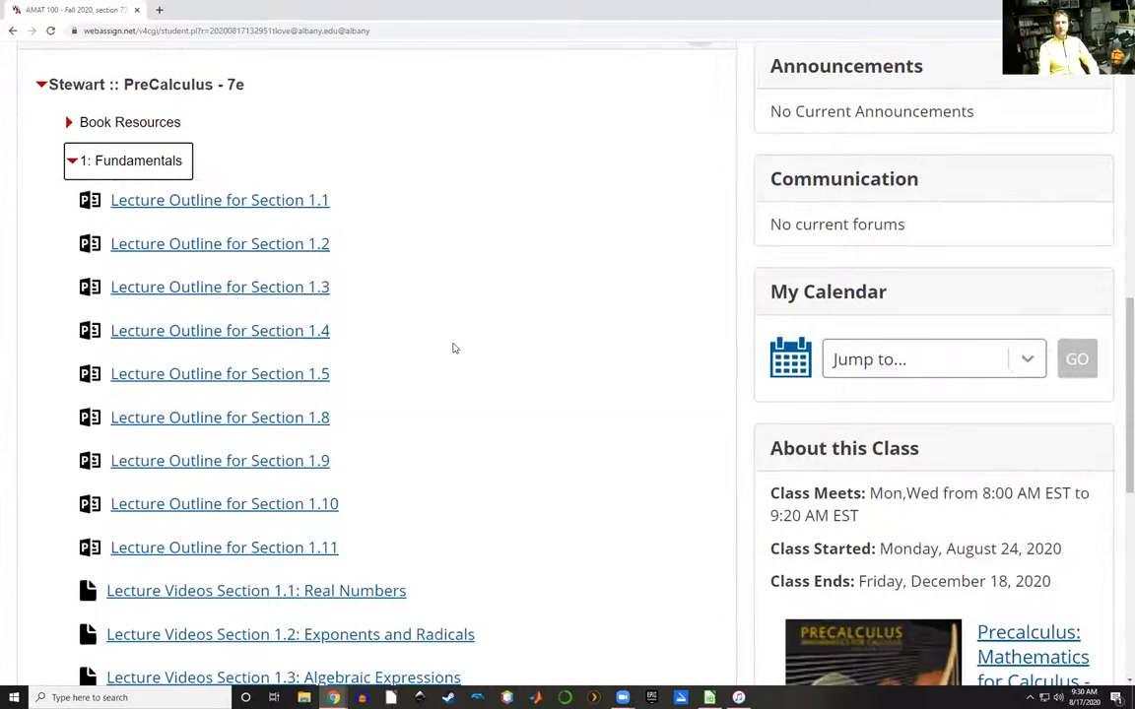
mouse_move(445, 394)
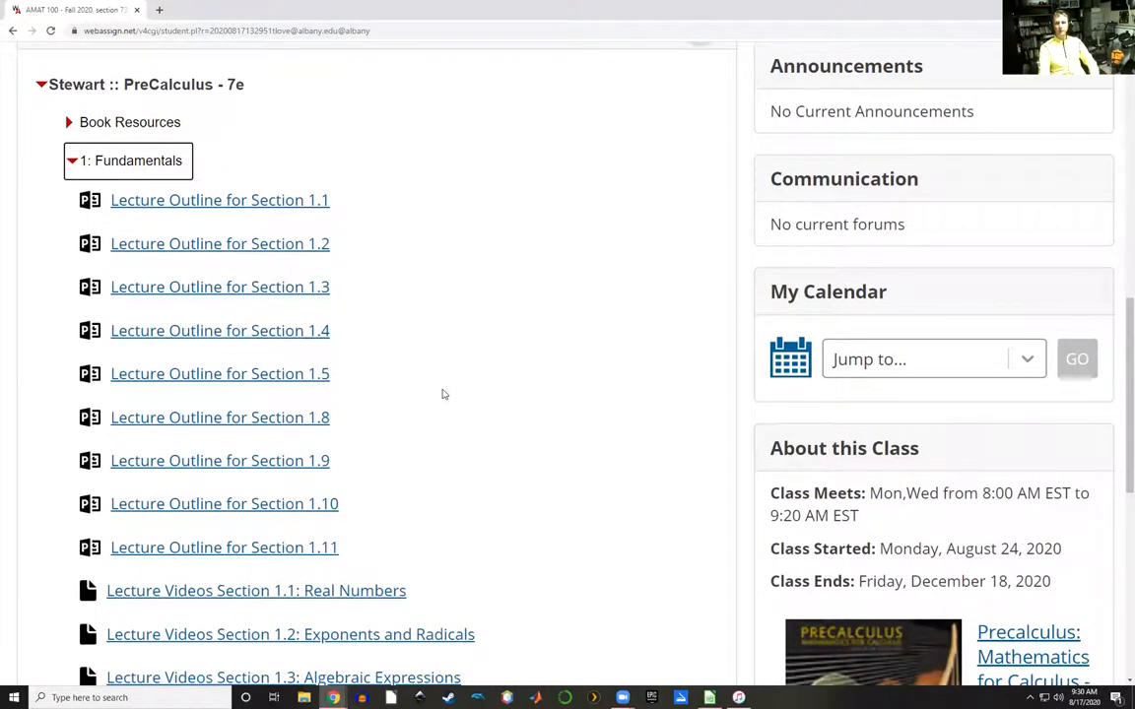
scroll(down, 3)
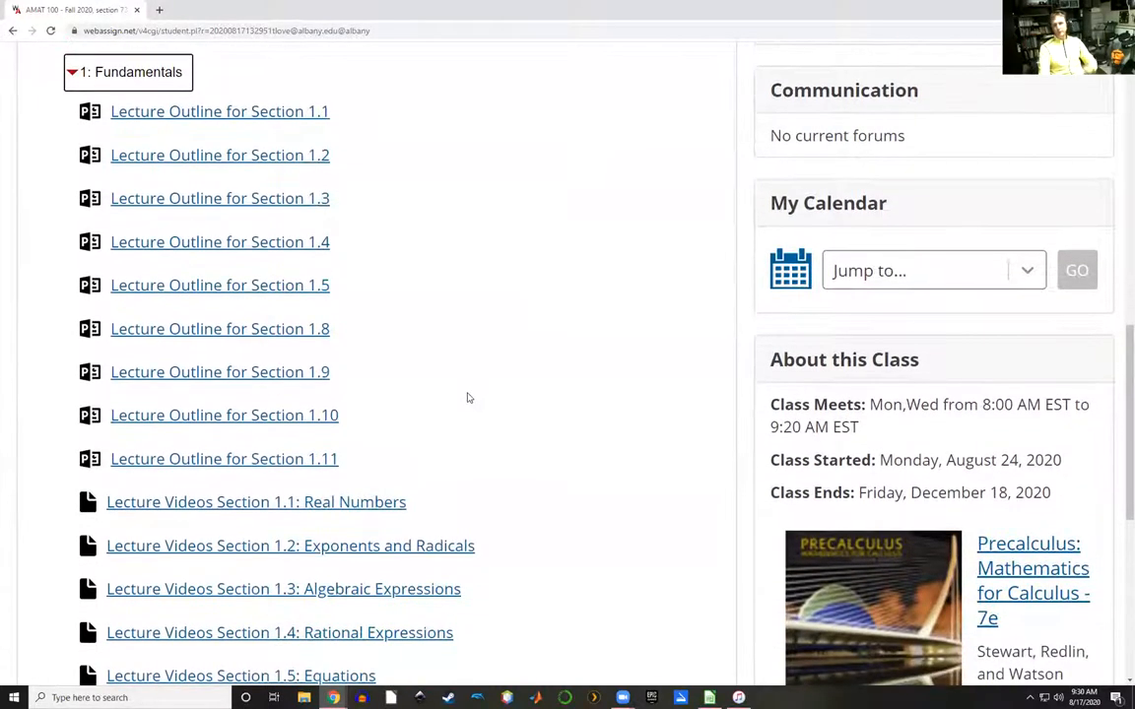
mouse_move(496, 402)
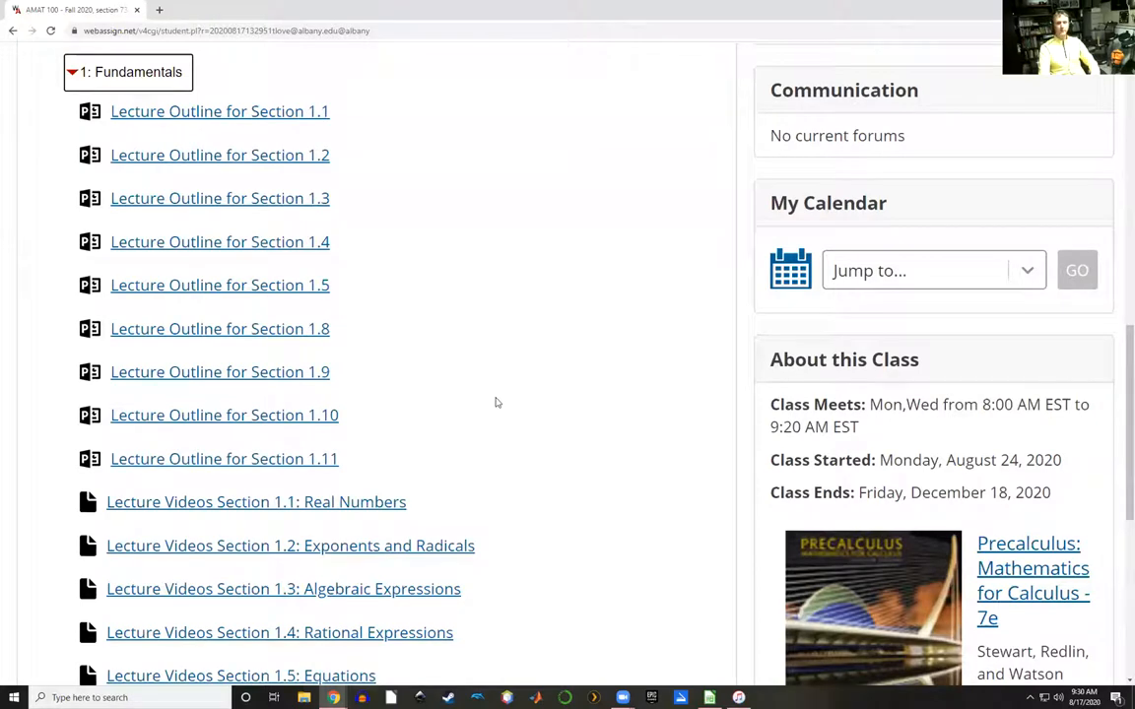
scroll(down, 3)
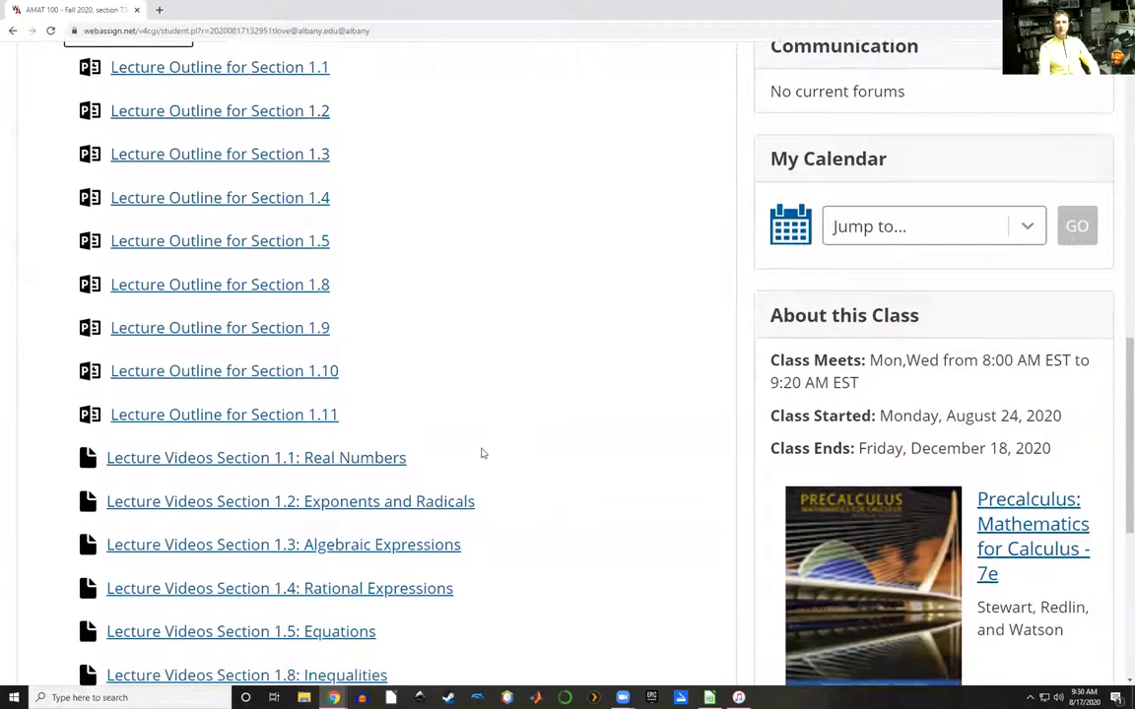
scroll(down, 3)
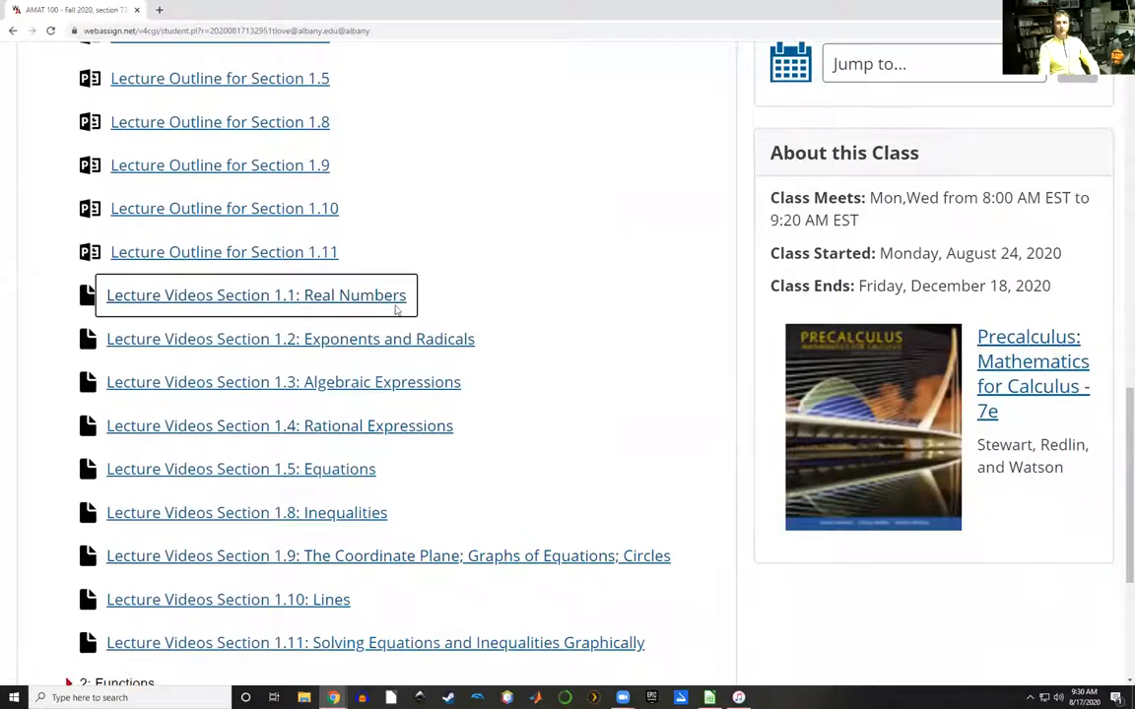
- Open the Section 1.1 lecture videos and browse the Kazmierczak and Mosely Videos lists
click(255, 295)
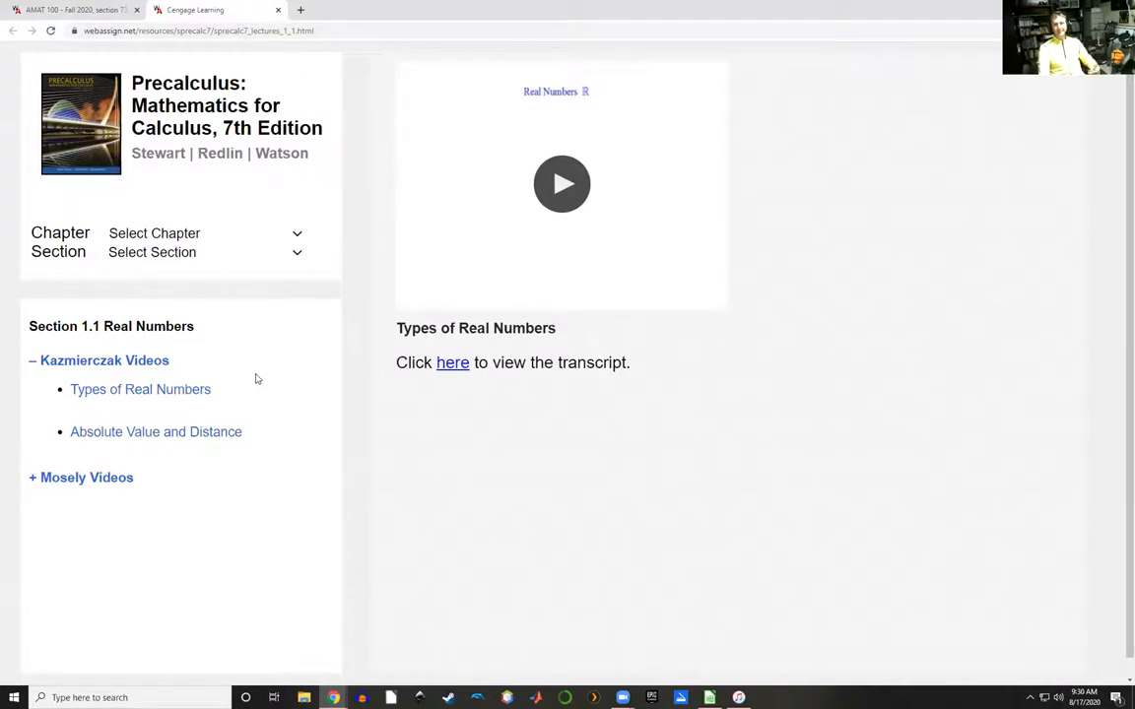
mouse_move(200, 397)
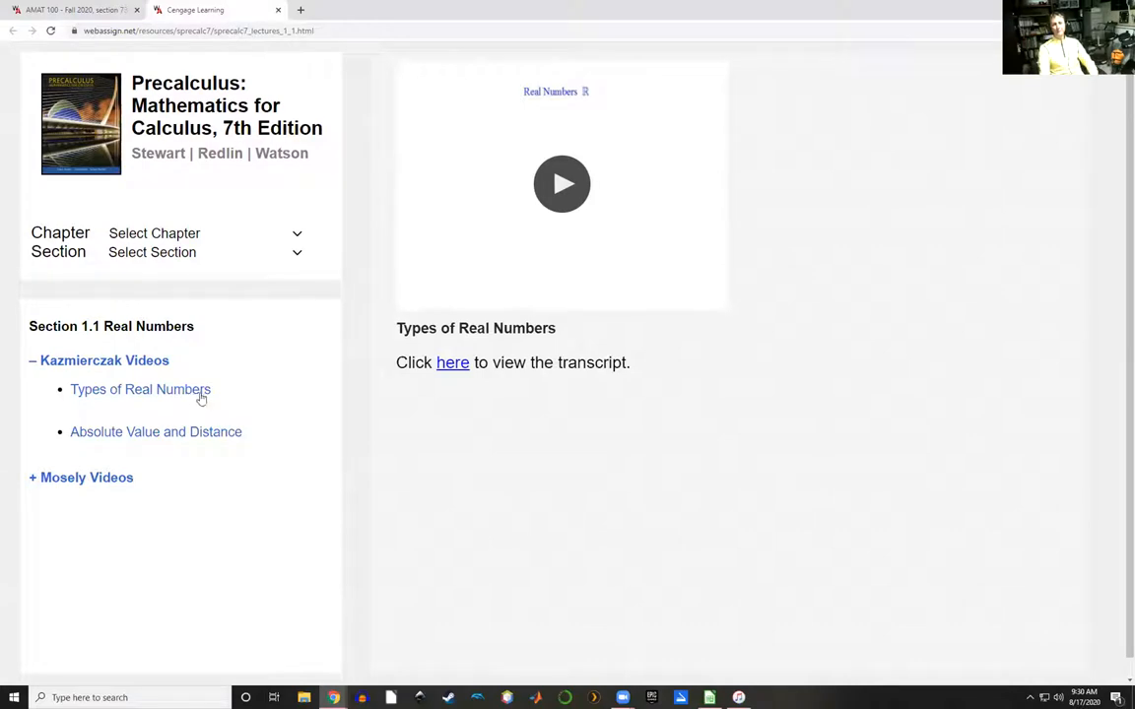
click(97, 360)
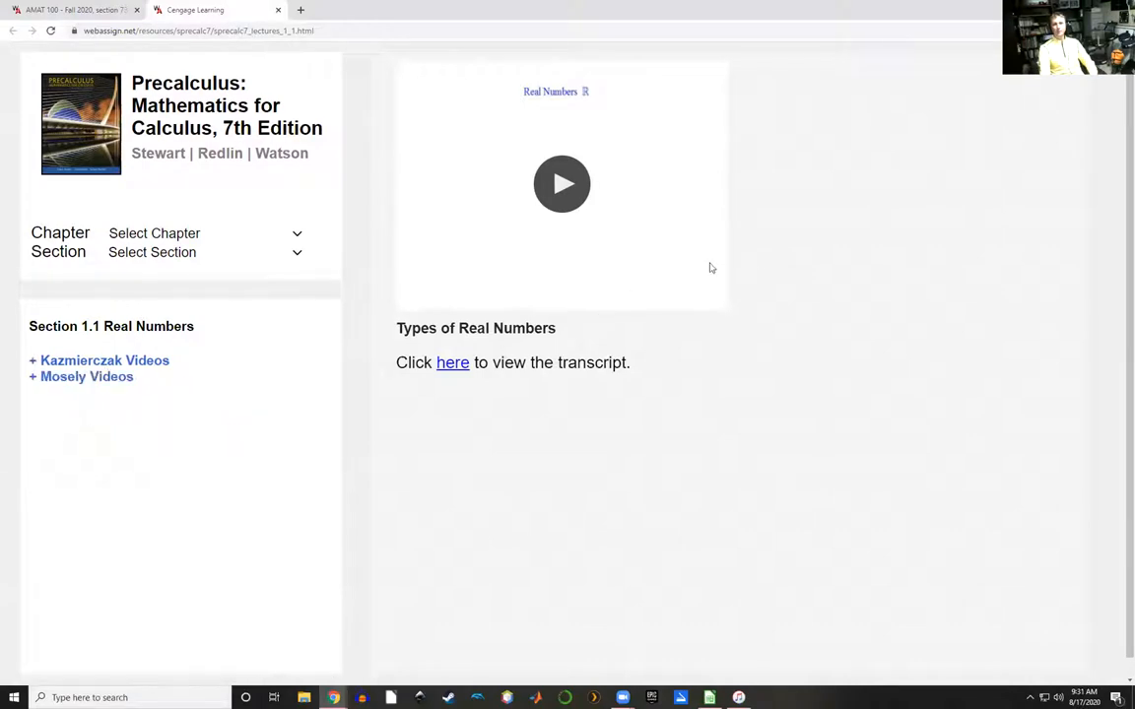
mouse_move(475, 457)
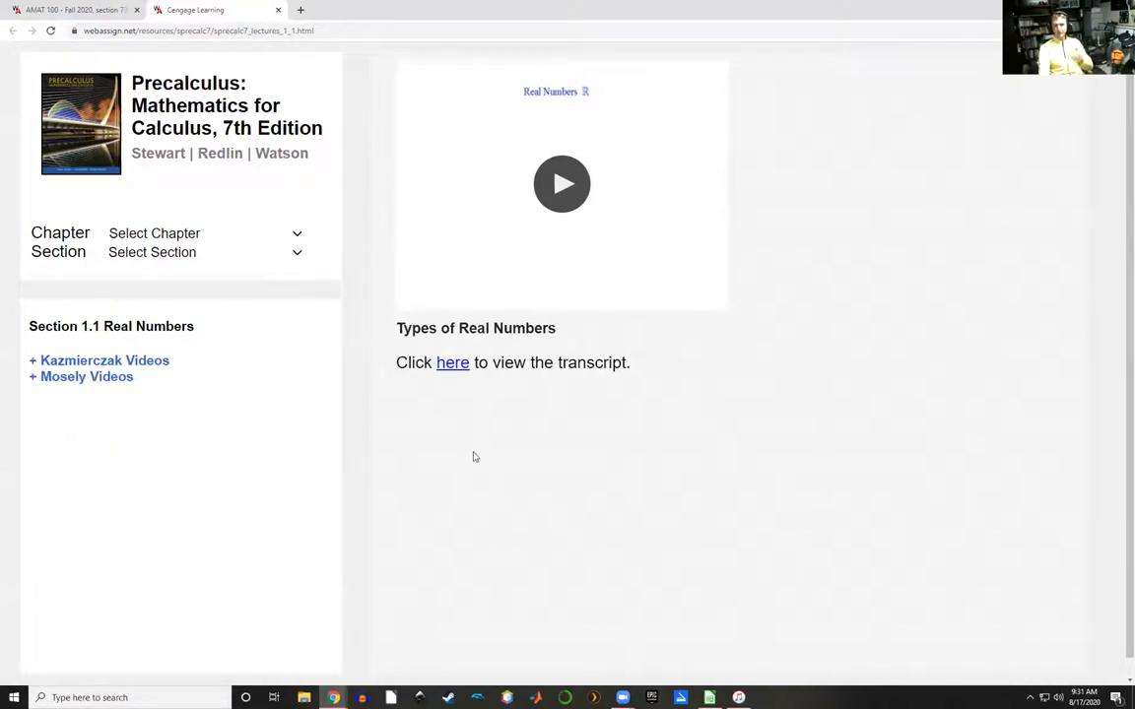
mouse_move(651, 509)
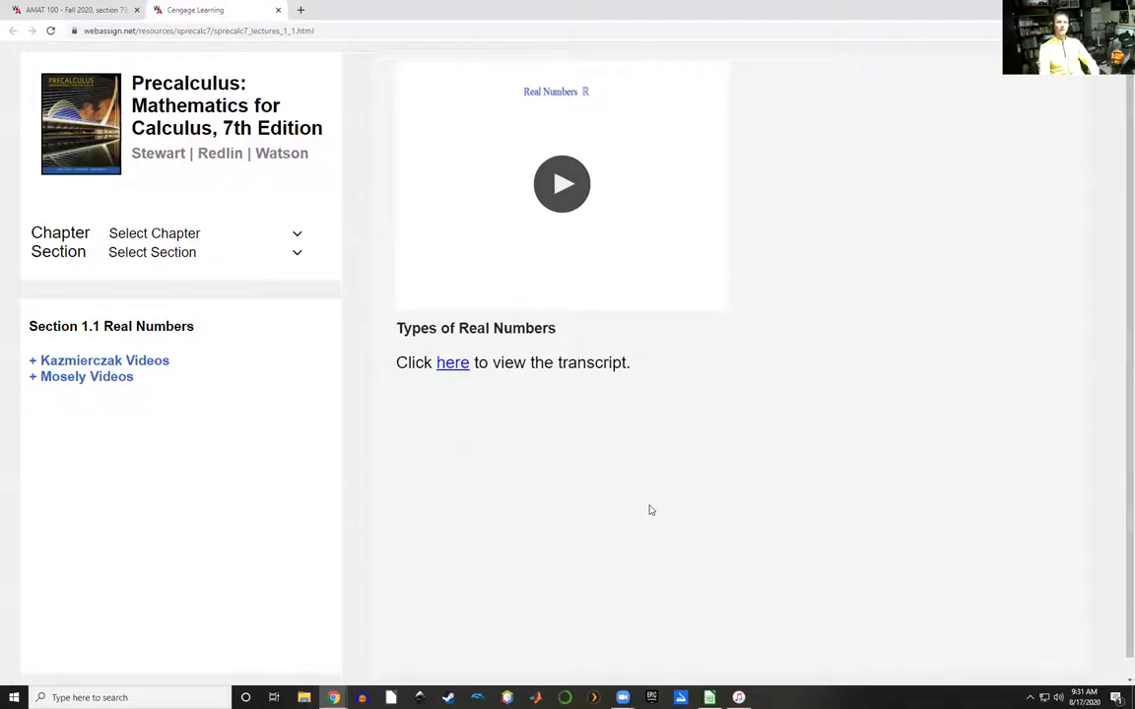
mouse_move(414, 245)
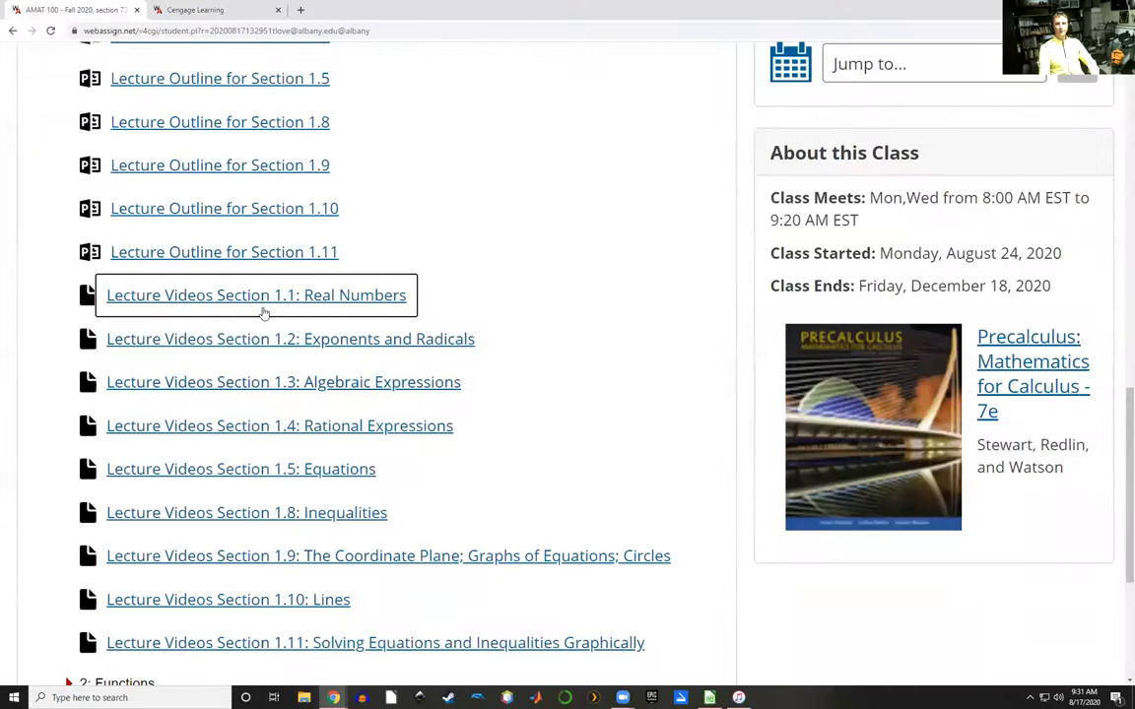
click(255, 295)
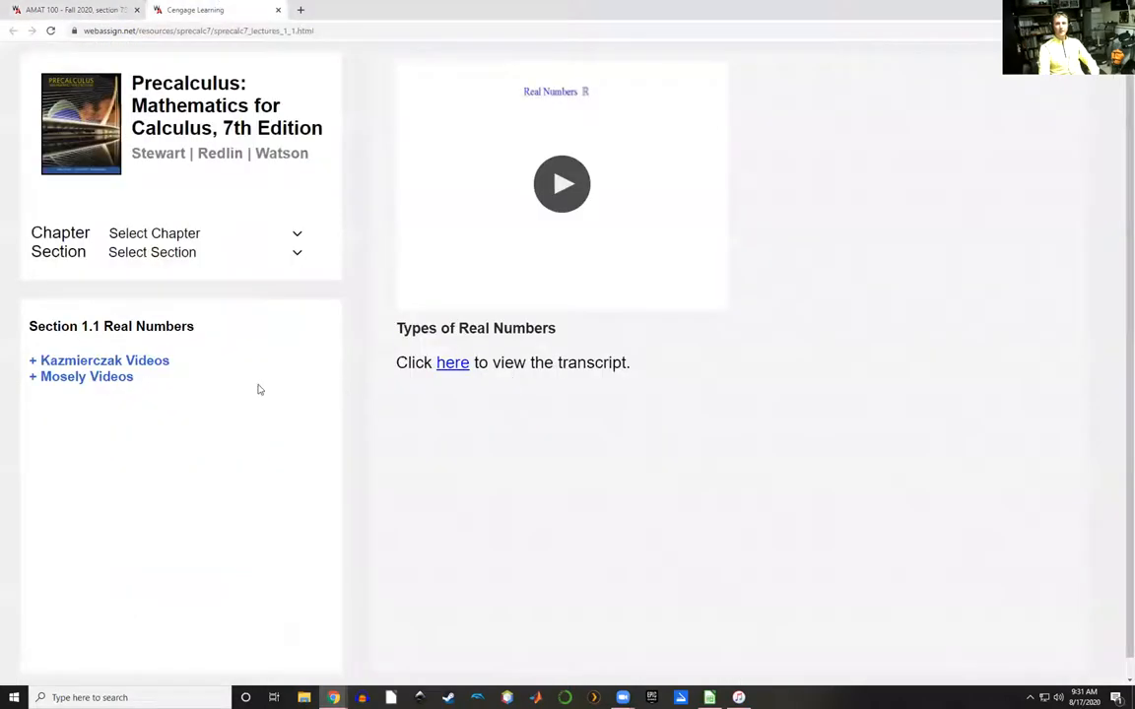
click(98, 360)
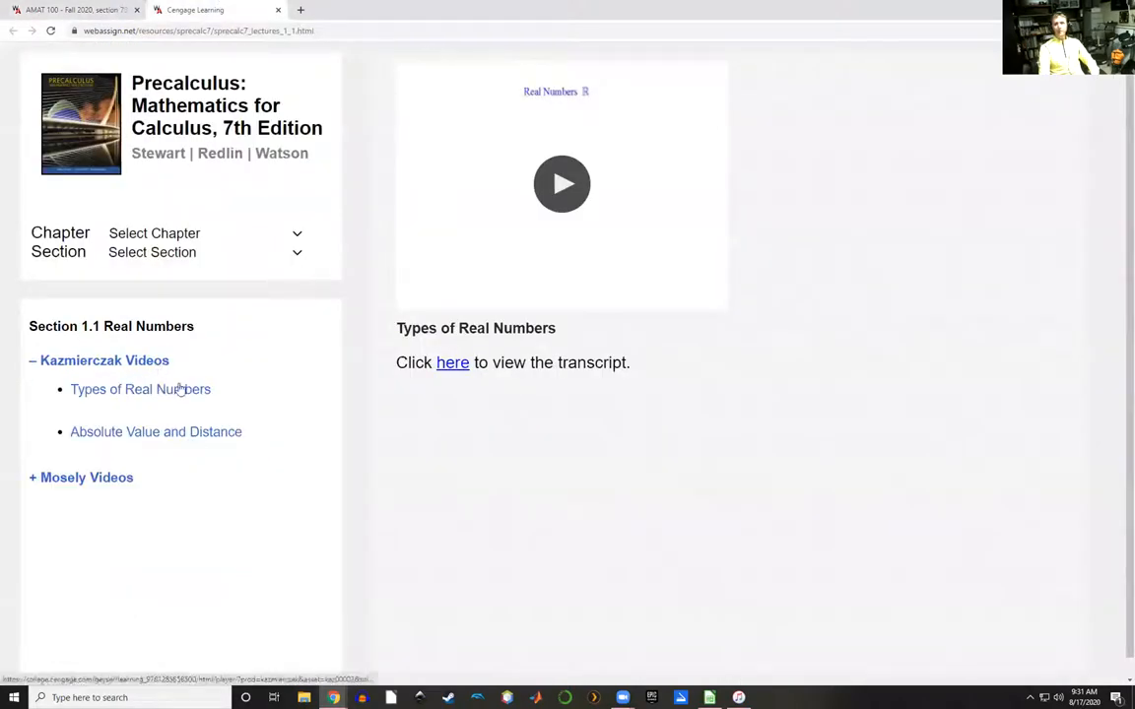
mouse_move(215, 406)
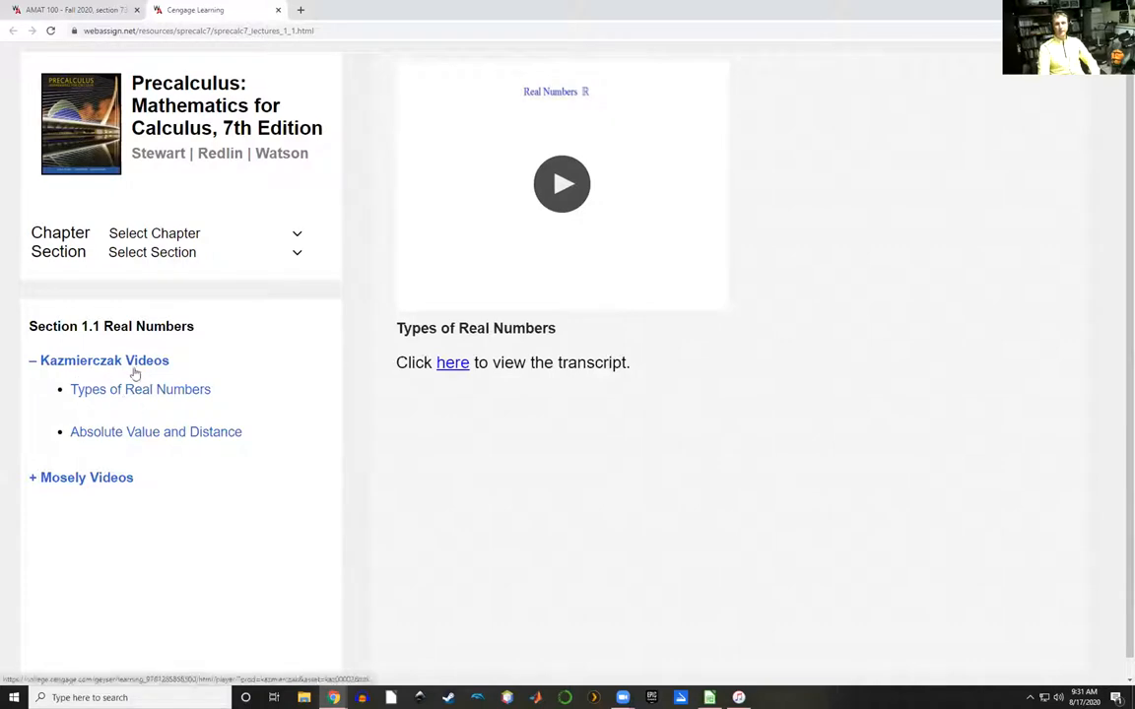
mouse_move(151, 441)
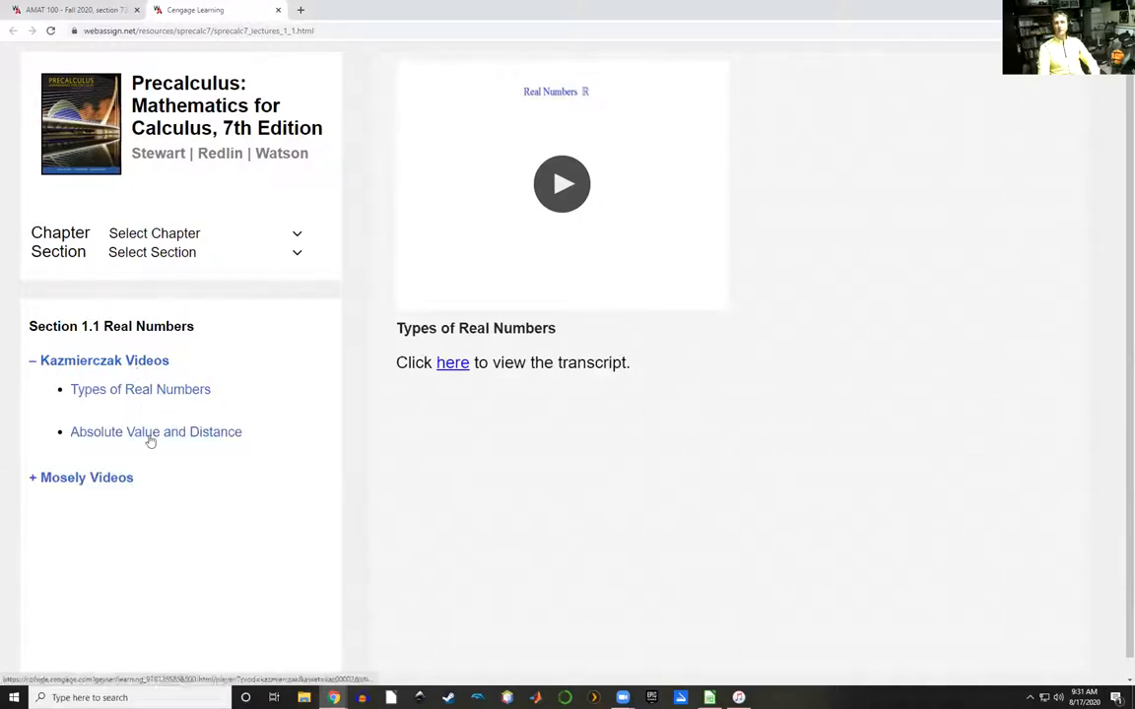
click(97, 359)
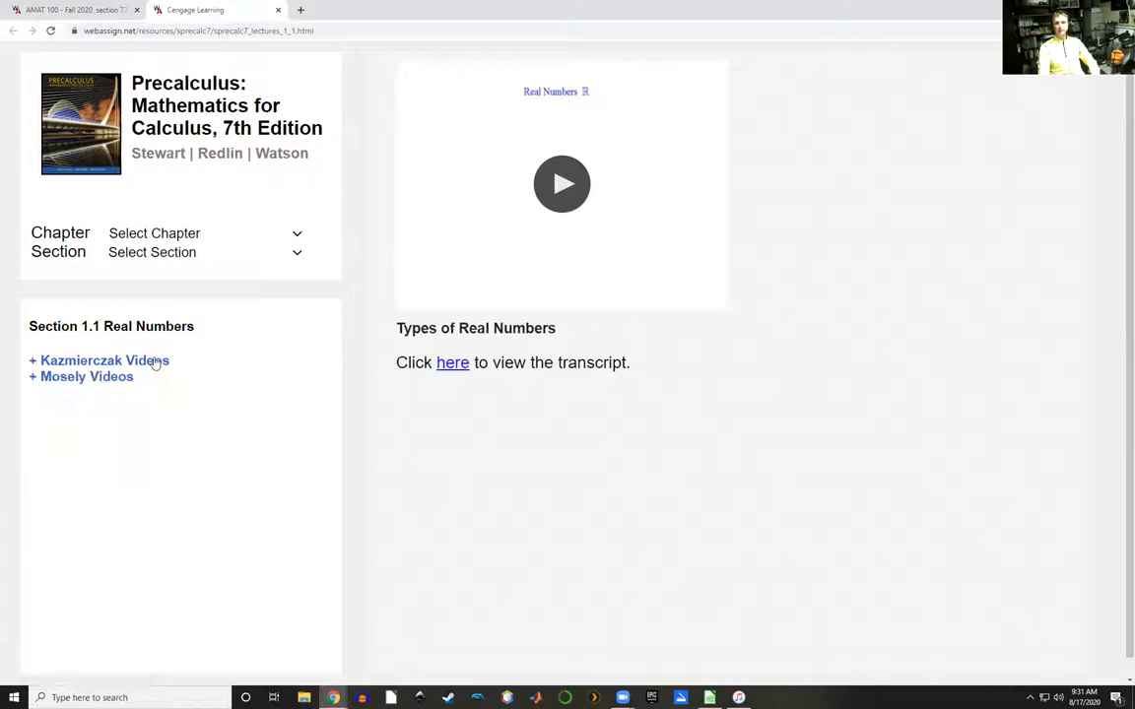
click(98, 360)
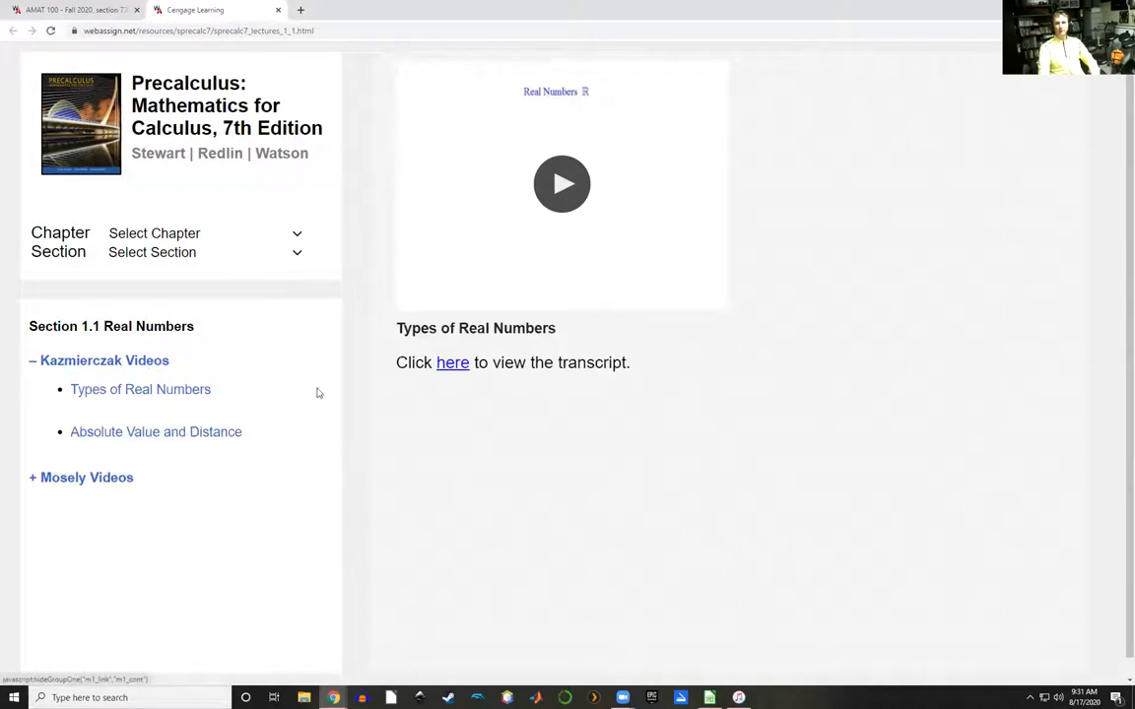
click(103, 359)
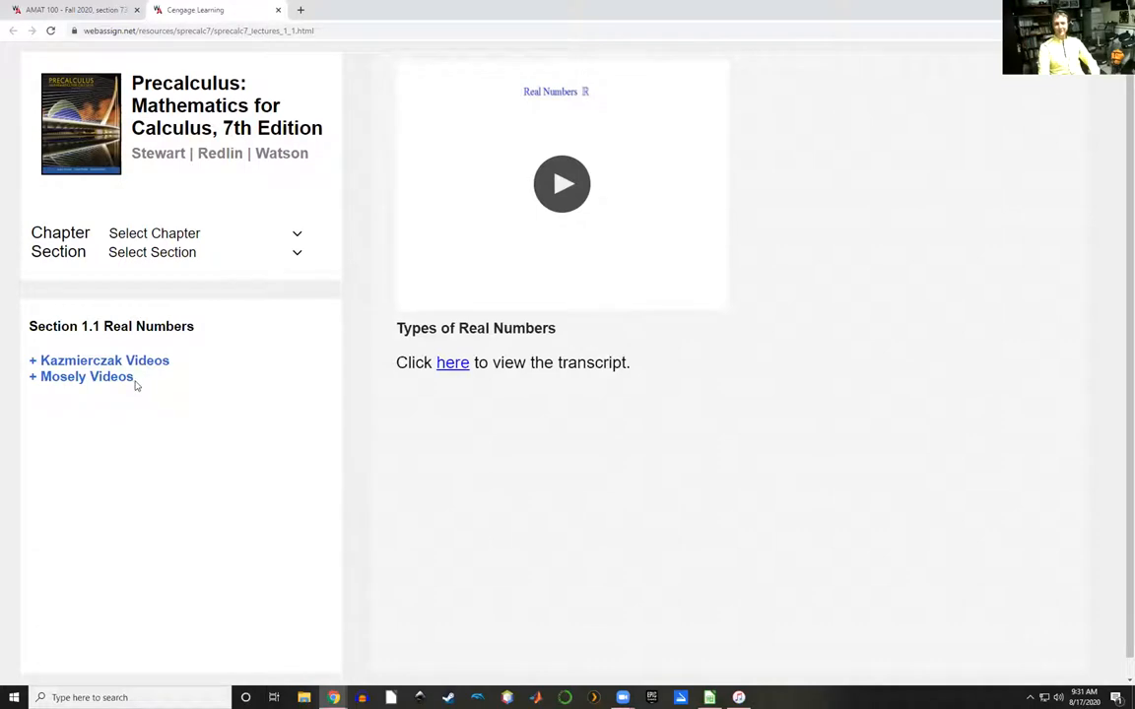
click(86, 376)
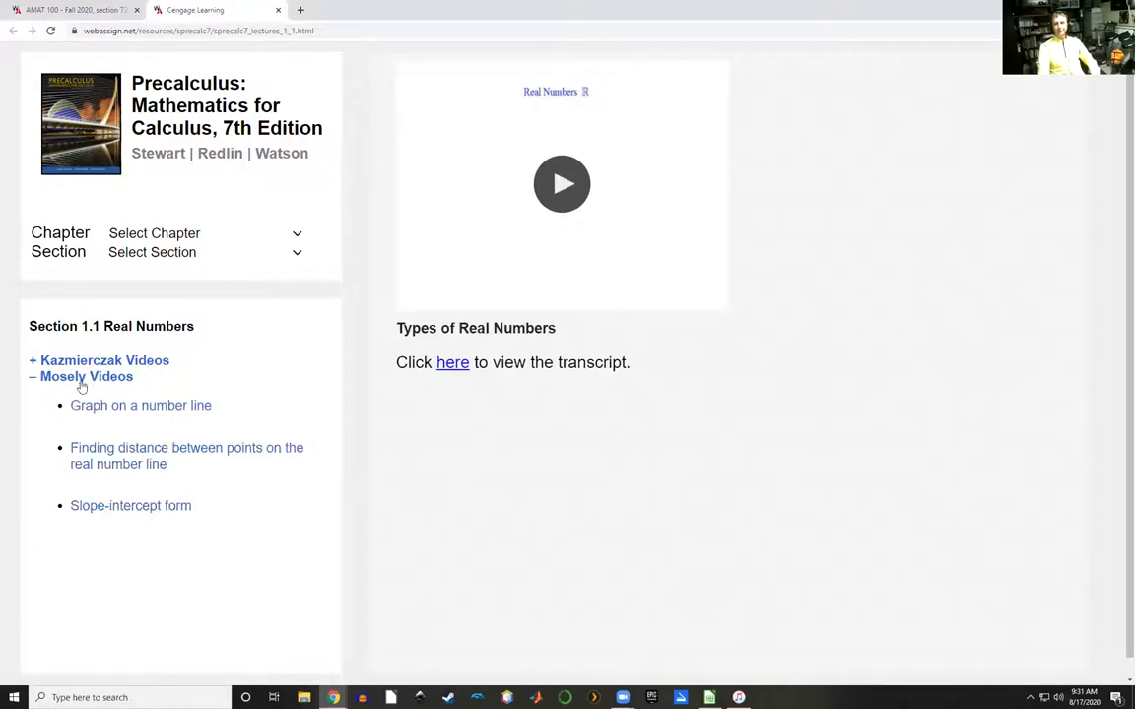
click(80, 376)
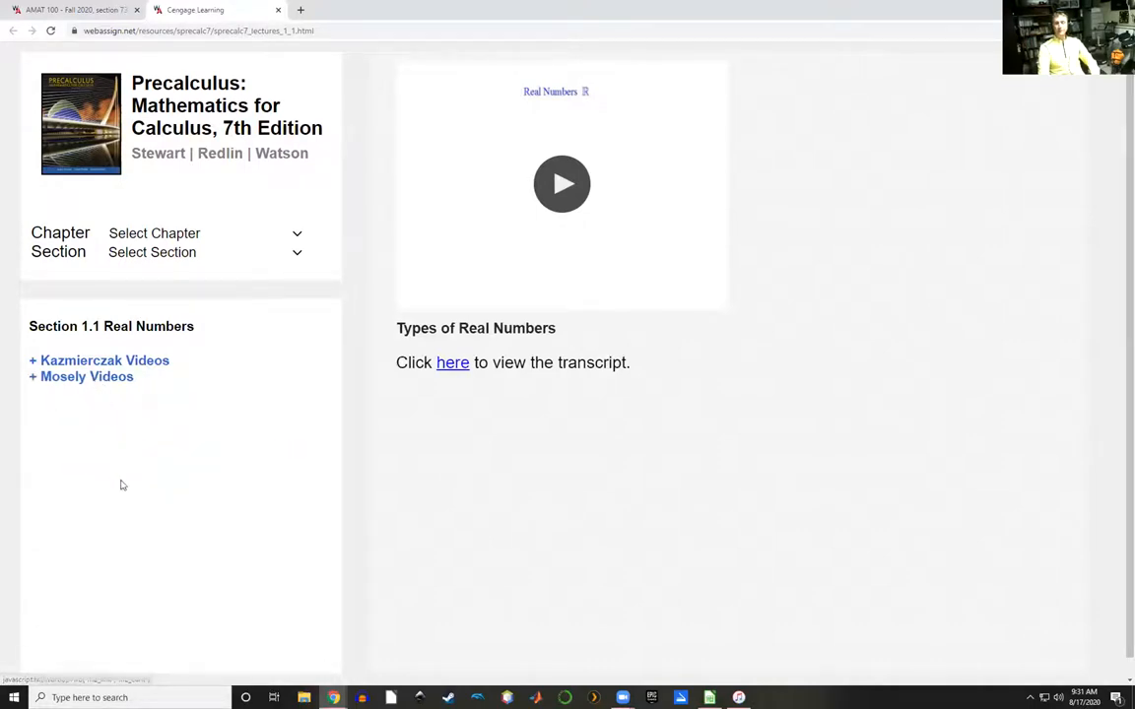
mouse_move(198, 465)
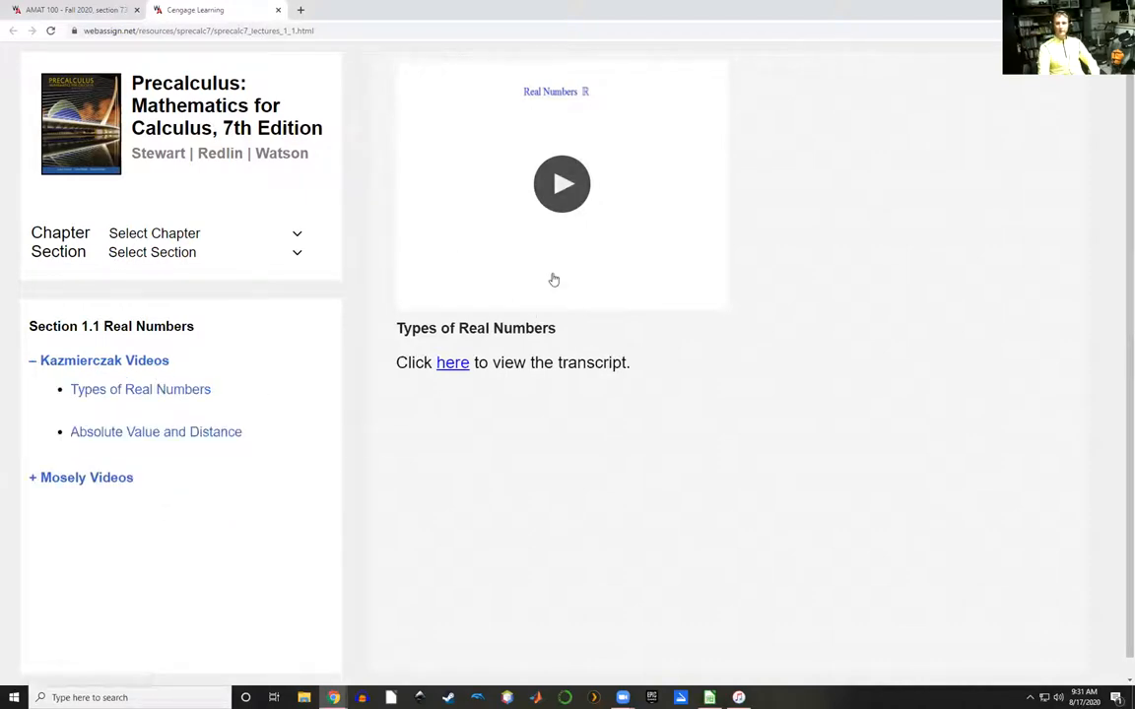
mouse_move(105, 452)
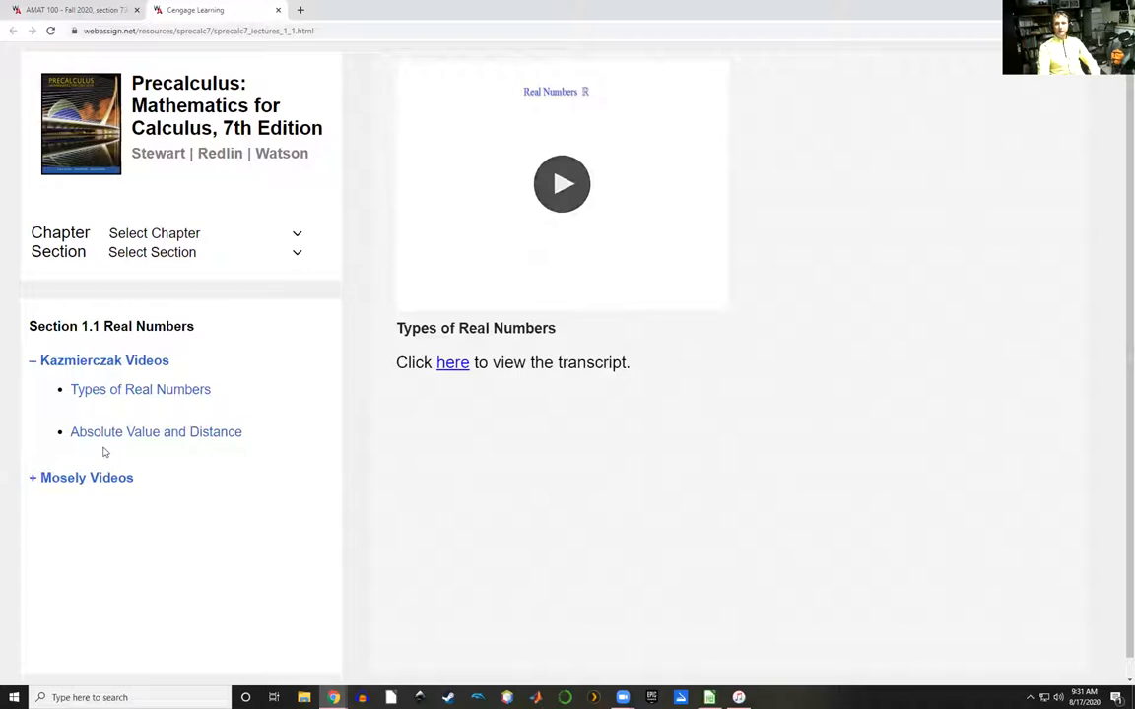
mouse_move(246, 243)
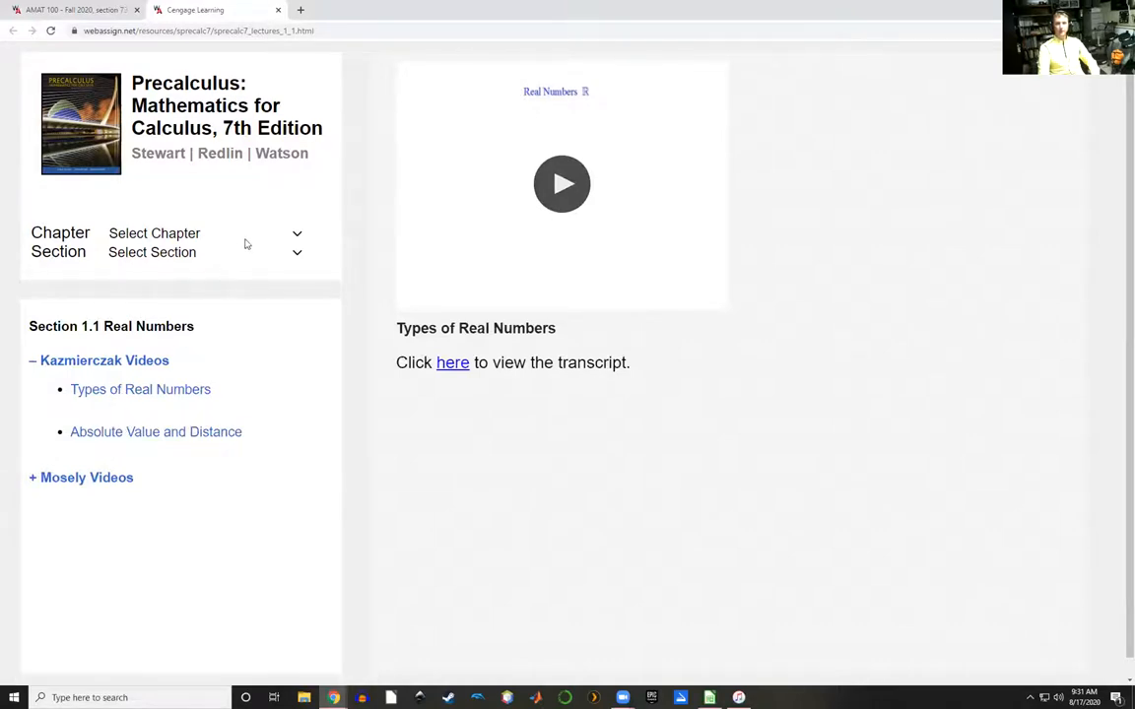
- Select chapter 1. Fundamentals, section 1.2 Exponents and Radicals, then close the lecture page
click(202, 233)
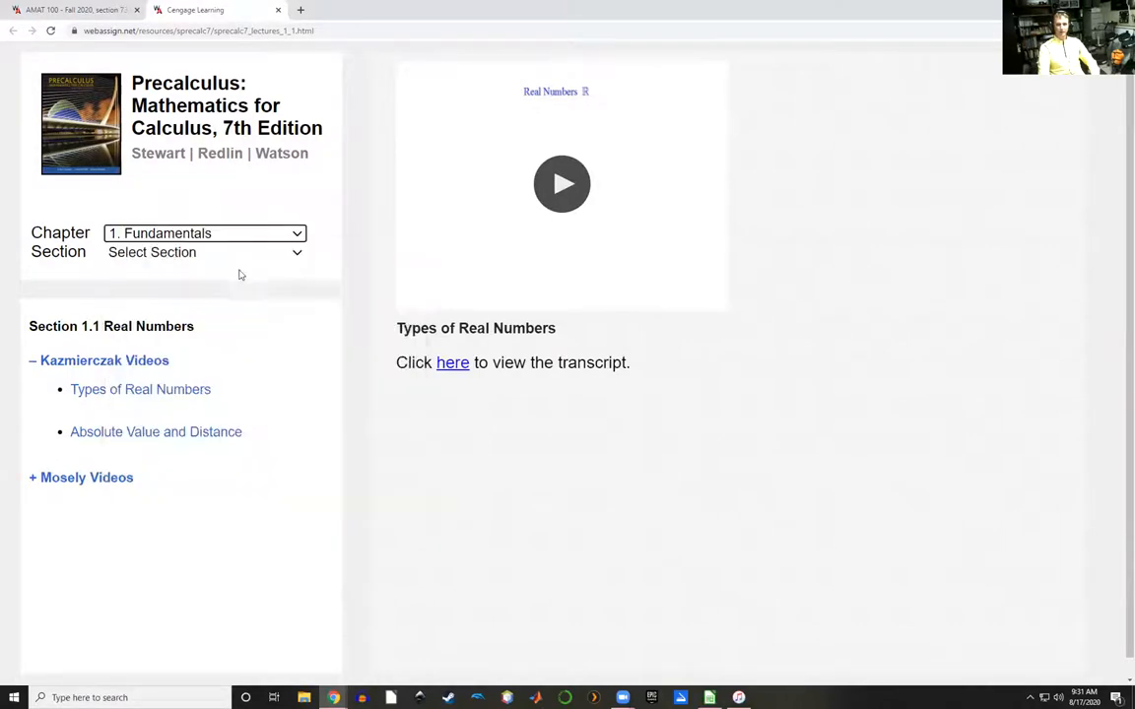
click(202, 253)
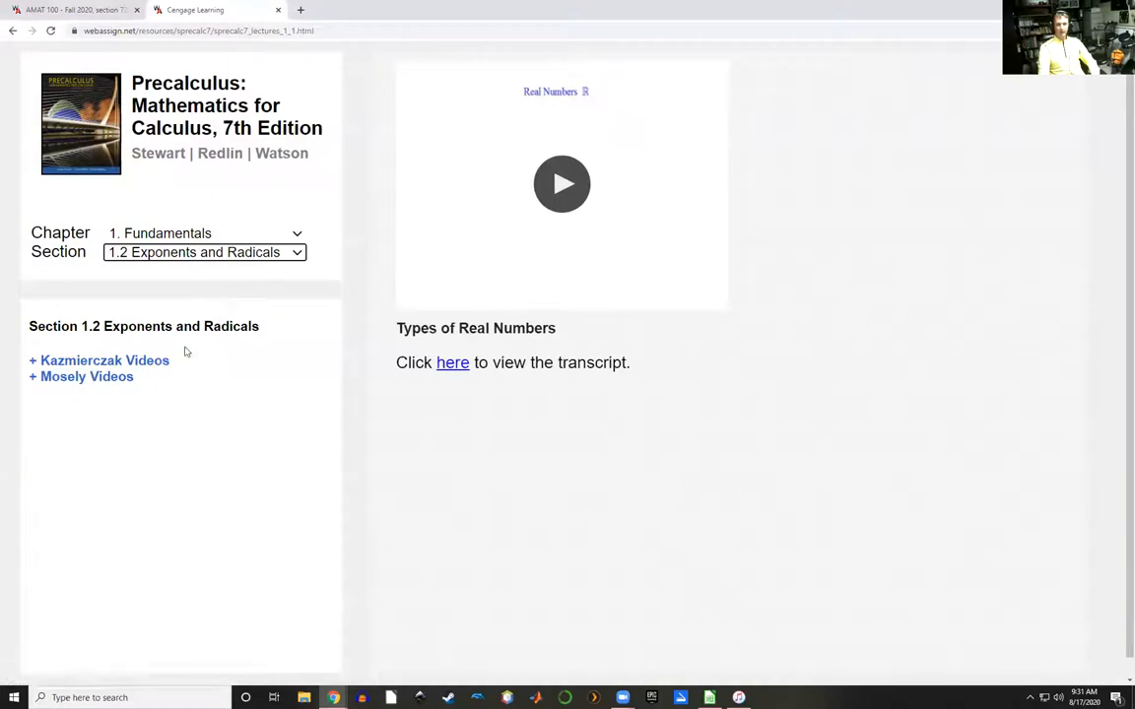
click(98, 360)
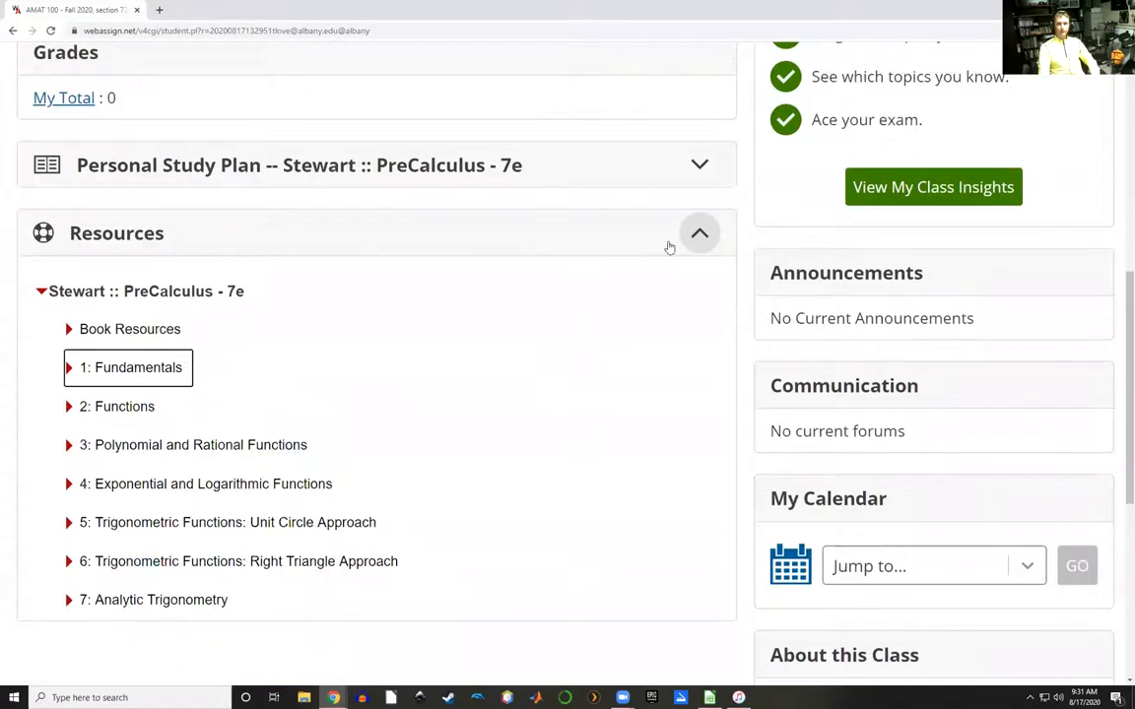
- Scroll to About this Class and open the Precalculus: Mathematics for Calculus - 7e link
scroll(down, 3)
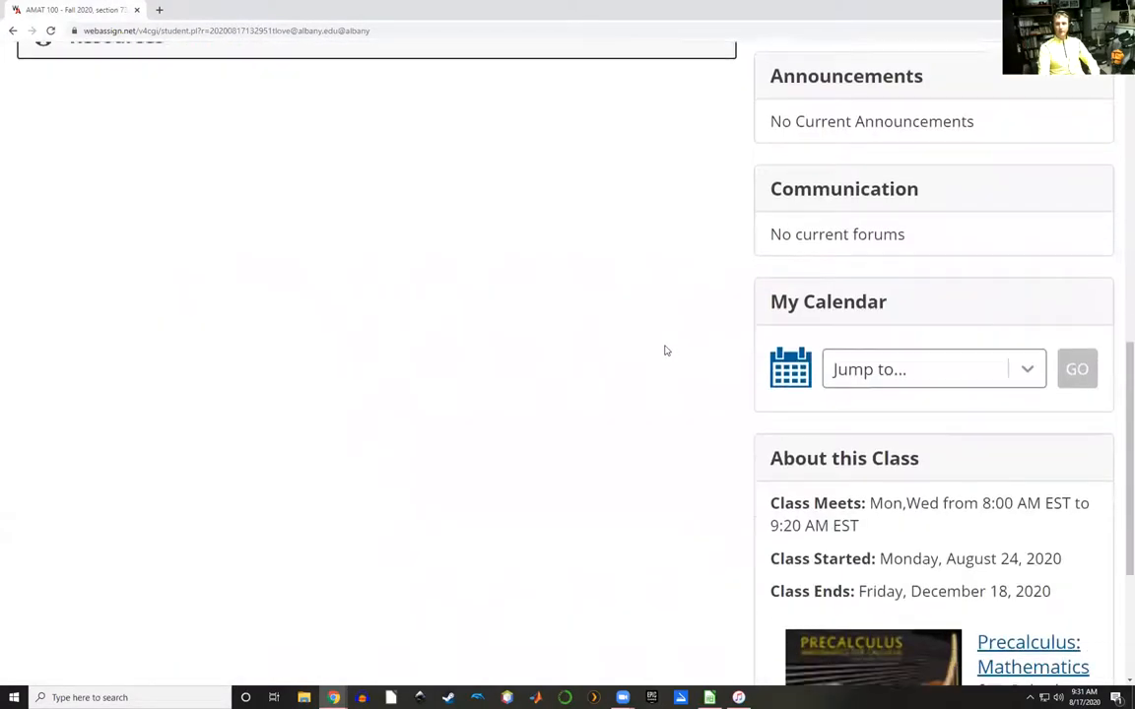
scroll(down, 3)
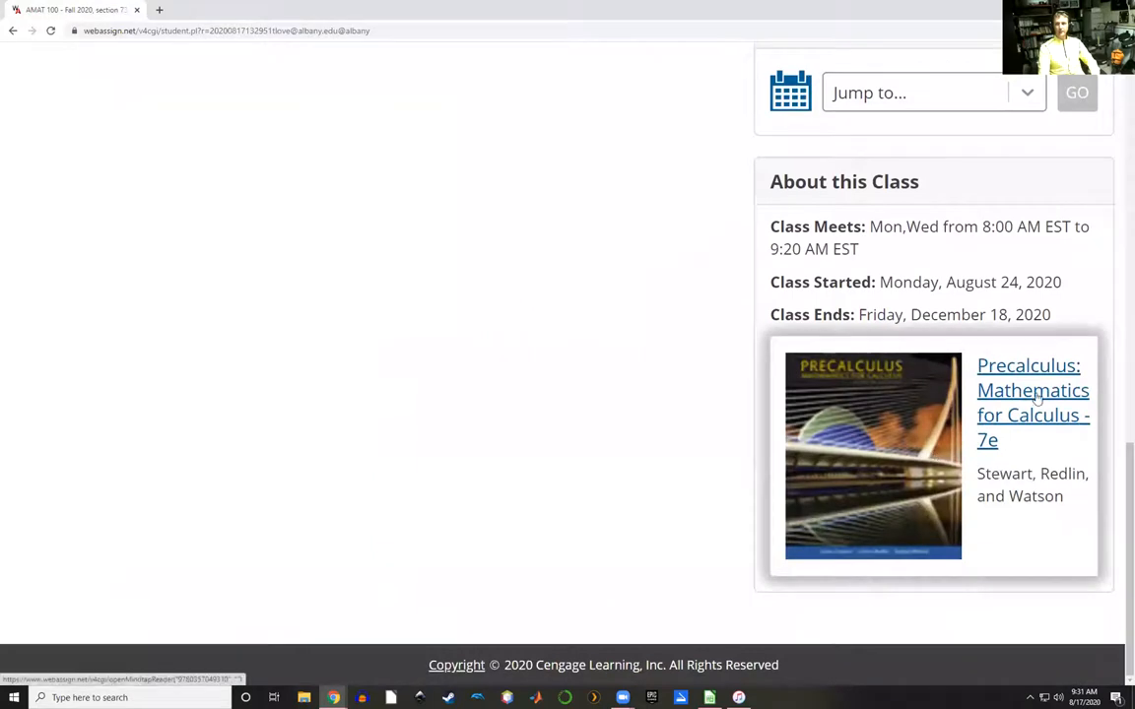
click(1032, 391)
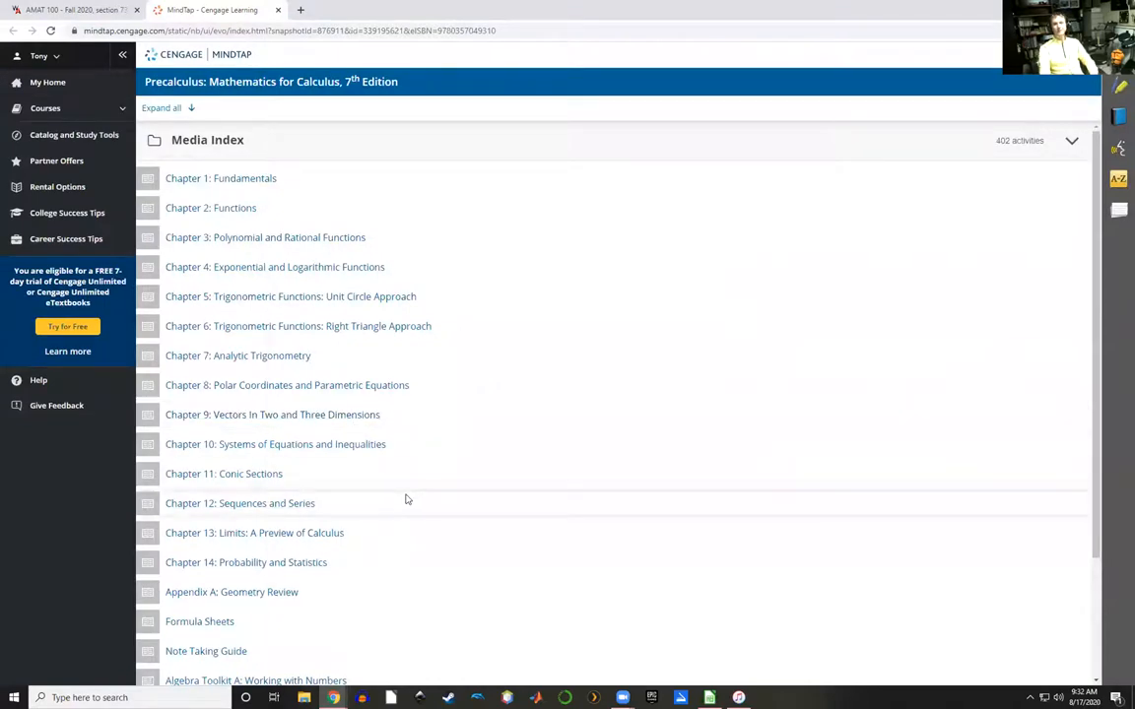
mouse_move(364, 456)
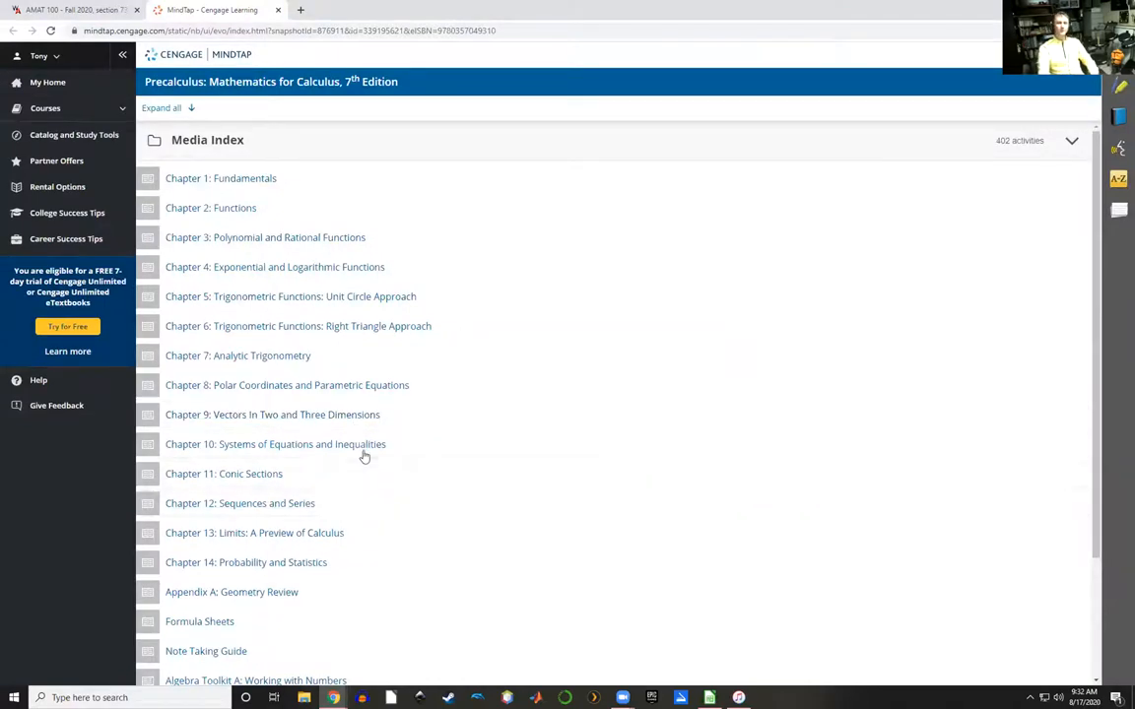
mouse_move(290, 335)
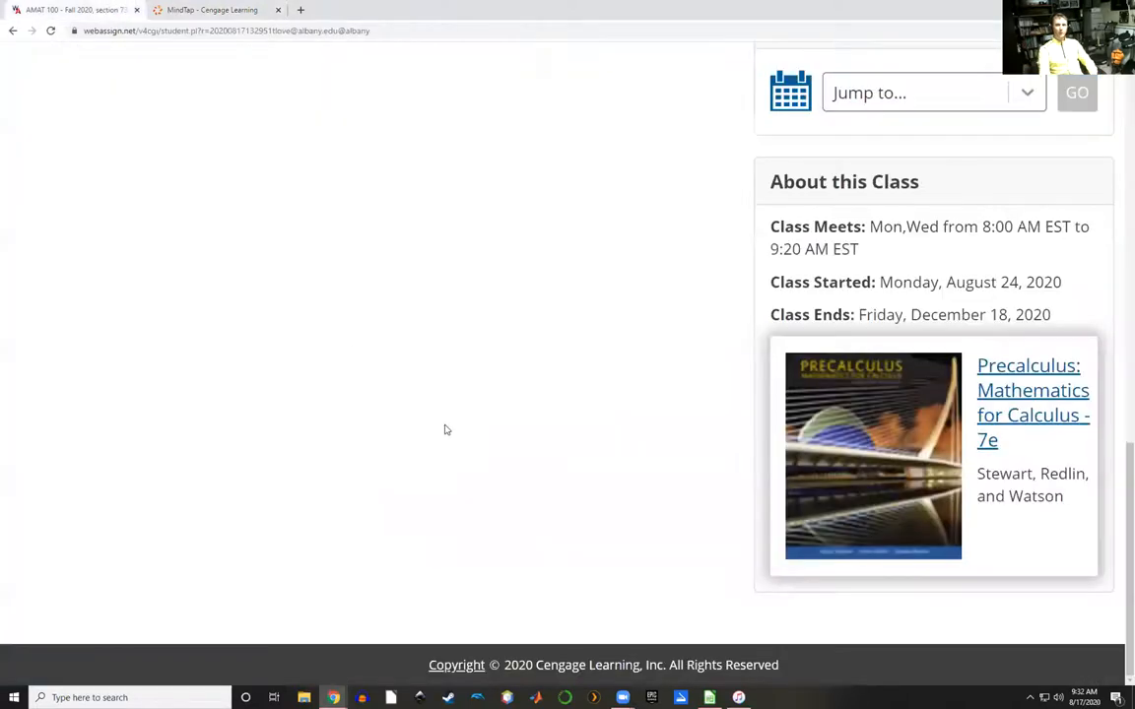
- Return to the MindTap tab and open Chapter 1: Fundamentals from the Media Index
scroll(up, 3)
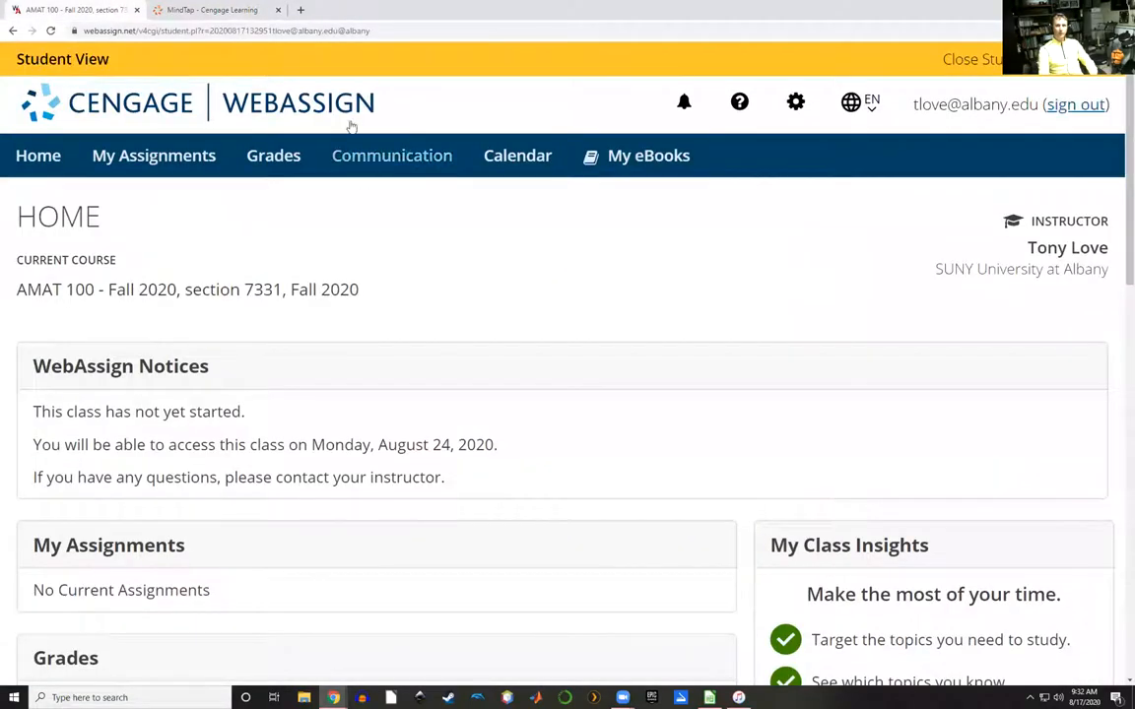
scroll(down, 3)
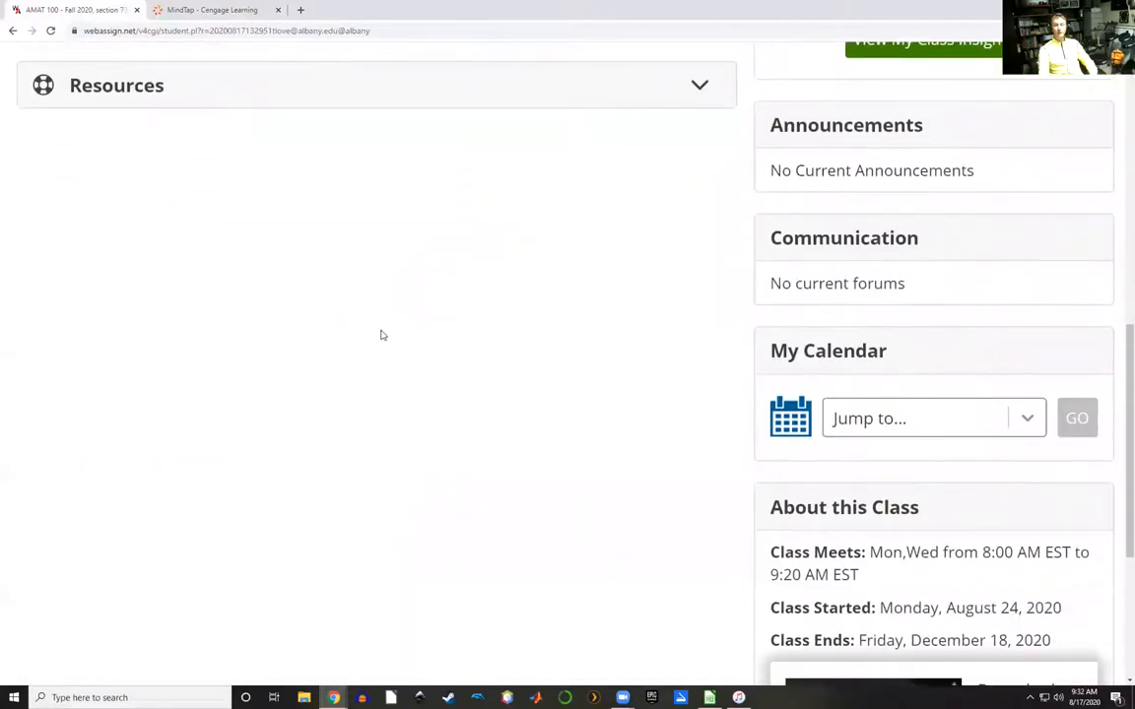
scroll(down, 3)
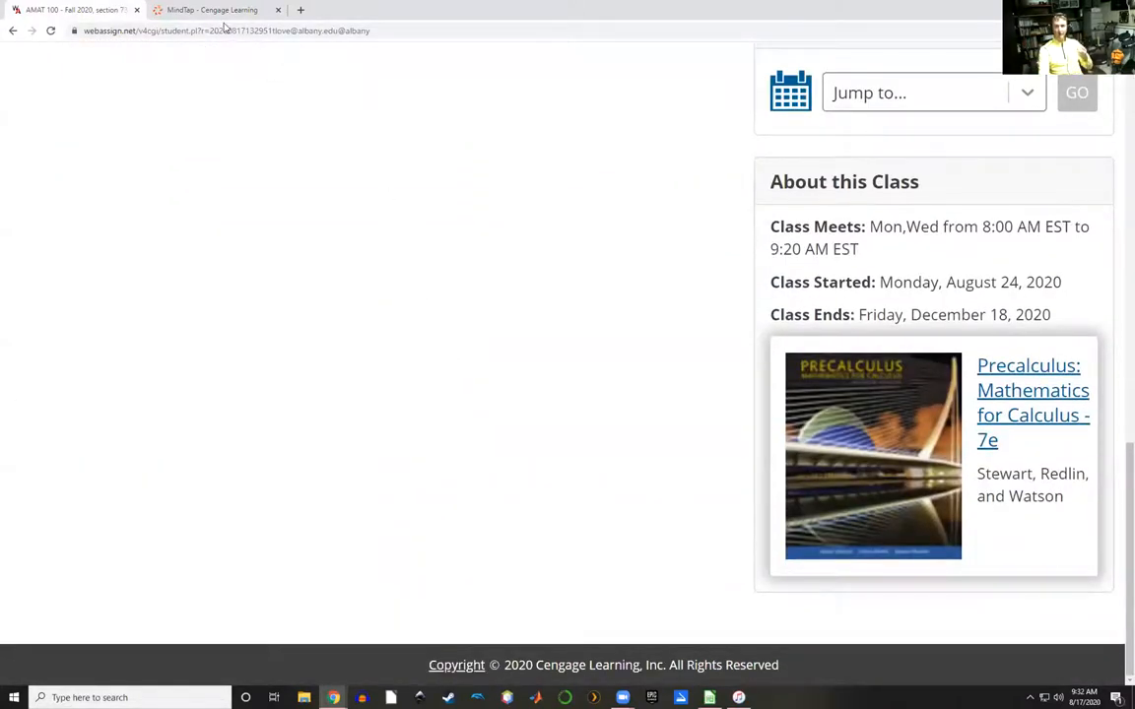
click(219, 10)
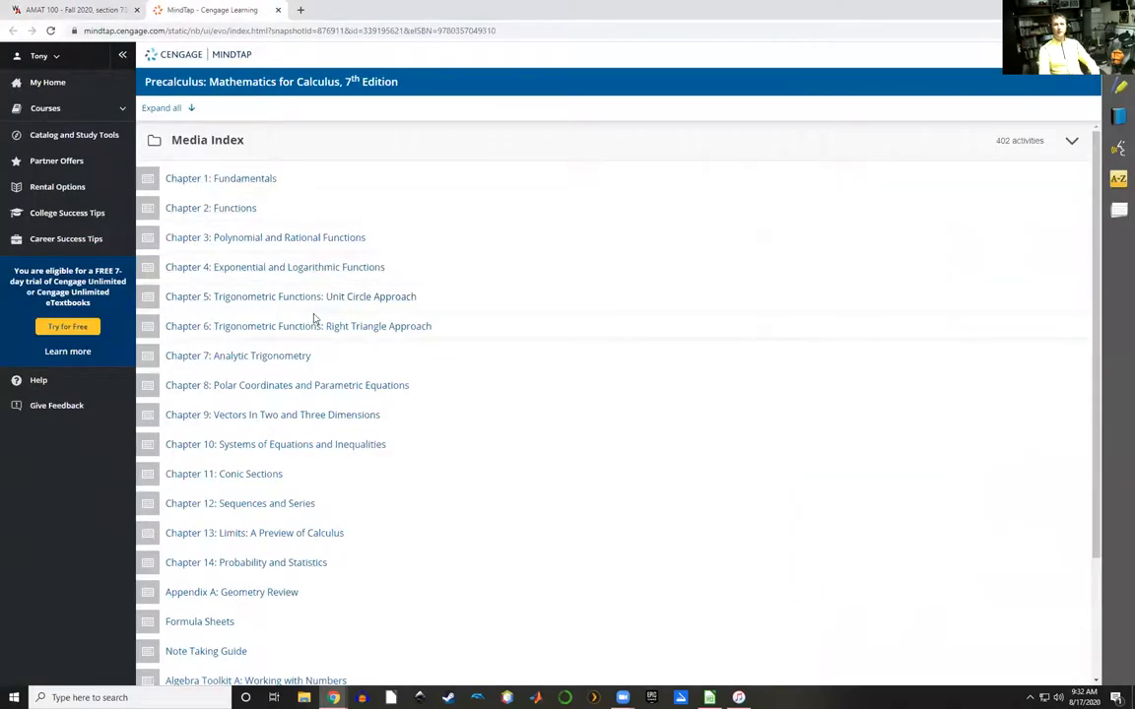
click(220, 179)
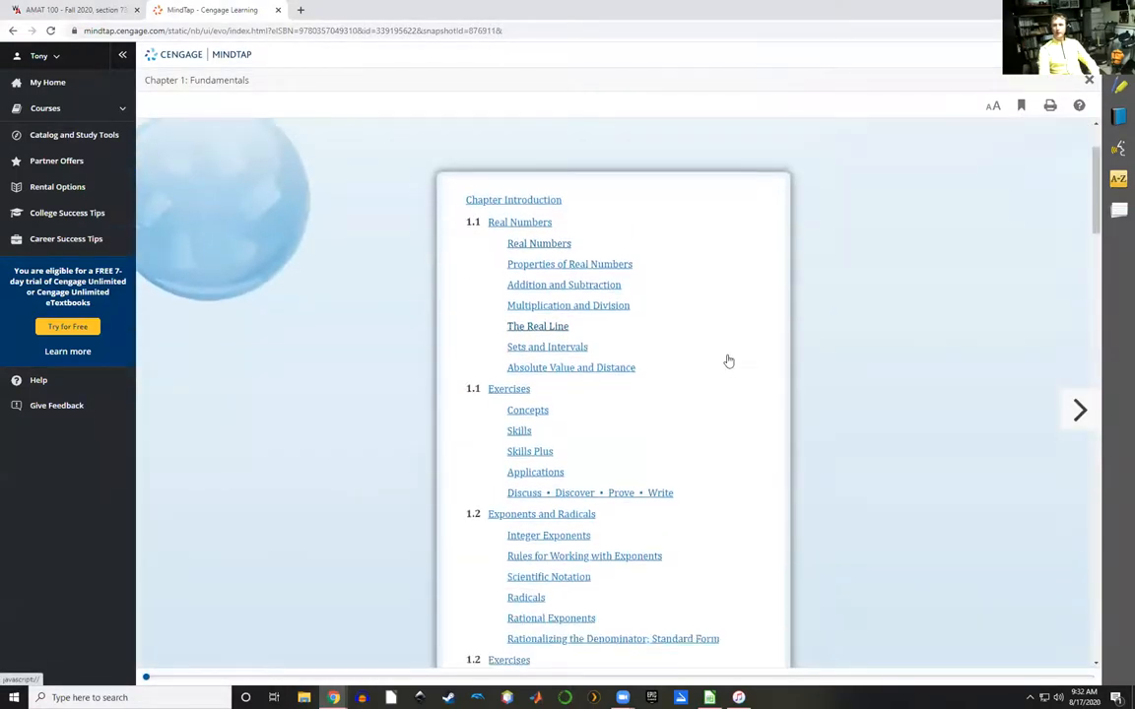
- Open section 1.1 Real Numbers in the eBook and scroll through it
scroll(down, 3)
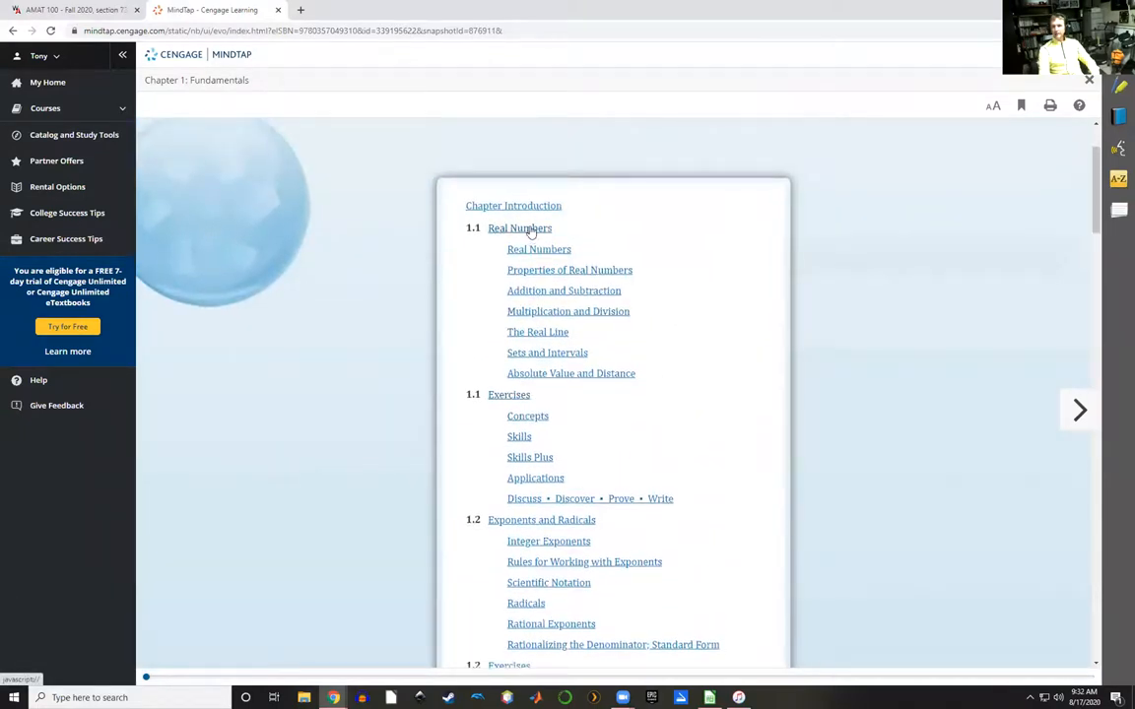
click(519, 227)
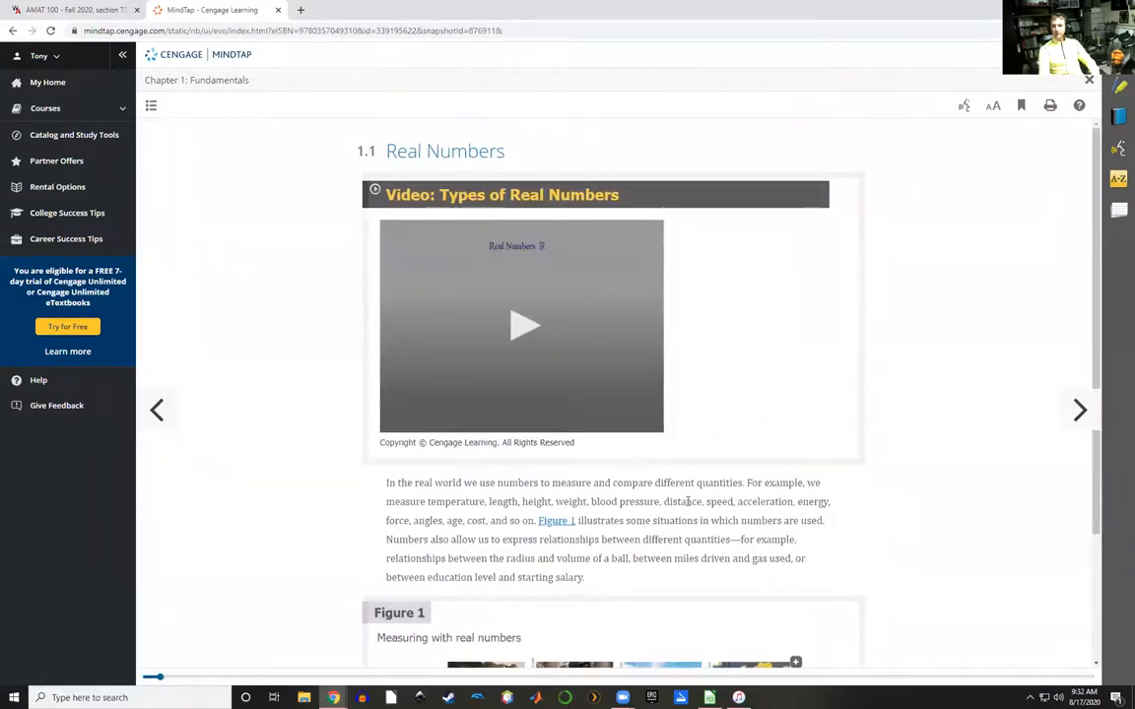
scroll(down, 3)
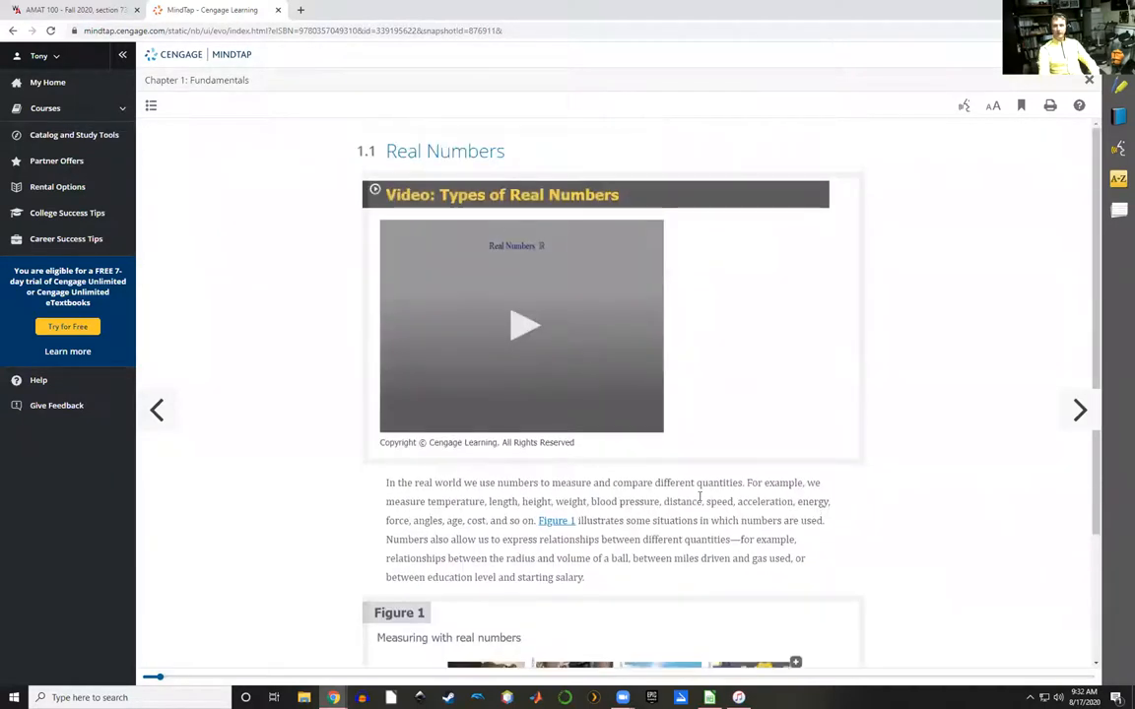
mouse_move(476, 305)
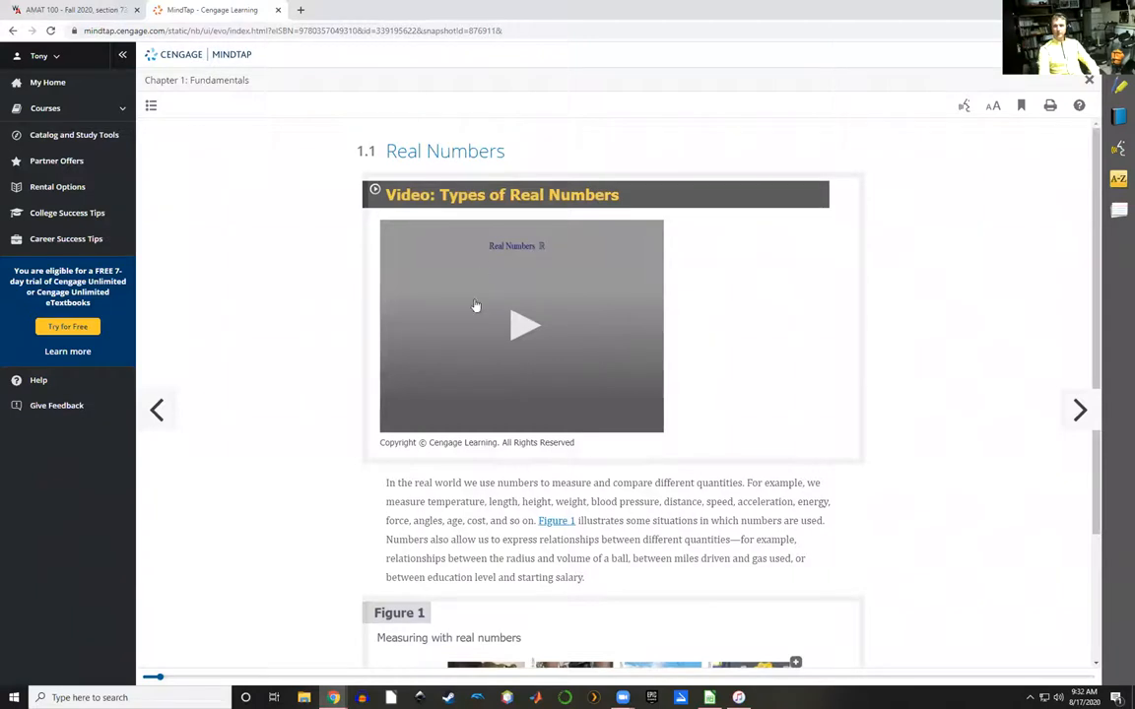
mouse_move(524, 353)
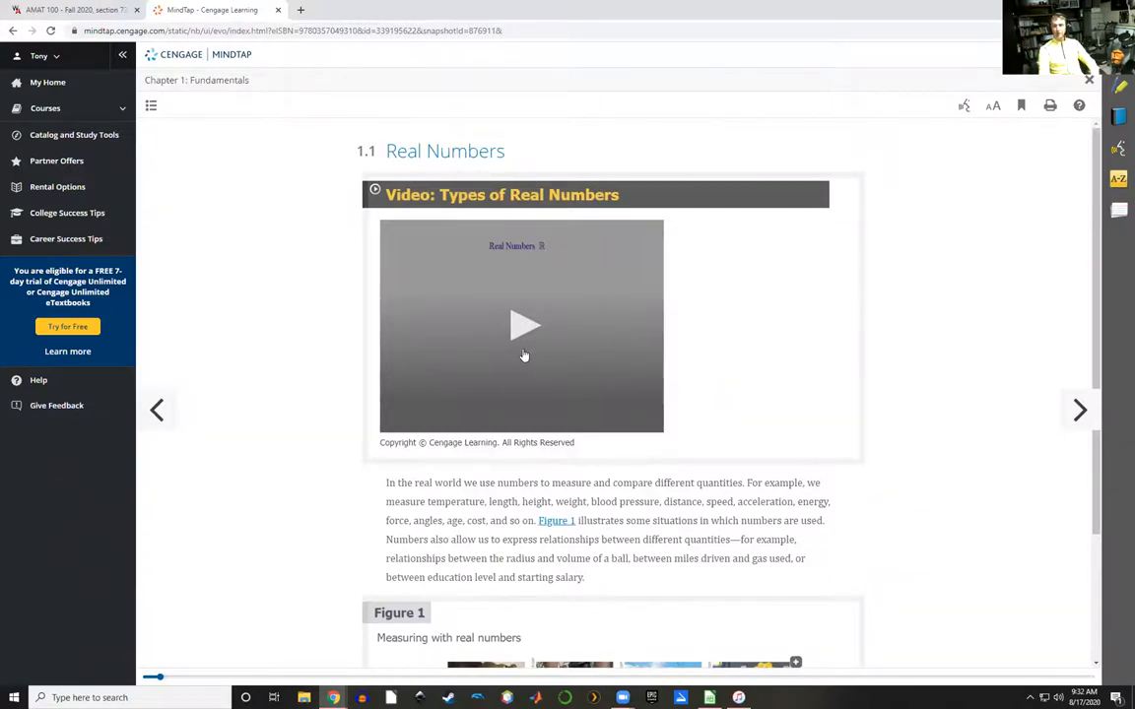
scroll(down, 3)
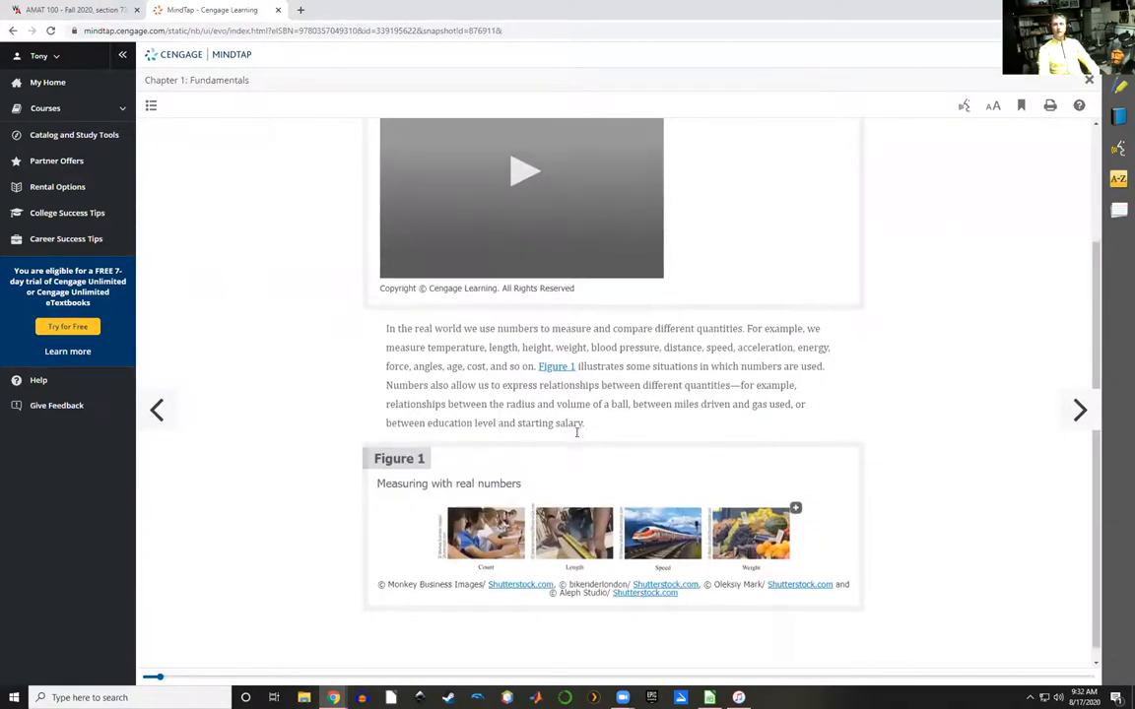
scroll(down, 3)
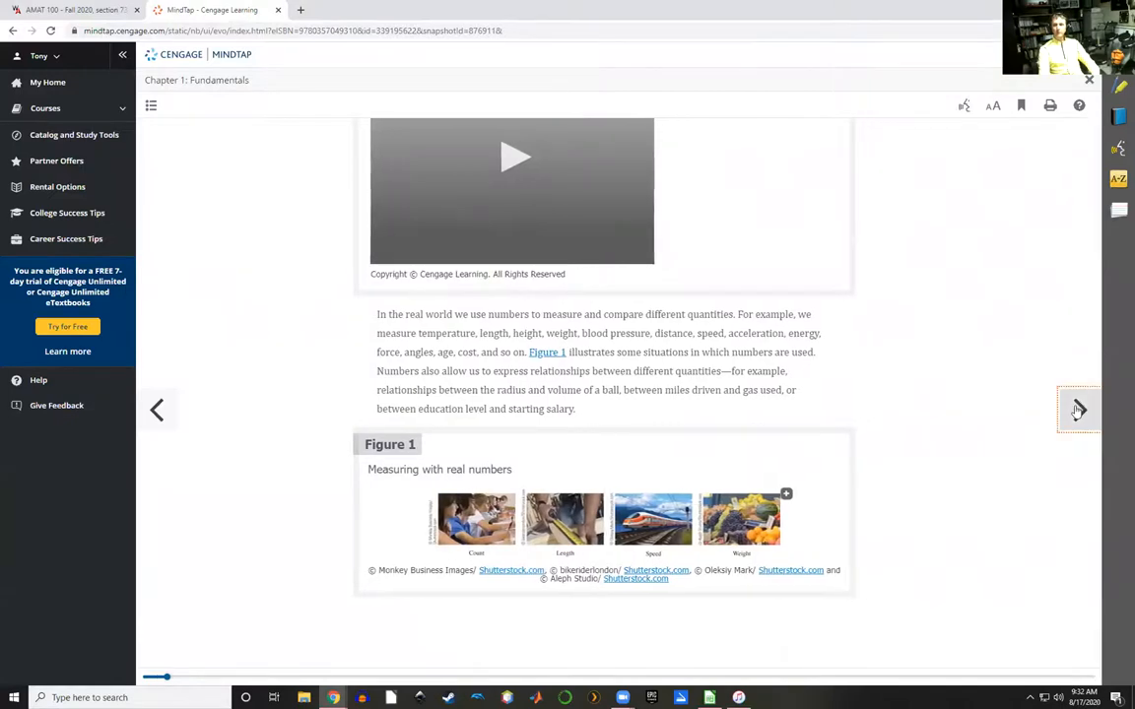
- Page forward to Properties of Real Numbers and Addition and Subtraction, then return to WebAssign
click(1077, 411)
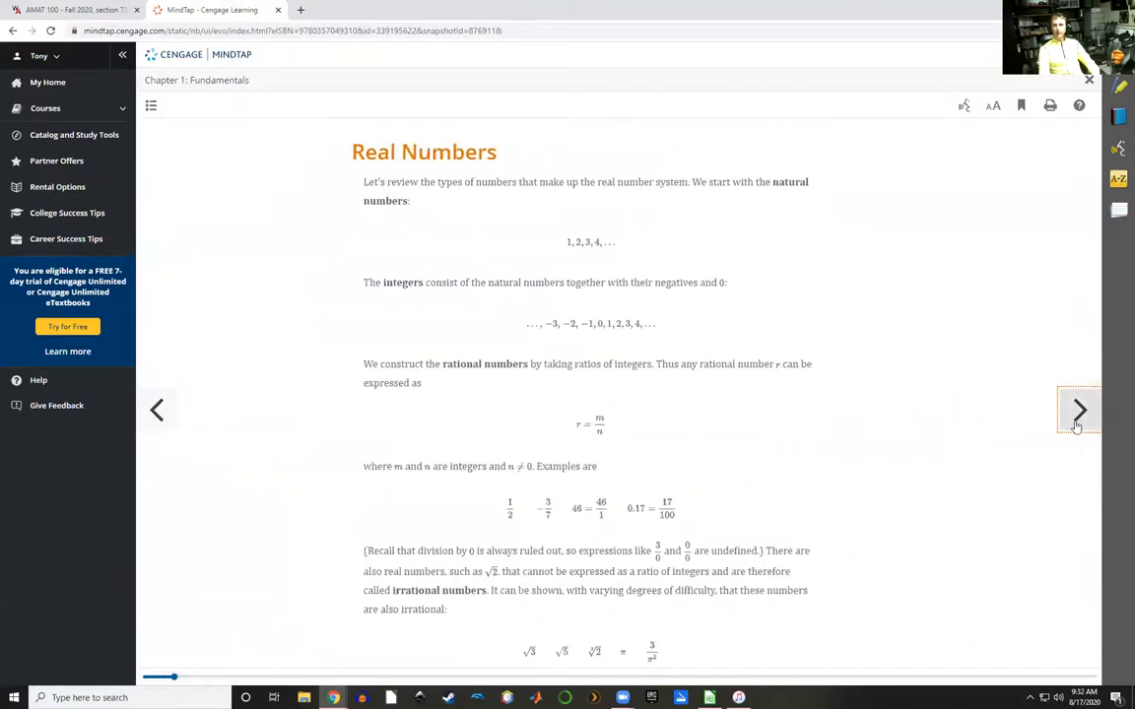
click(1077, 409)
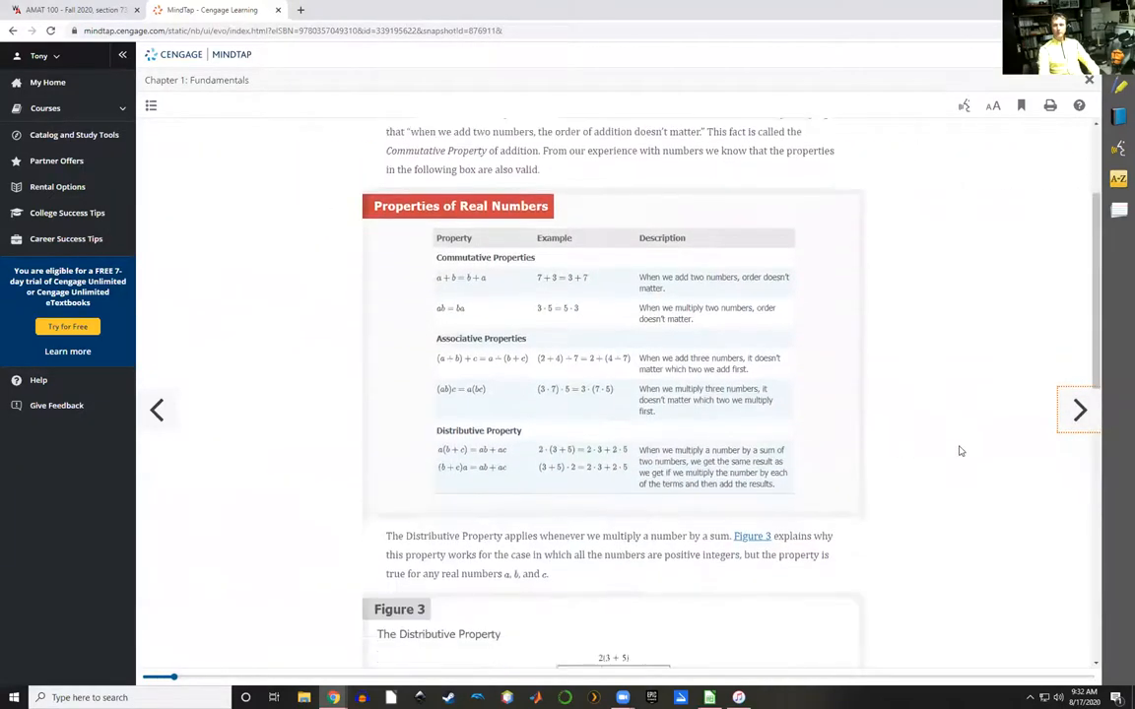
click(1079, 409)
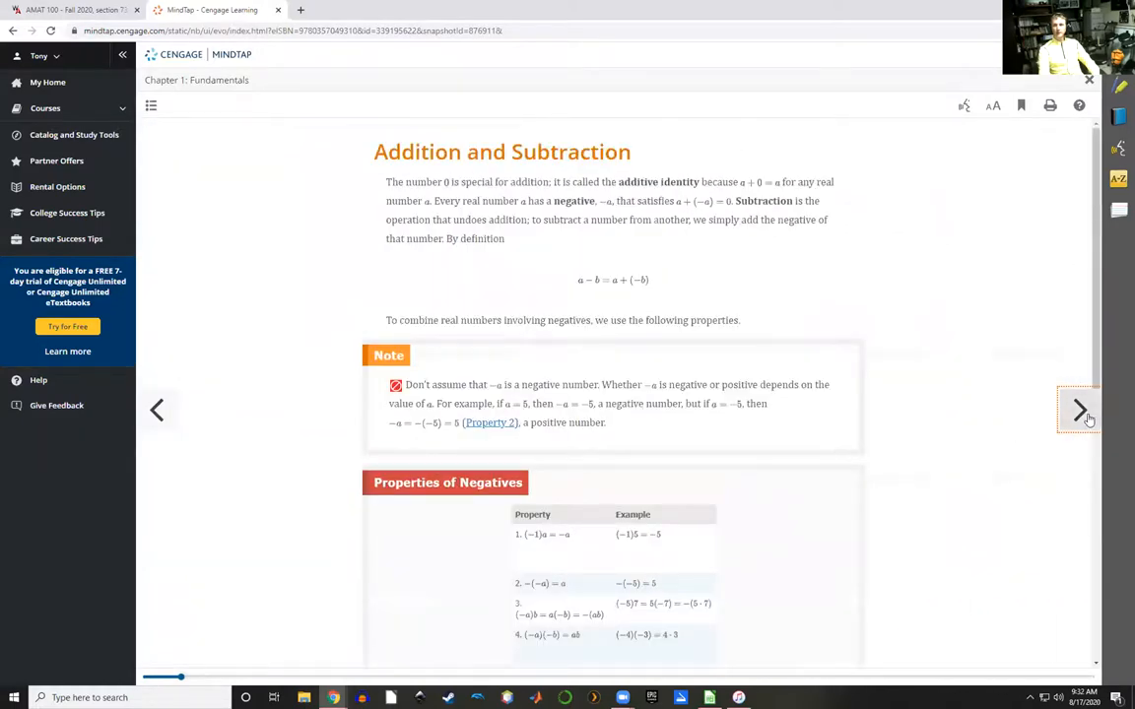
click(1077, 410)
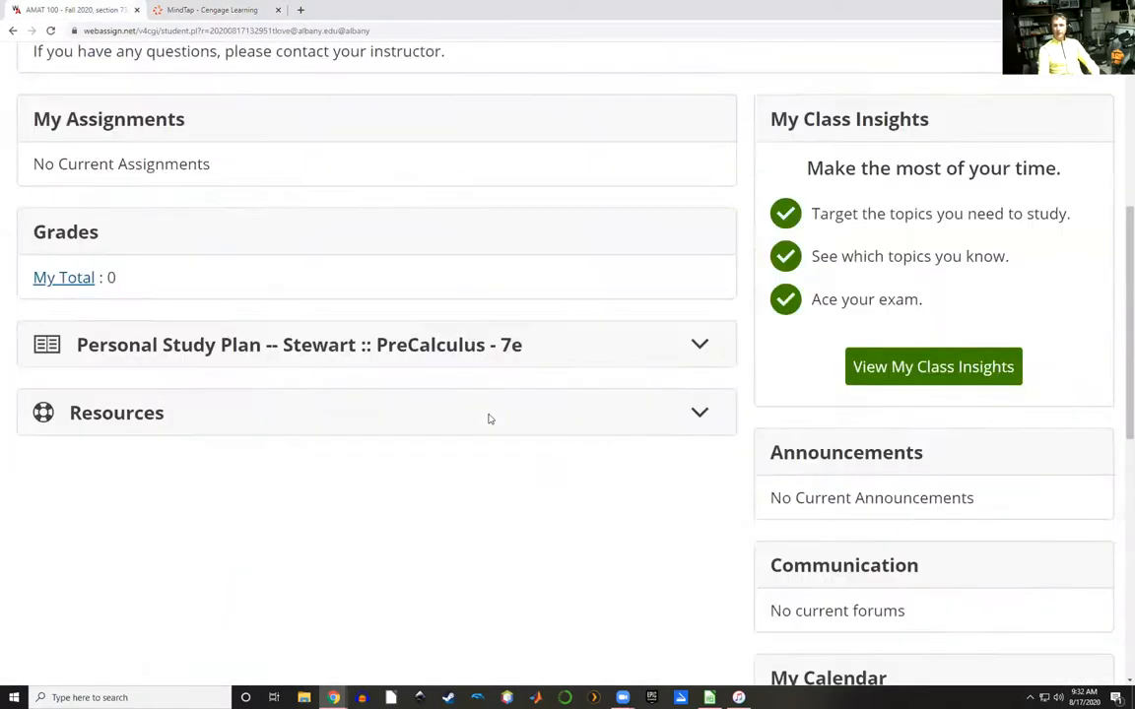
scroll(up, 3)
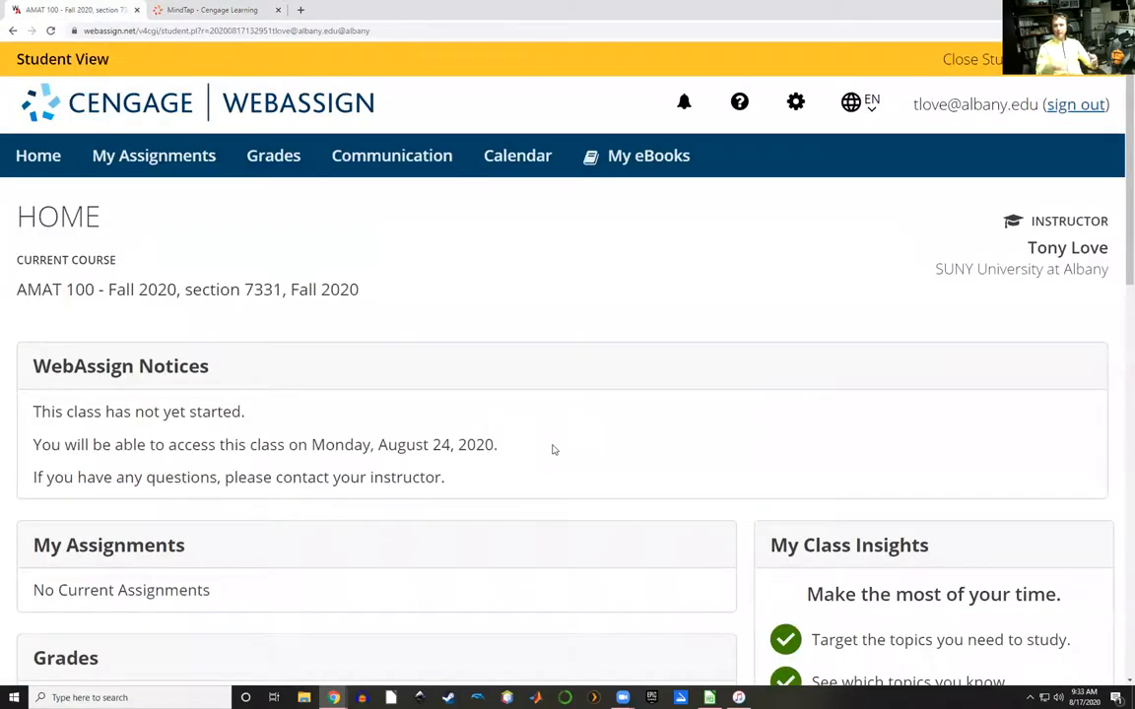